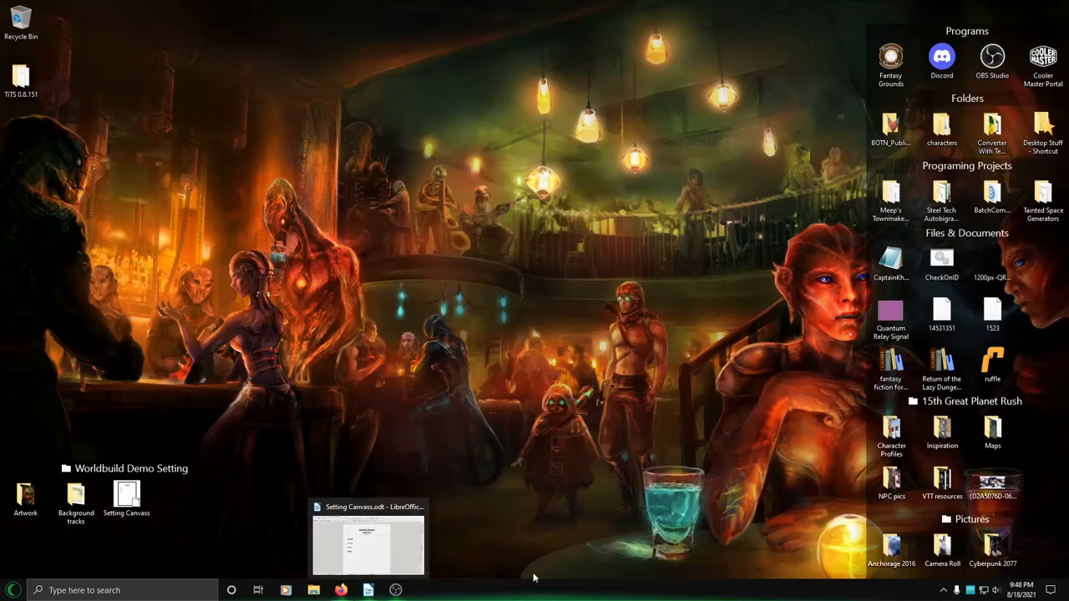
{"action": "mouse_move", "coordinate": [535, 576]}
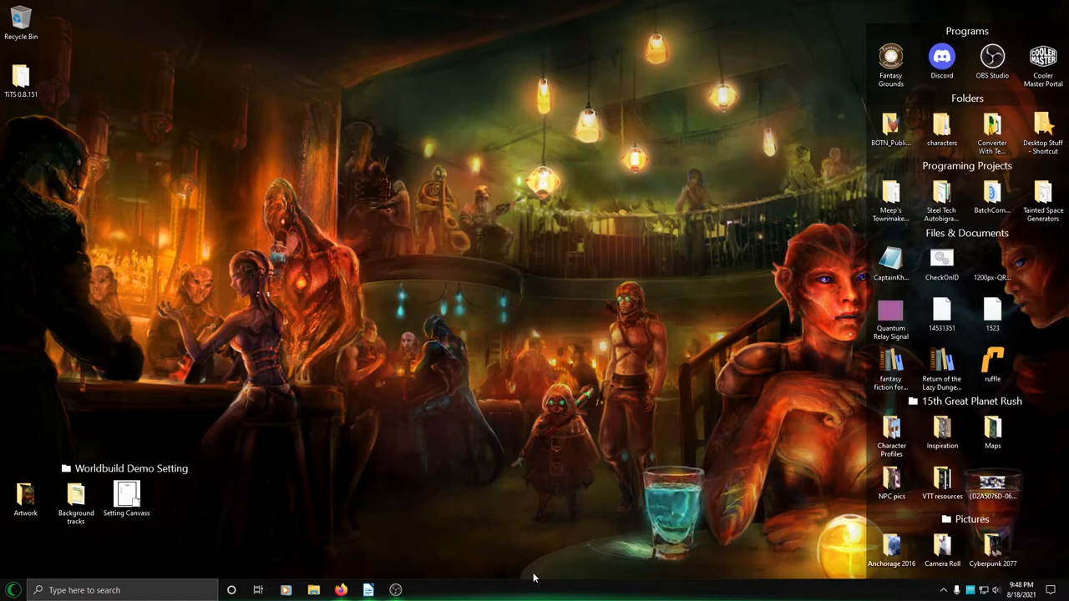
{"action": "mouse_move", "coordinate": [507, 589]}
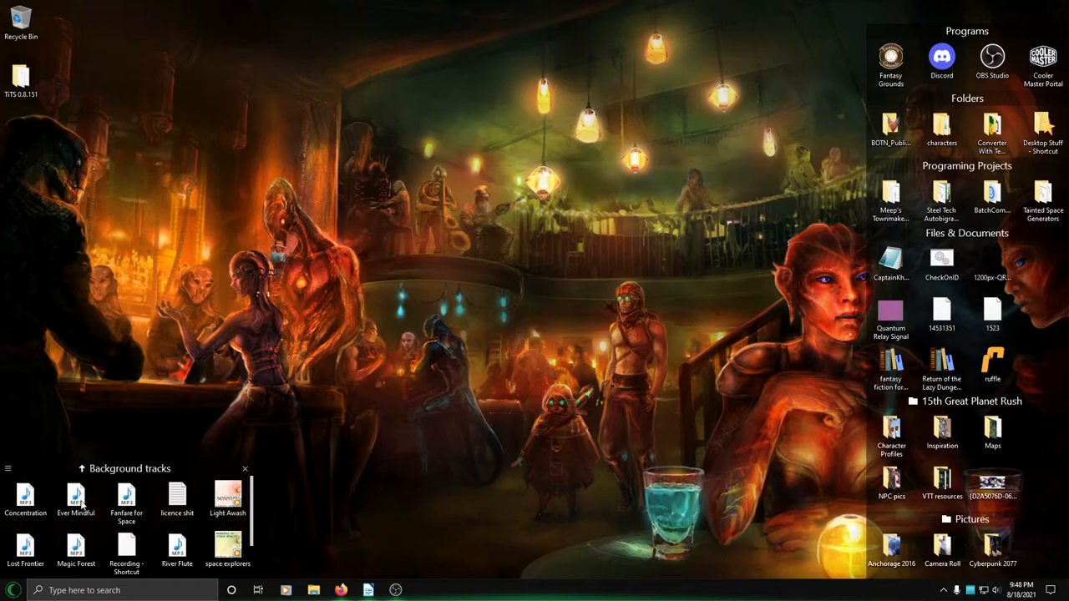
- Play the space explorers background track, then return to the Worldbuild Demo Setting folder
{"action": "left_click", "coordinate": [127, 547]}
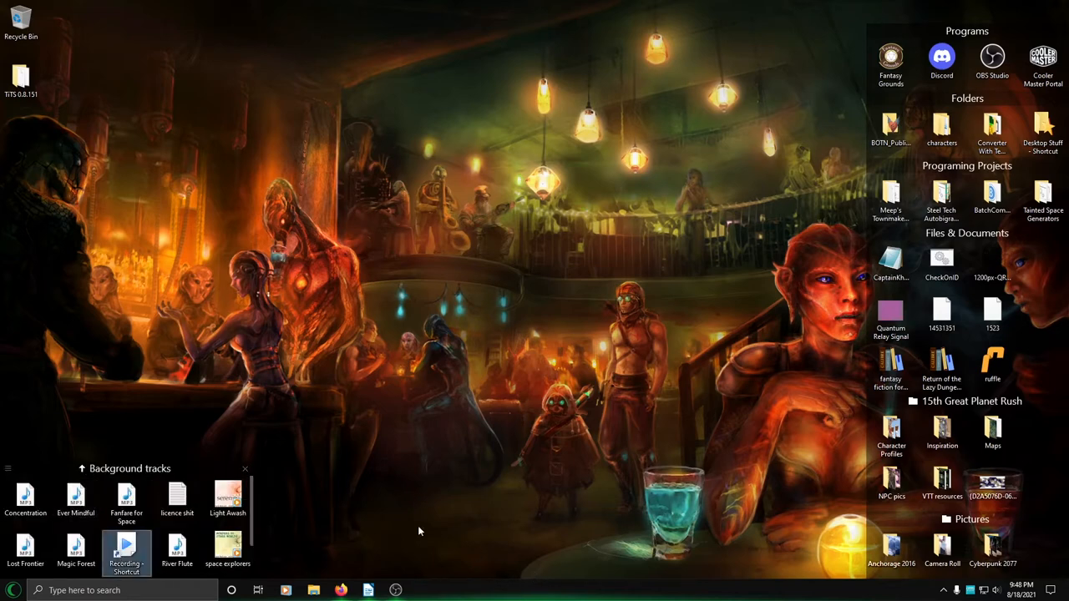
{"action": "double_click", "coordinate": [227, 547]}
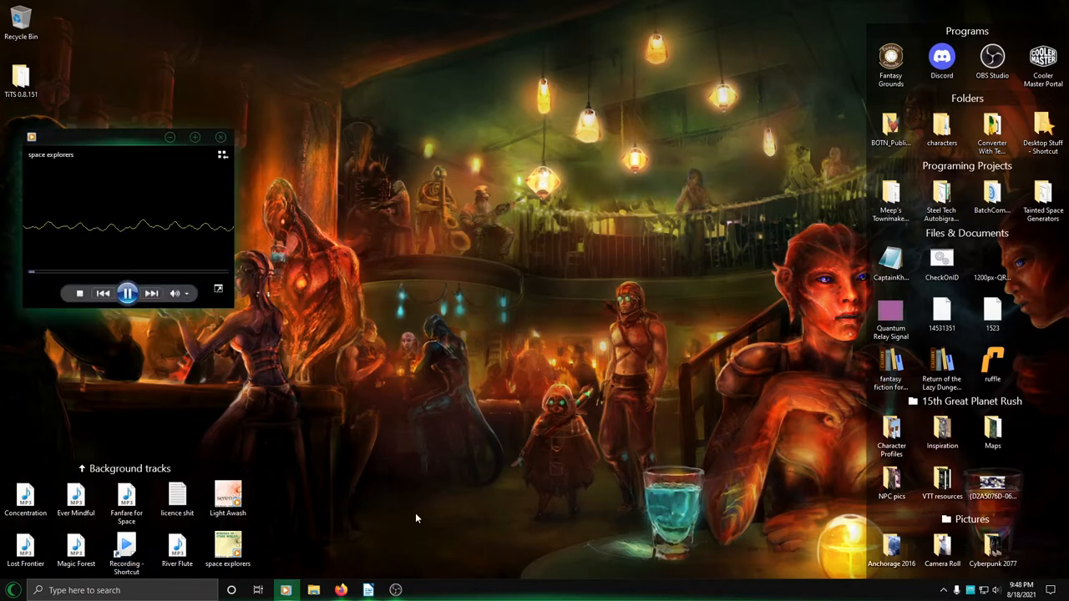
{"action": "mouse_move", "coordinate": [326, 342]}
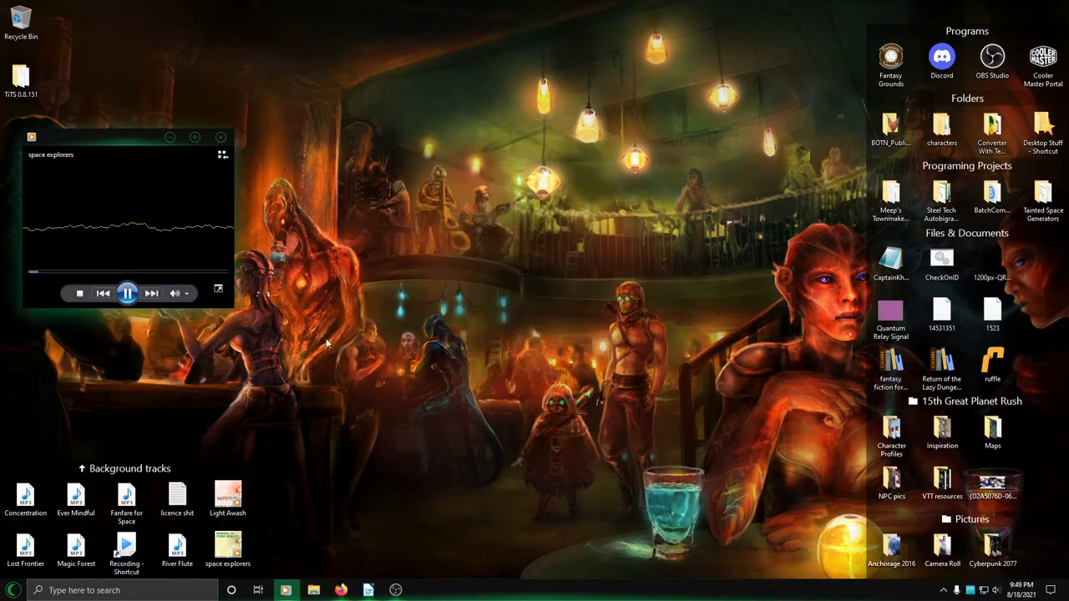
{"action": "left_click", "coordinate": [221, 137]}
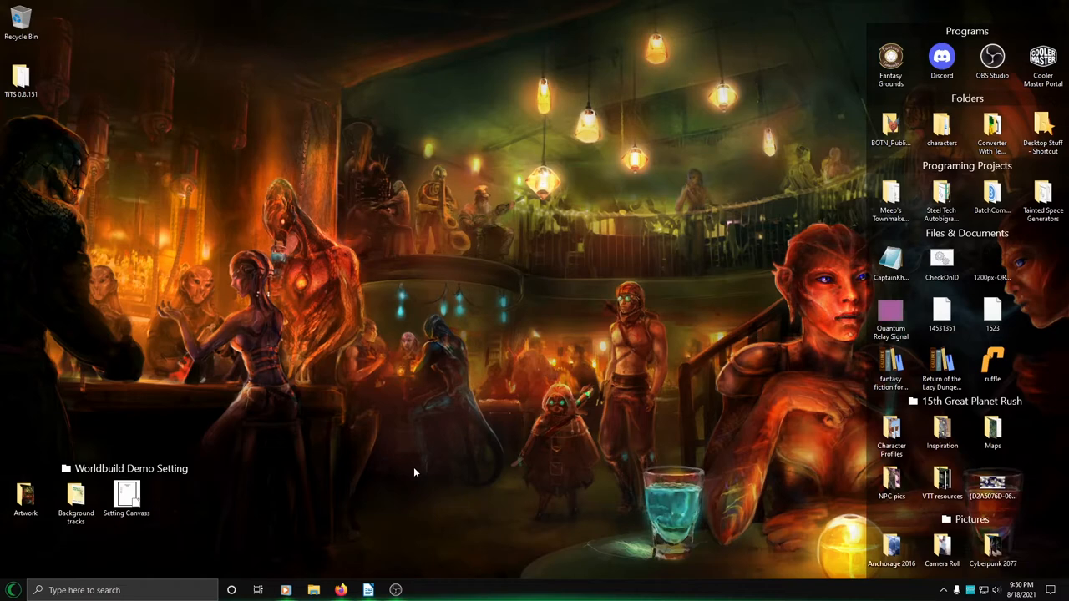
- Open the Setting Canvass file, choosing LibreOffice Writer as the program
{"action": "left_click", "coordinate": [126, 499]}
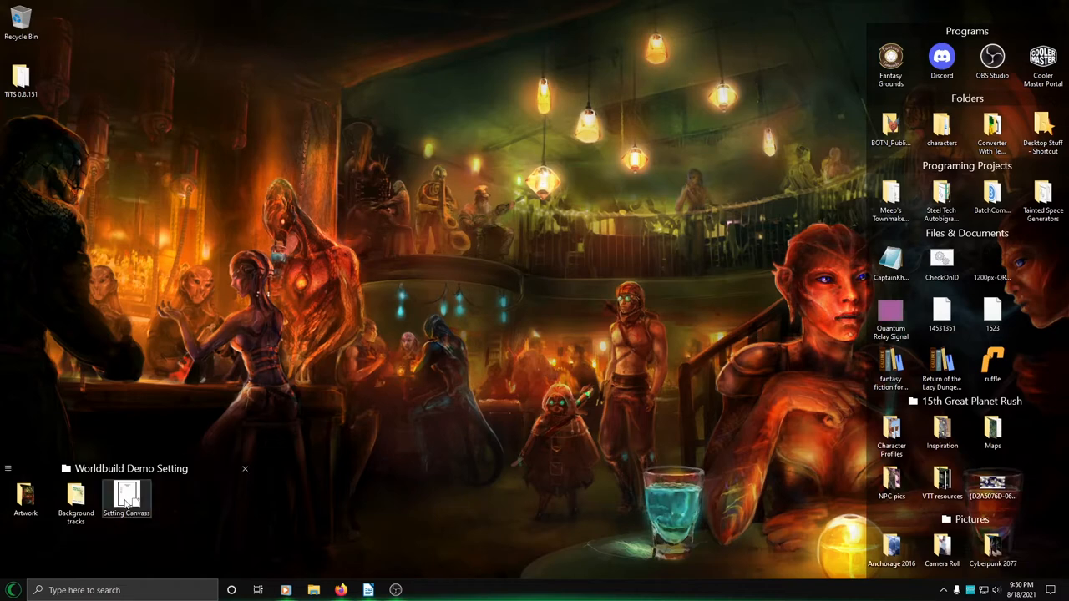
{"action": "double_click", "coordinate": [126, 497]}
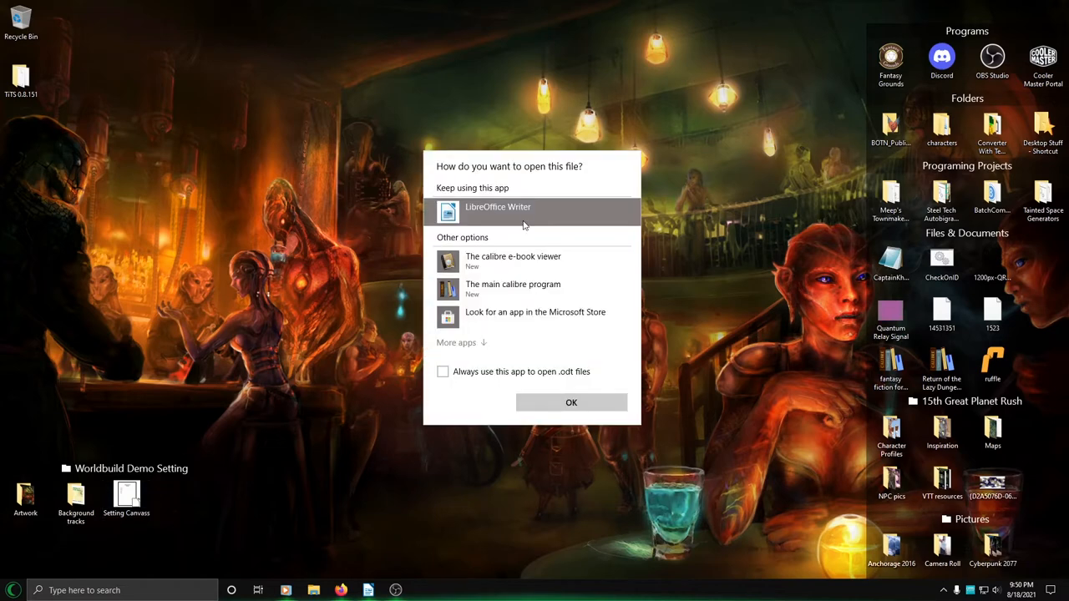
{"action": "left_click", "coordinate": [571, 402]}
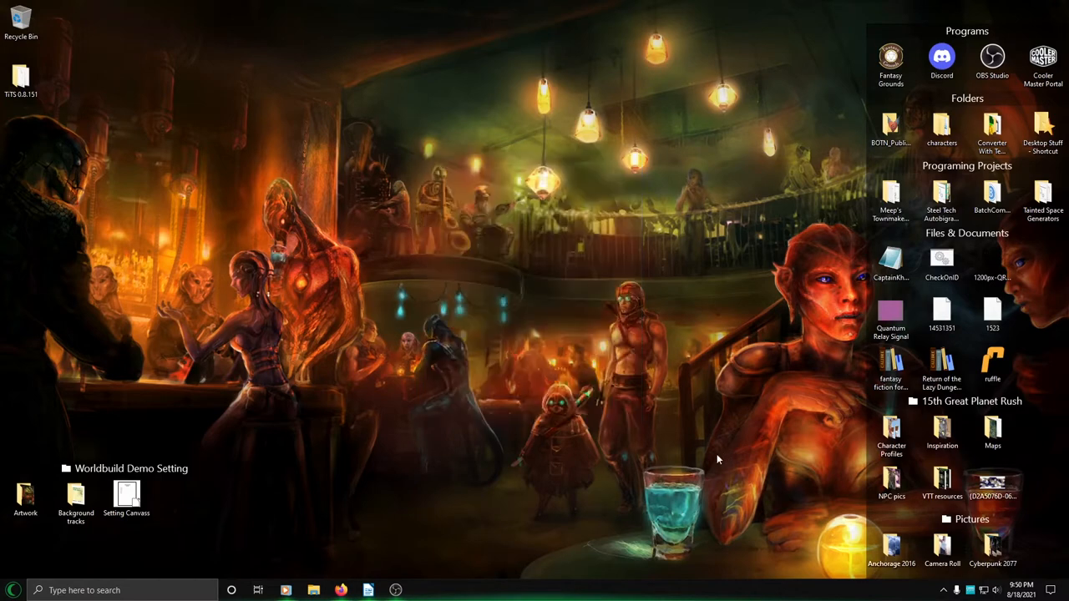
{"action": "double_click", "coordinate": [127, 492]}
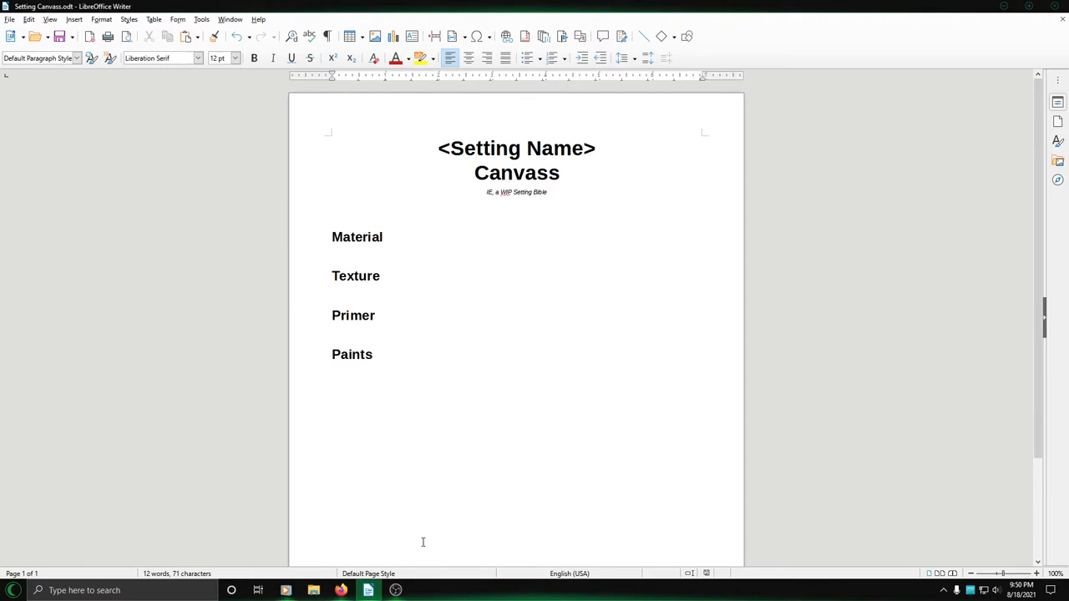
- Lay out bold Material, Texture, Primer and Paints headings separated by blank lines
{"action": "left_click", "coordinate": [331, 255]}
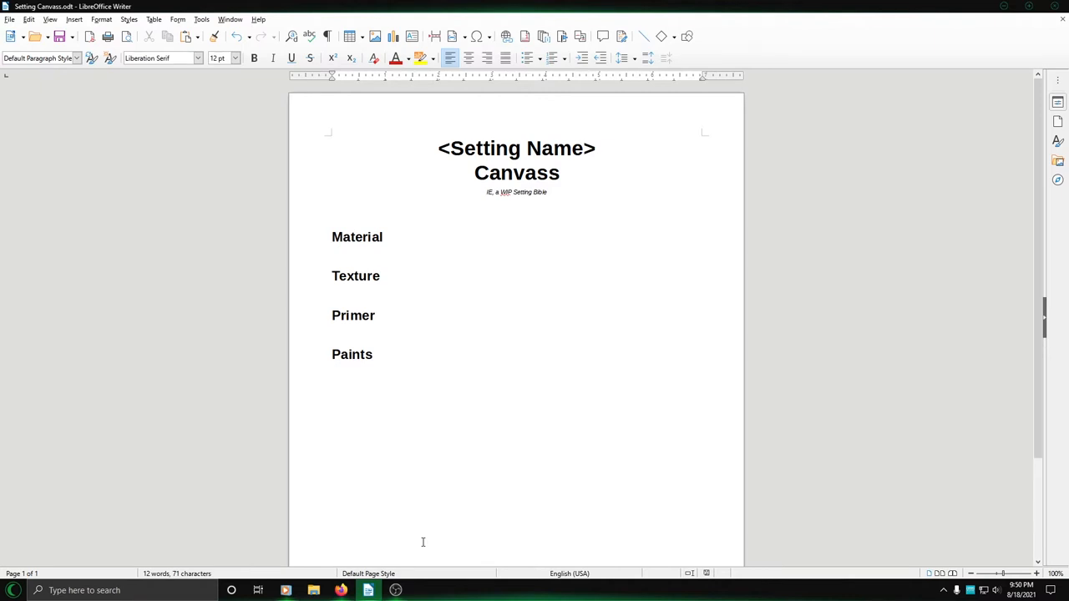
{"action": "left_click", "coordinate": [332, 254]}
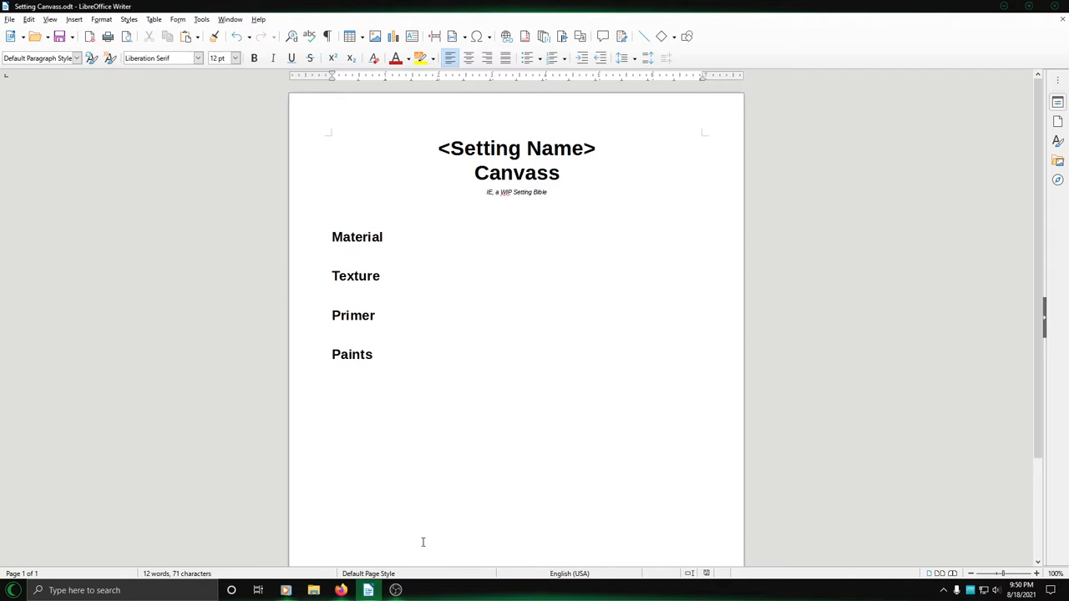
{"action": "left_click", "coordinate": [331, 254]}
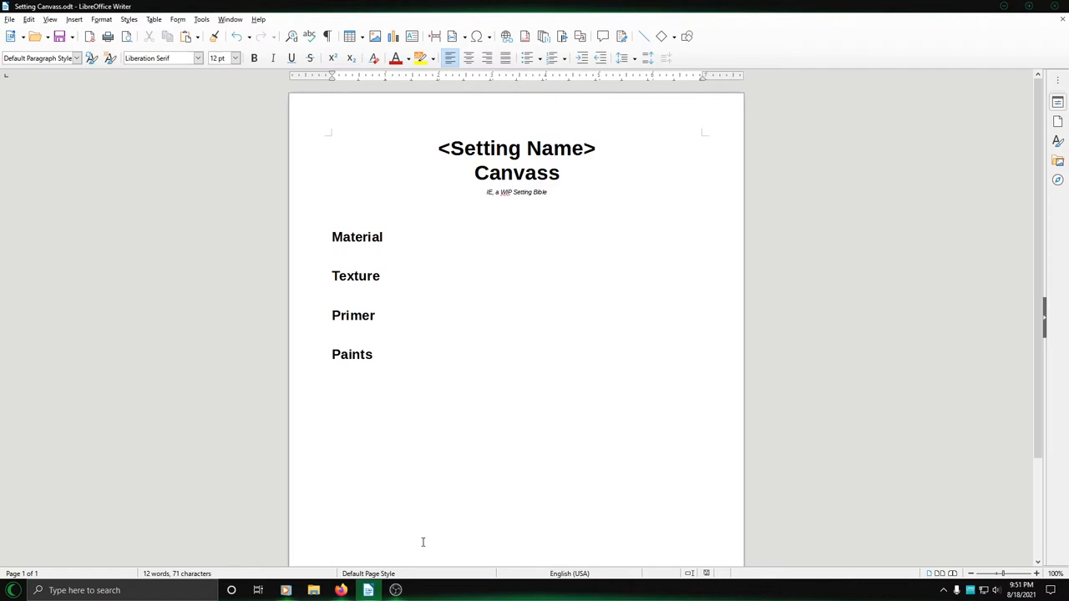
{"action": "left_click", "coordinate": [332, 254]}
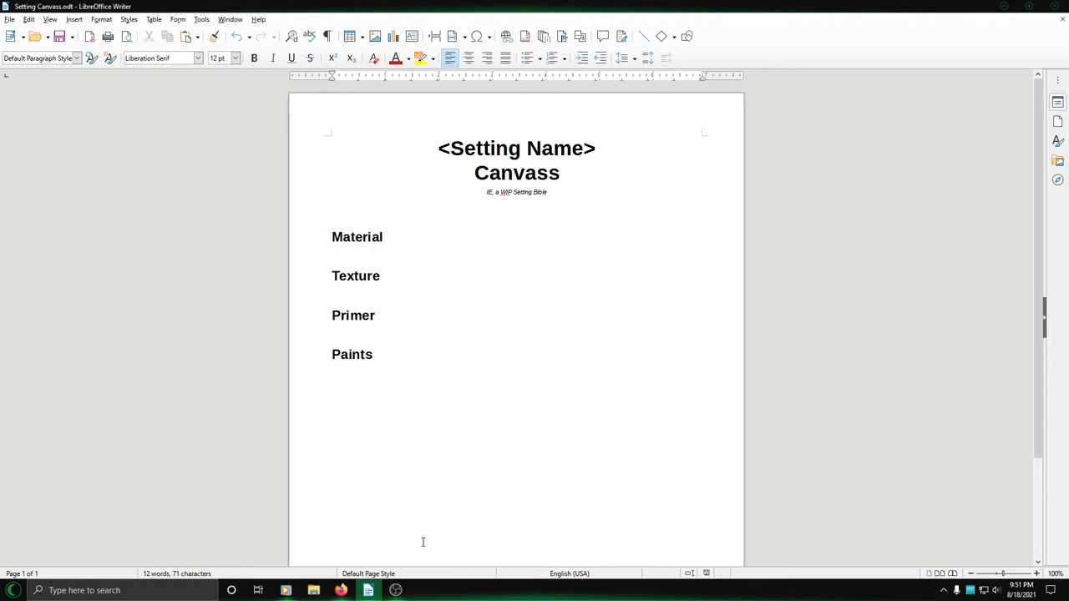
{"action": "left_click", "coordinate": [331, 254]}
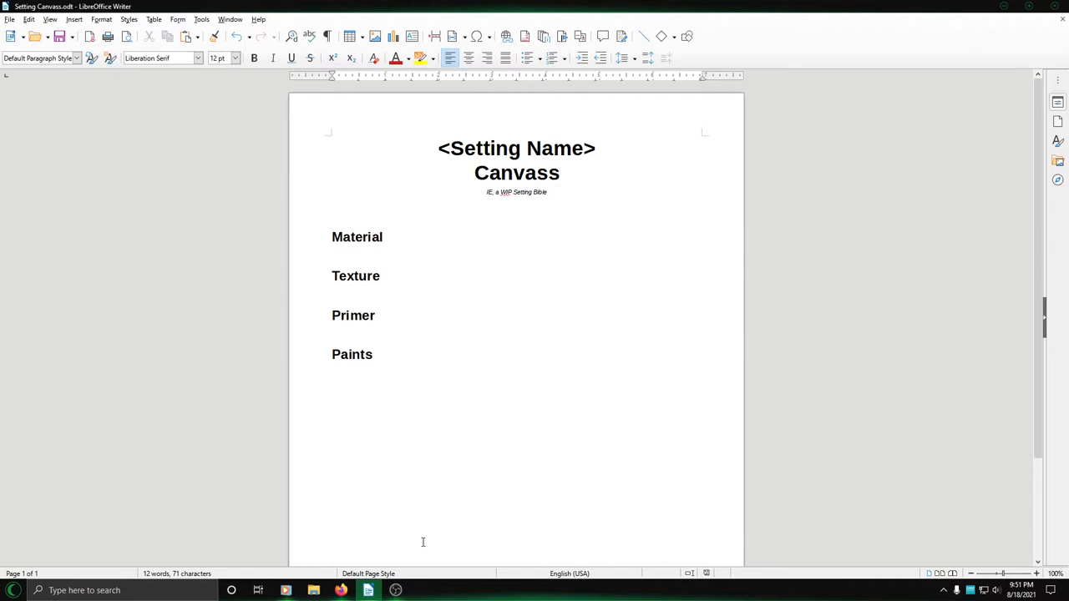
{"action": "left_click", "coordinate": [331, 255]}
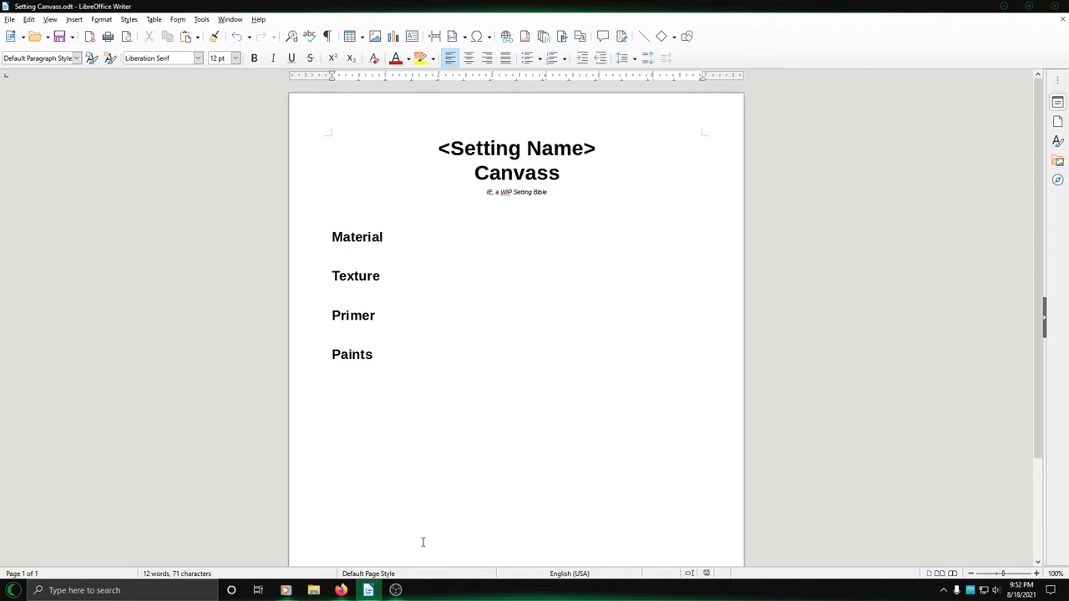
{"action": "left_click", "coordinate": [332, 254]}
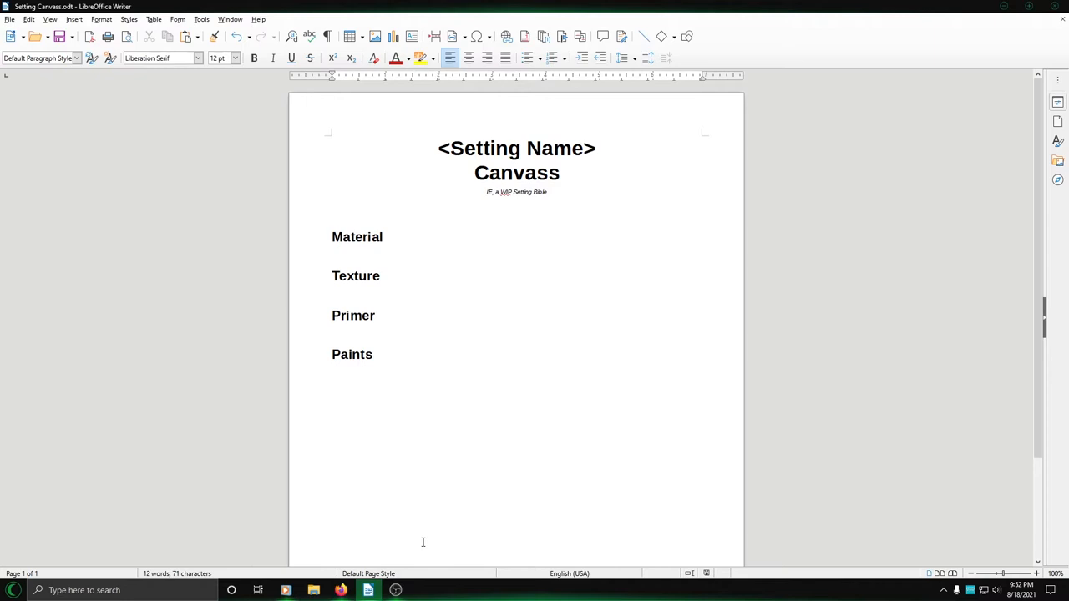
{"action": "left_click", "coordinate": [332, 255]}
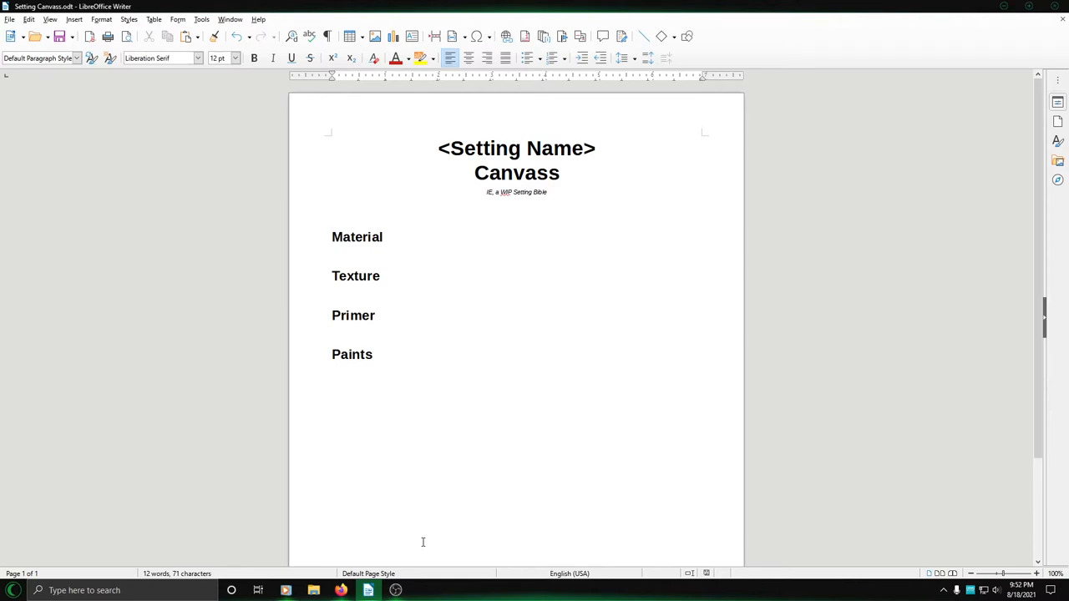
{"action": "left_click", "coordinate": [332, 254]}
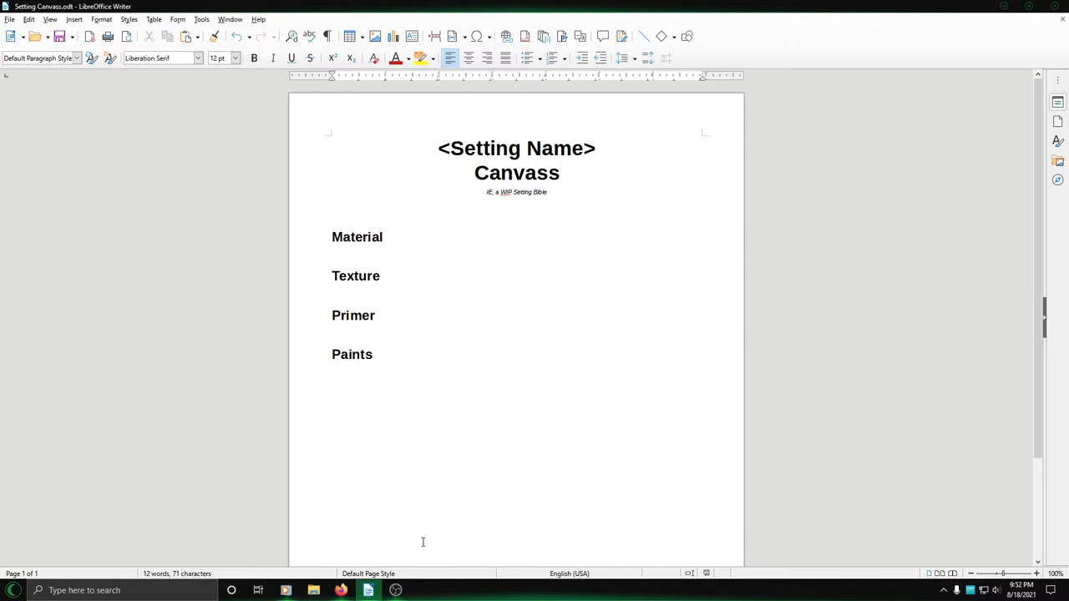
{"action": "left_click", "coordinate": [331, 254]}
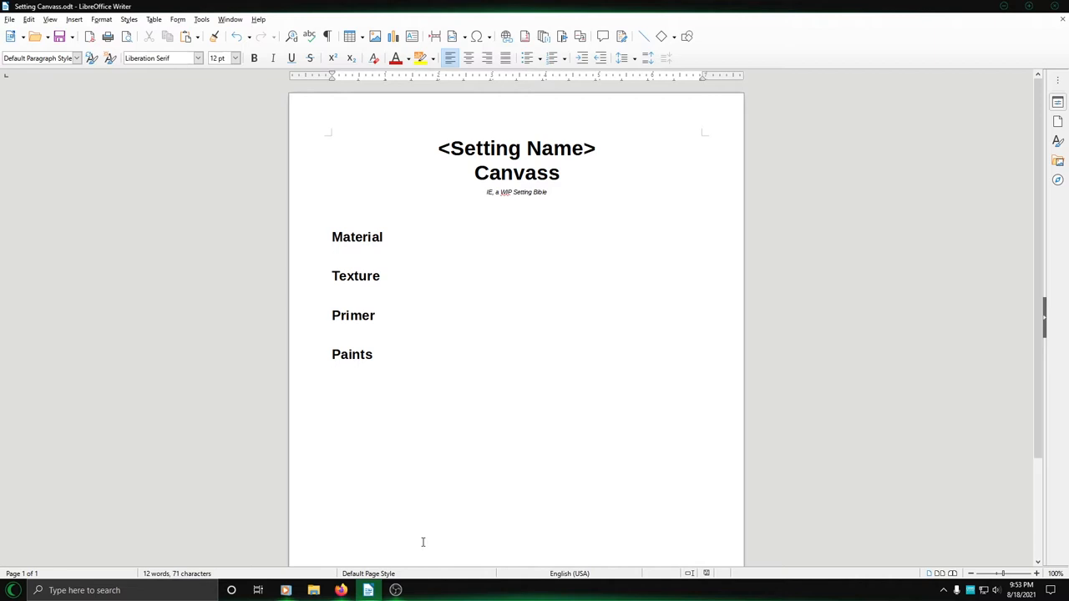
{"action": "left_click", "coordinate": [333, 255]}
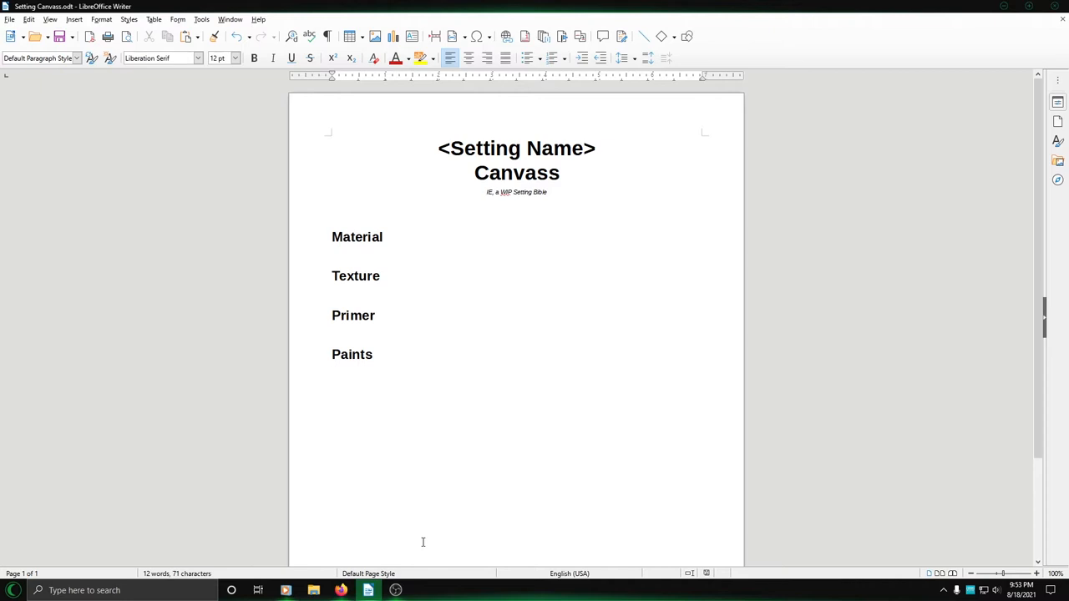
{"action": "left_click", "coordinate": [332, 254]}
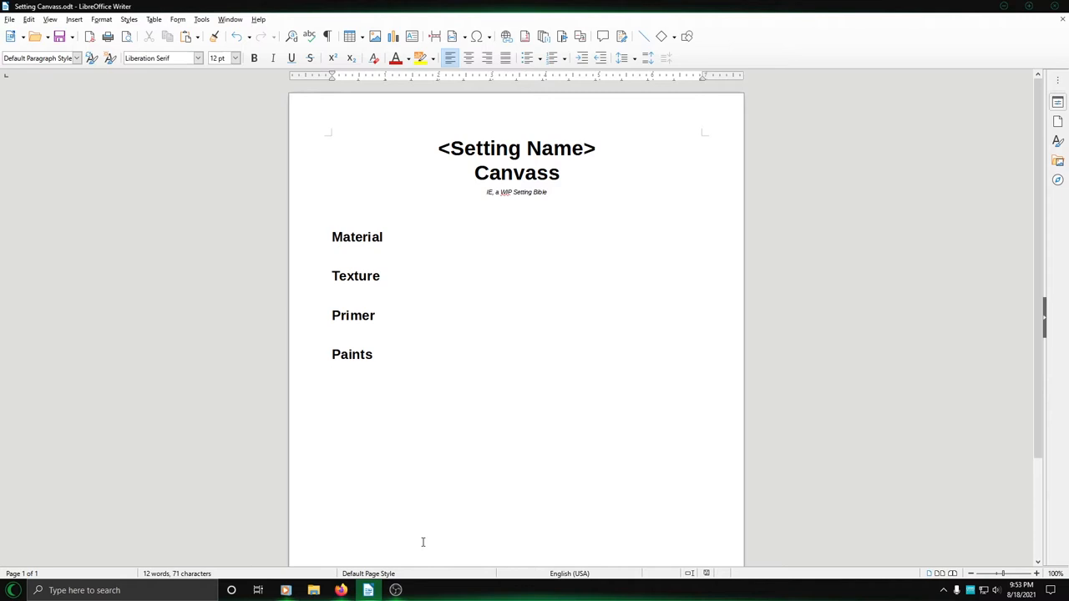
{"action": "left_click", "coordinate": [331, 254]}
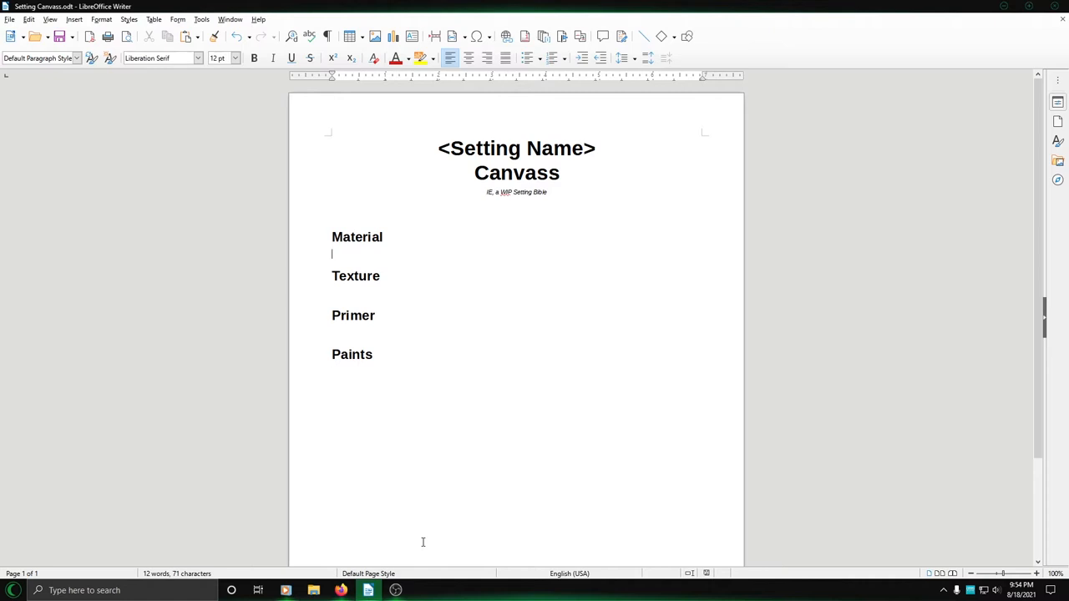
- Type 'Fantasy' under Material, correcting the 'Fantsy' typo
{"action": "type", "text": "Fantsy"}
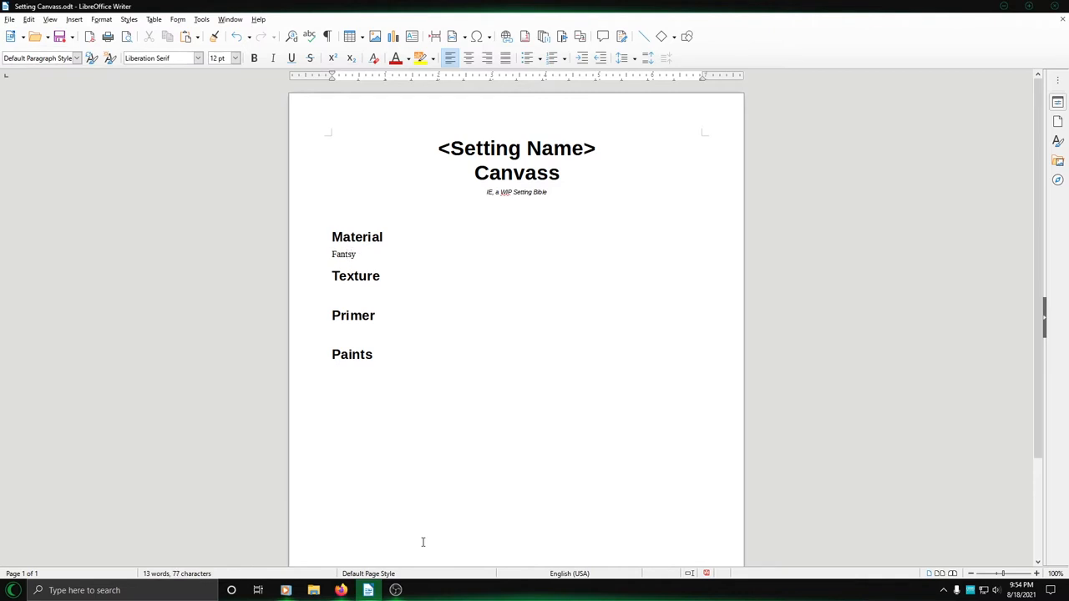
{"action": "type", "text": "e"}
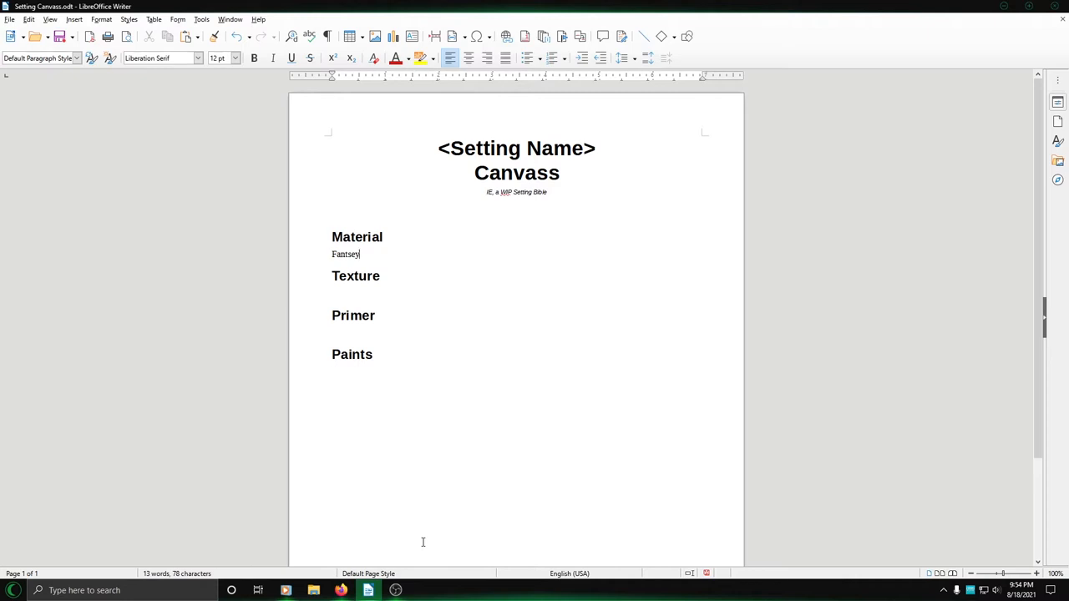
{"action": "mouse_move", "coordinate": [345, 300]}
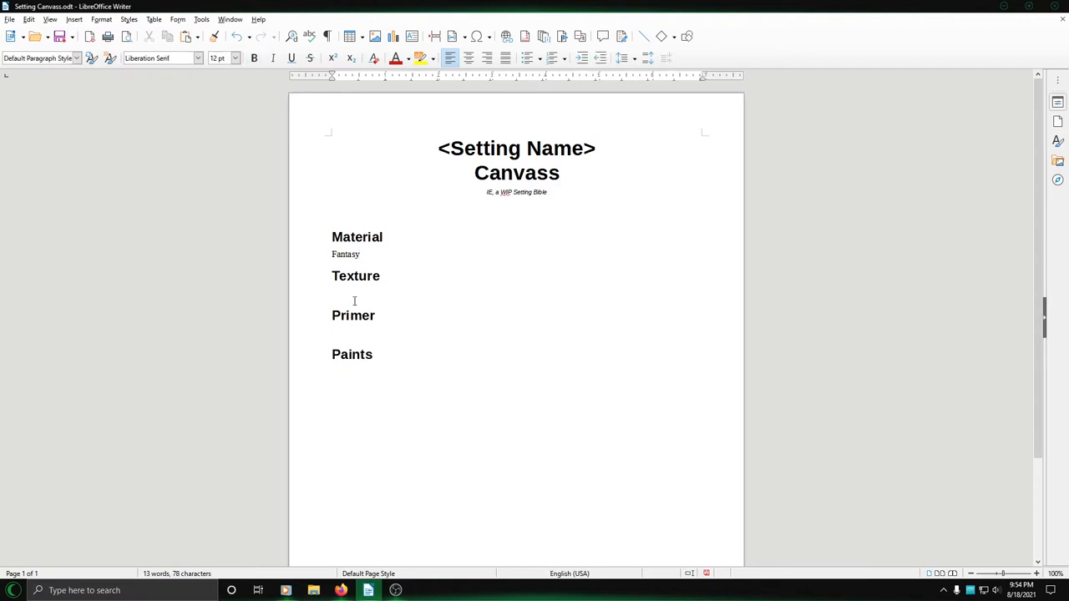
{"action": "left_click", "coordinate": [332, 293]}
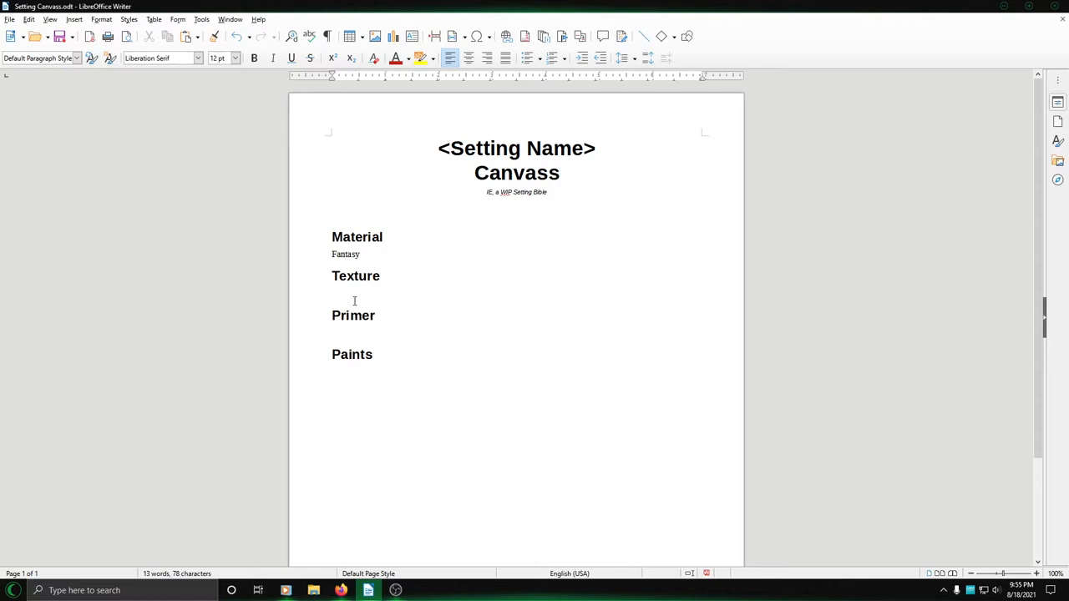
{"action": "left_click", "coordinate": [332, 293]}
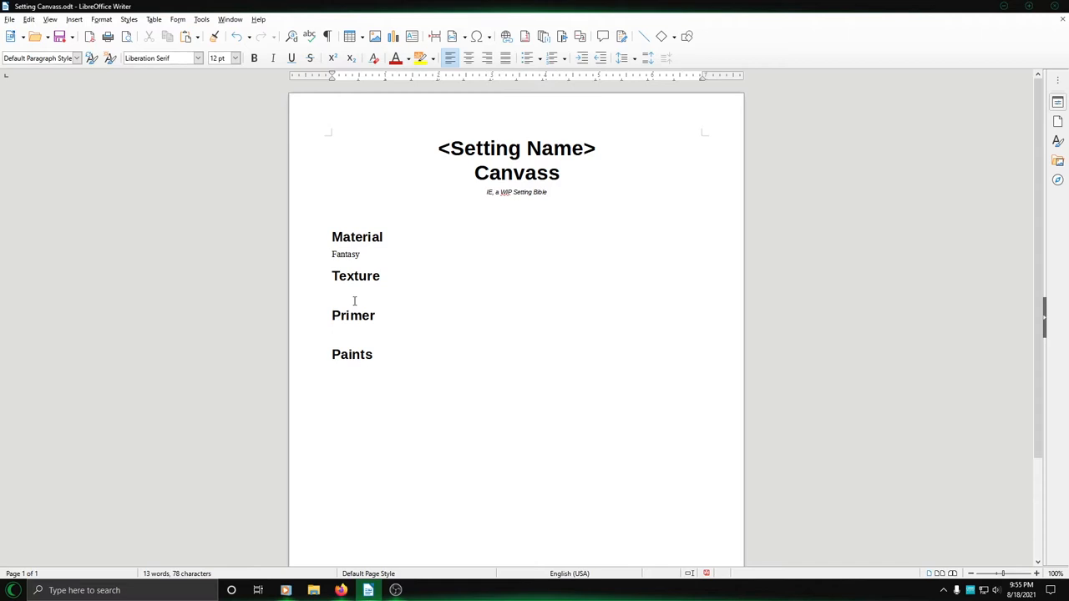
{"action": "left_click", "coordinate": [333, 293]}
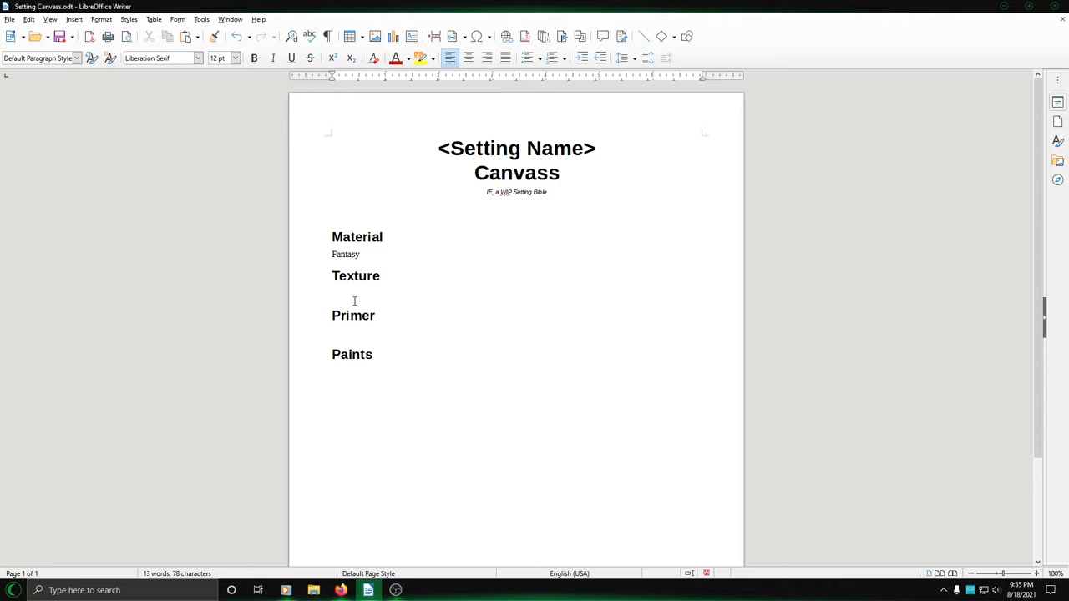
{"action": "left_click", "coordinate": [332, 293]}
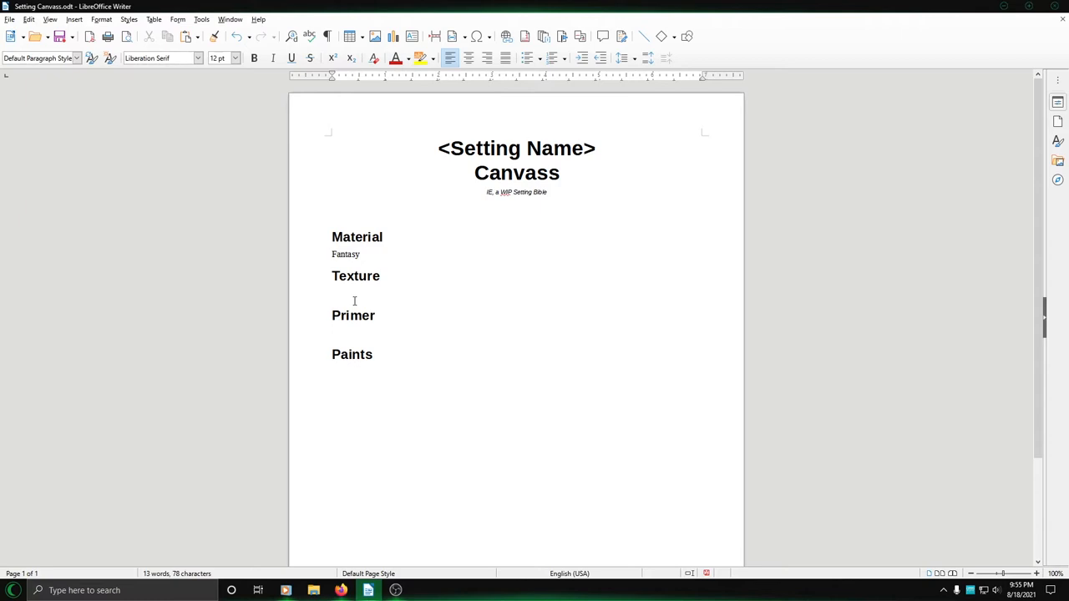
{"action": "left_click", "coordinate": [332, 294]}
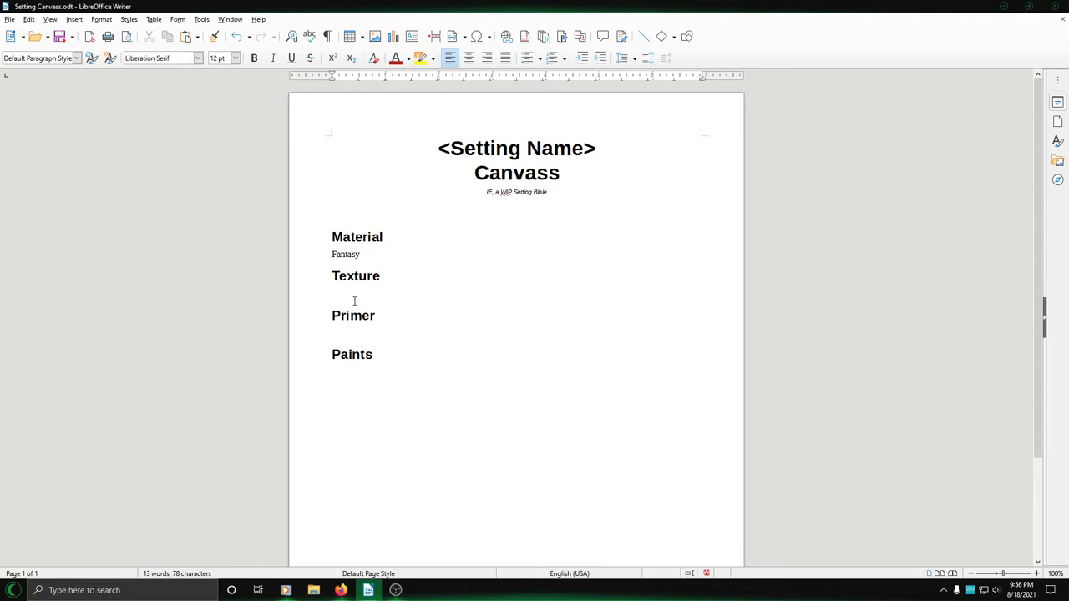
{"action": "left_click", "coordinate": [333, 293]}
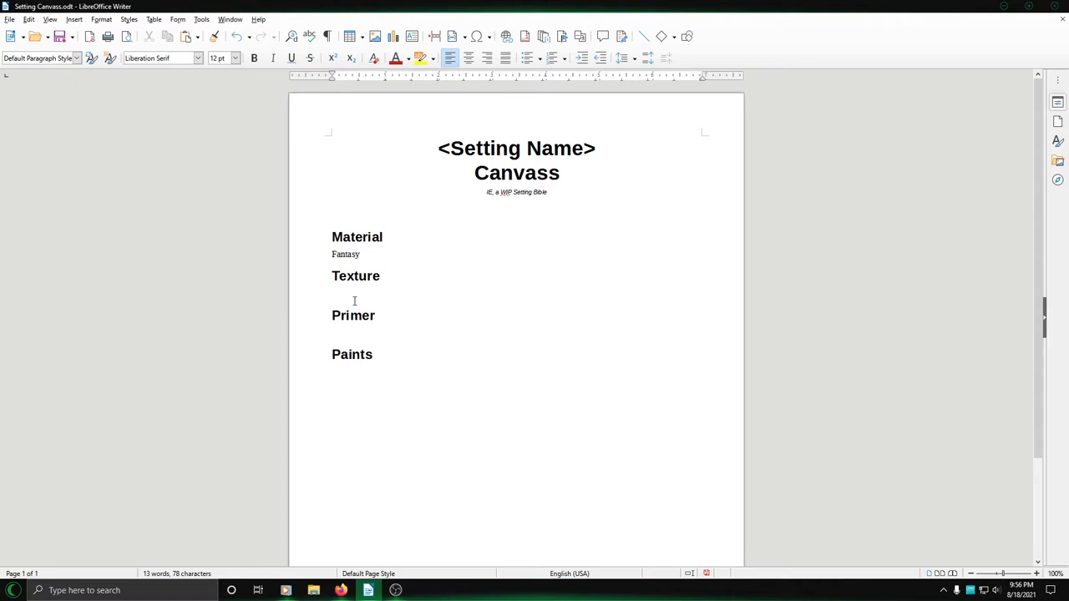
{"action": "left_click", "coordinate": [332, 293]}
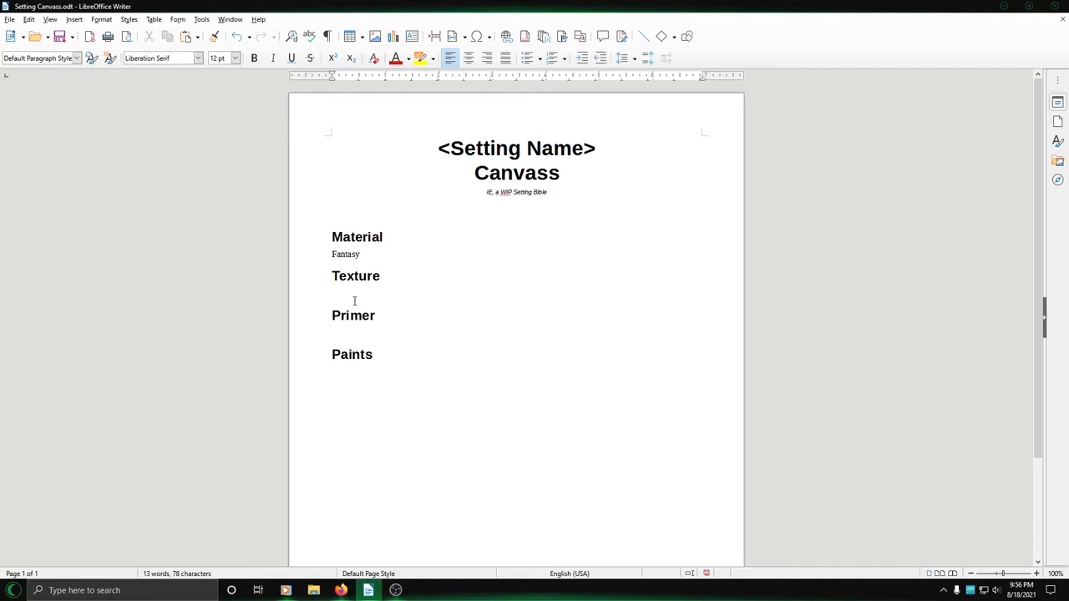
{"action": "left_click", "coordinate": [333, 293]}
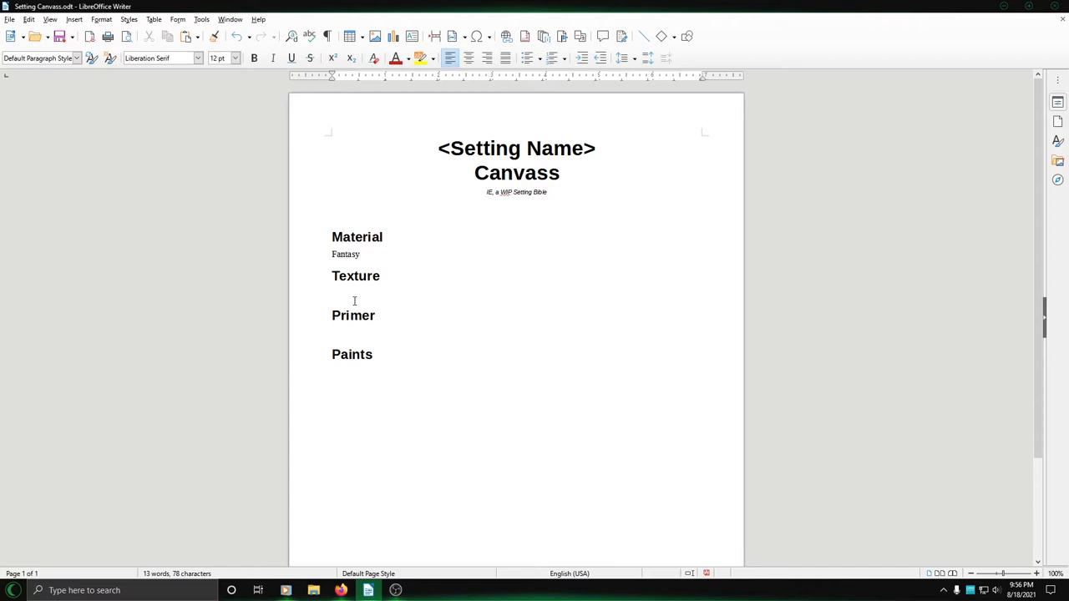
{"action": "left_click", "coordinate": [332, 293]}
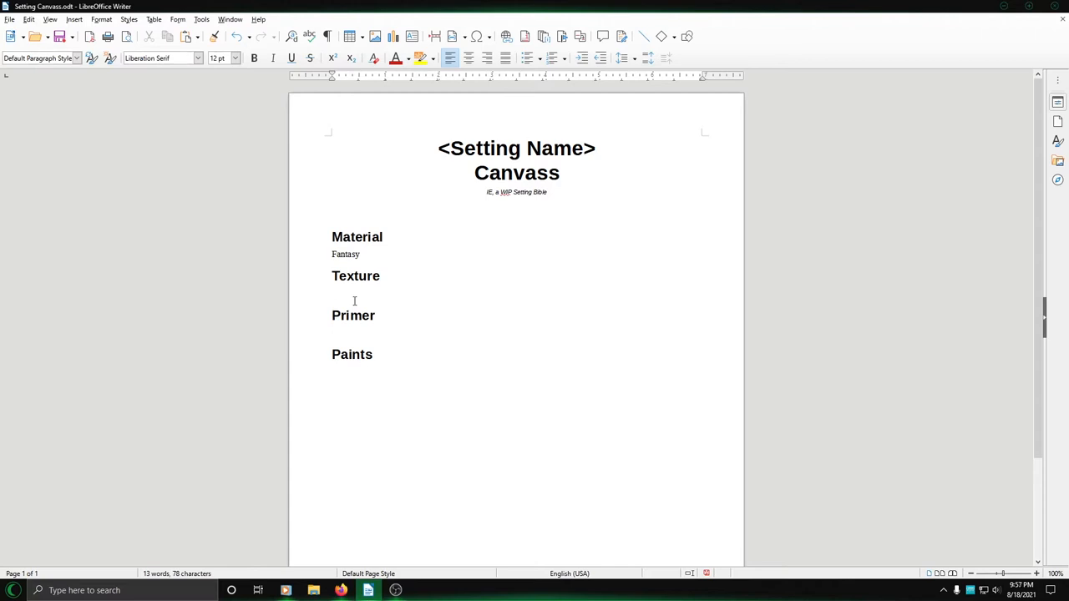
{"action": "left_click", "coordinate": [332, 293]}
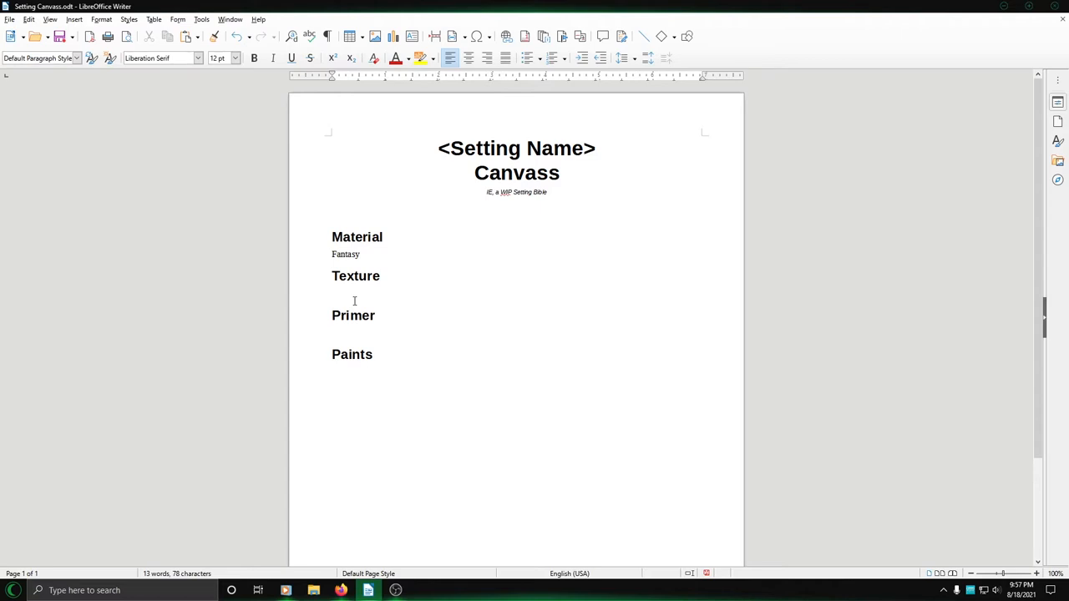
{"action": "left_click", "coordinate": [332, 293]}
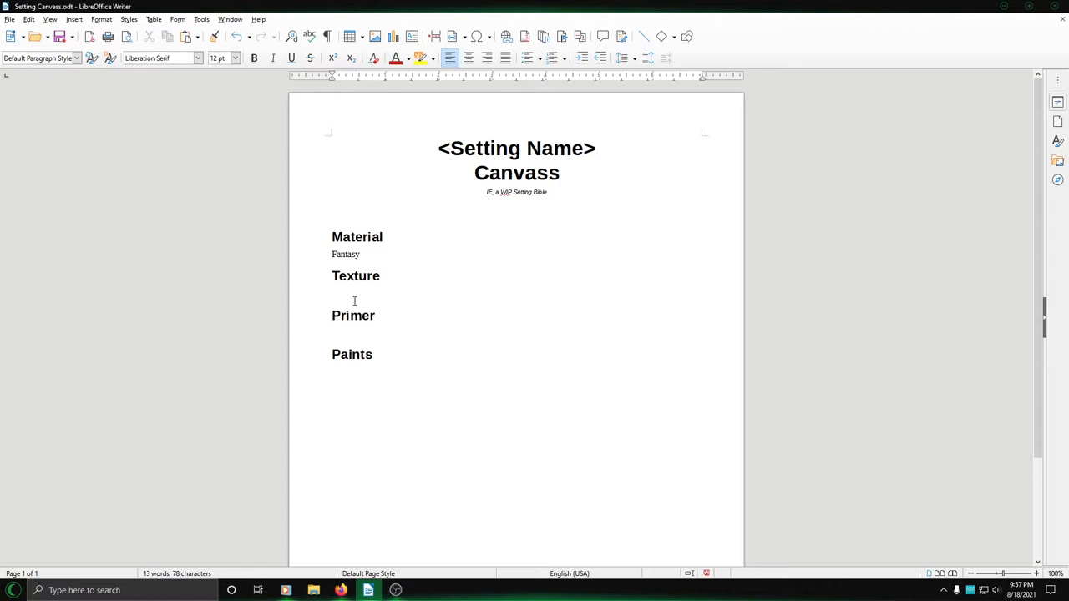
{"action": "left_click", "coordinate": [332, 293]}
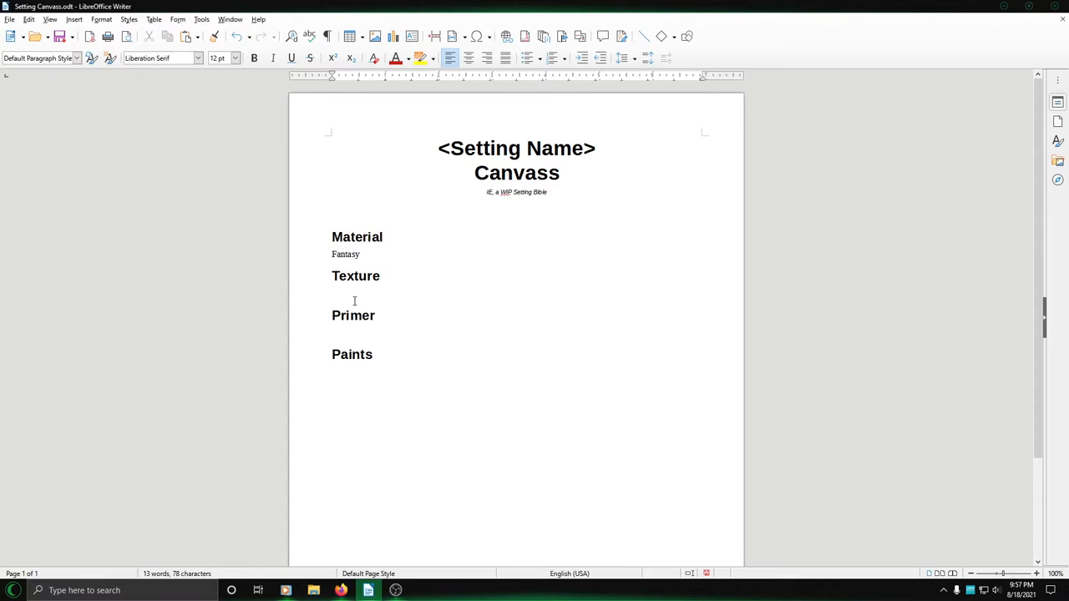
{"action": "left_click", "coordinate": [332, 293]}
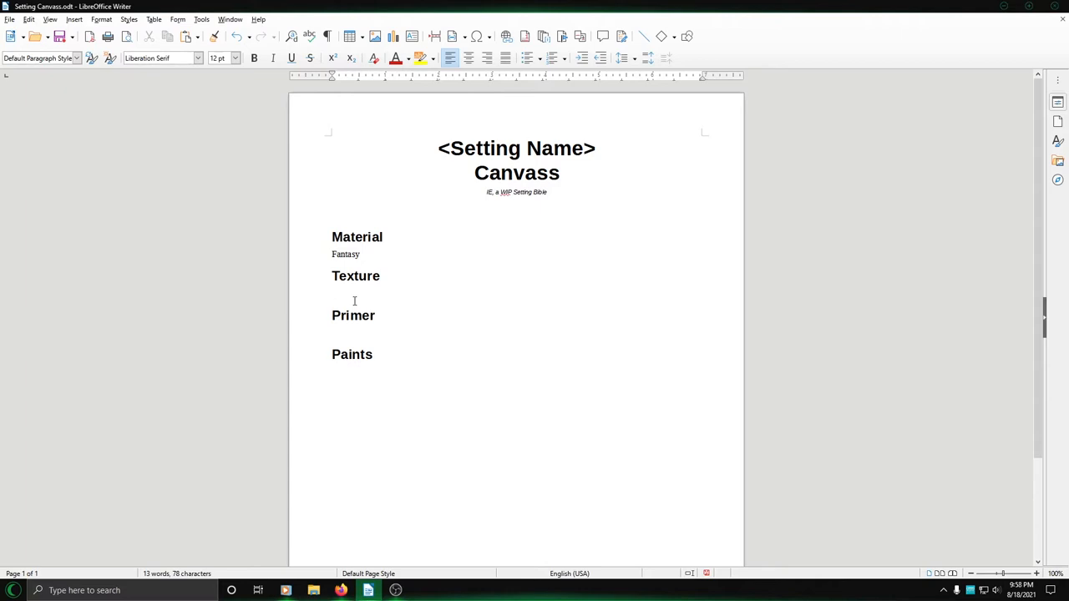
{"action": "left_click", "coordinate": [333, 293]}
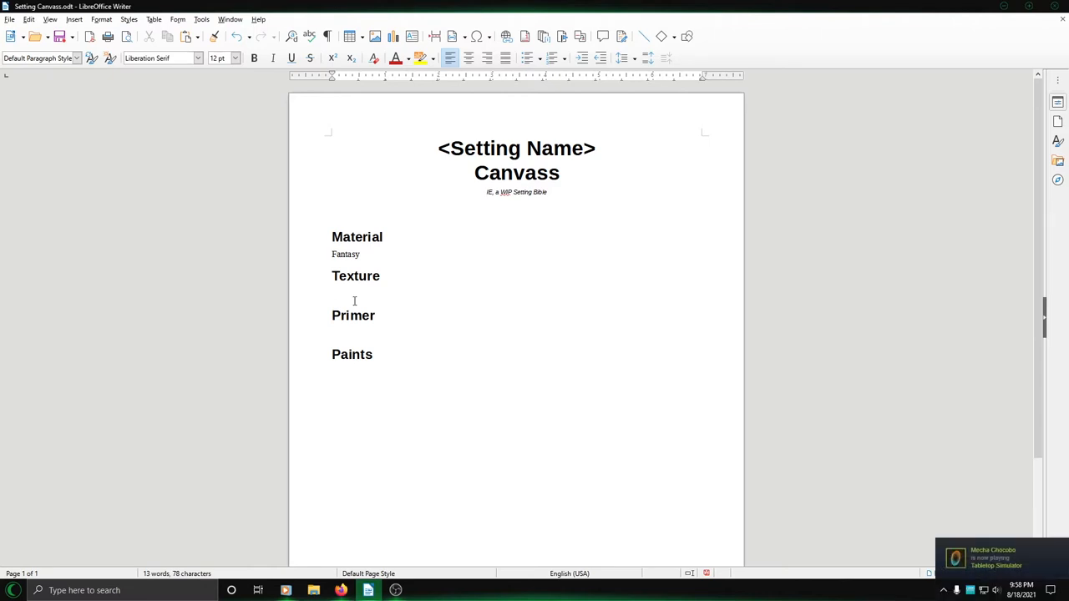
{"action": "left_click", "coordinate": [333, 293]}
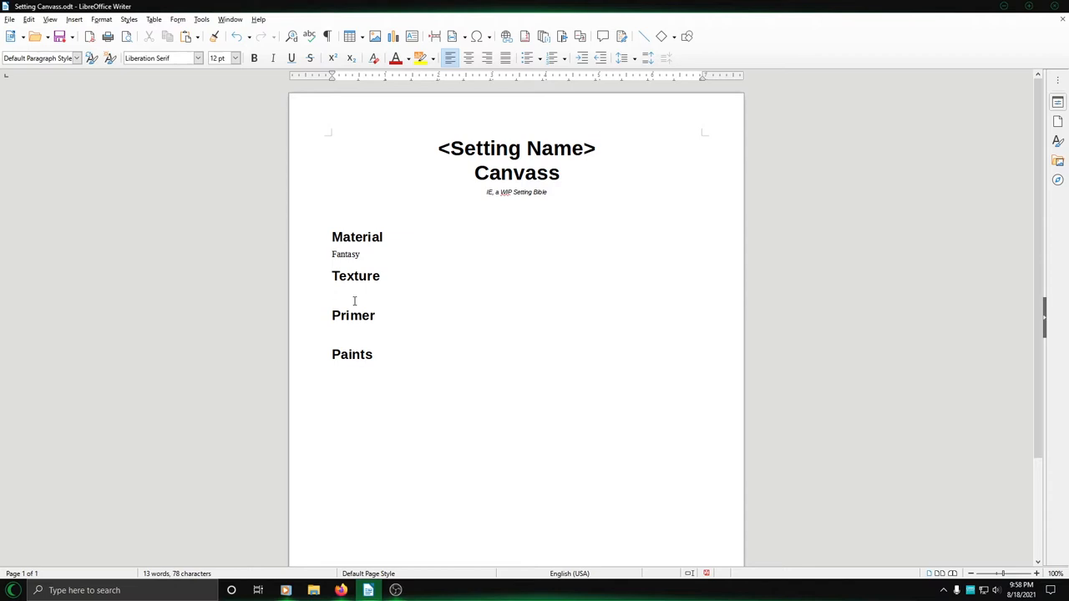
{"action": "left_click", "coordinate": [333, 293]}
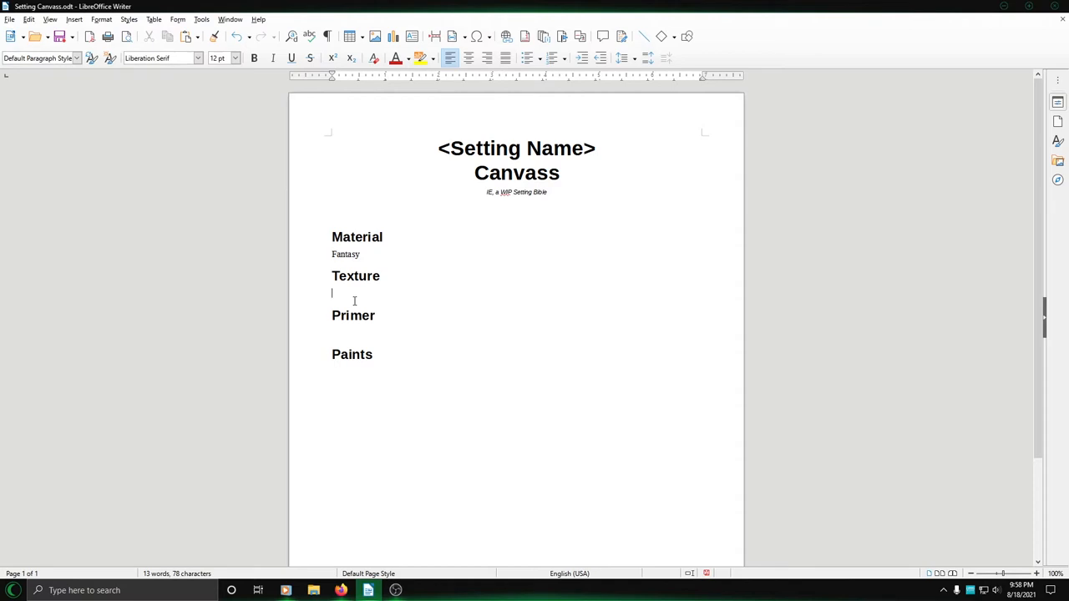
{"action": "mouse_move", "coordinate": [333, 293]}
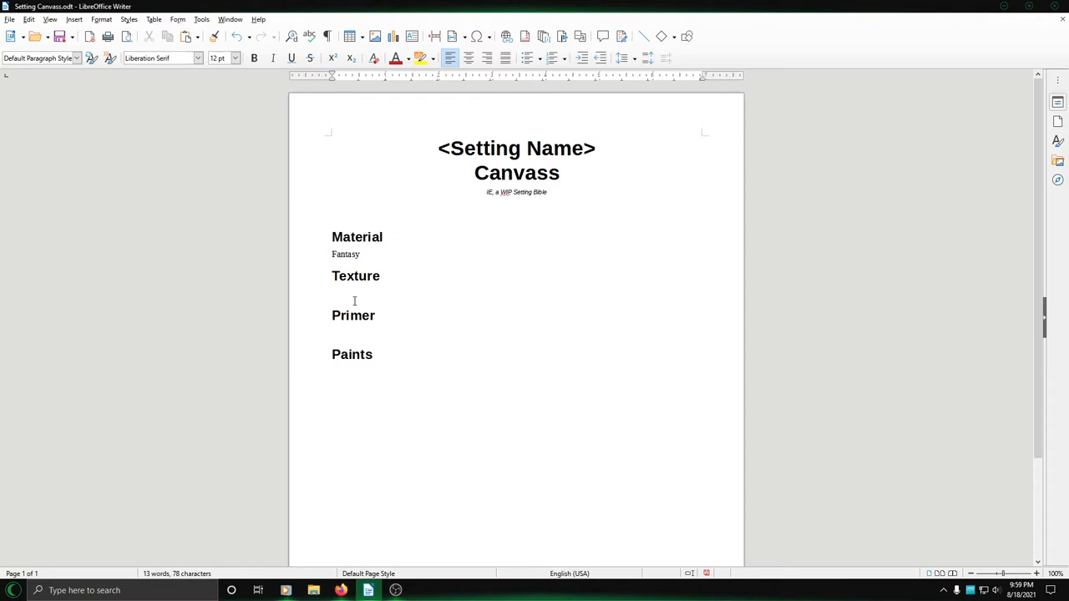
{"action": "left_click", "coordinate": [333, 293]}
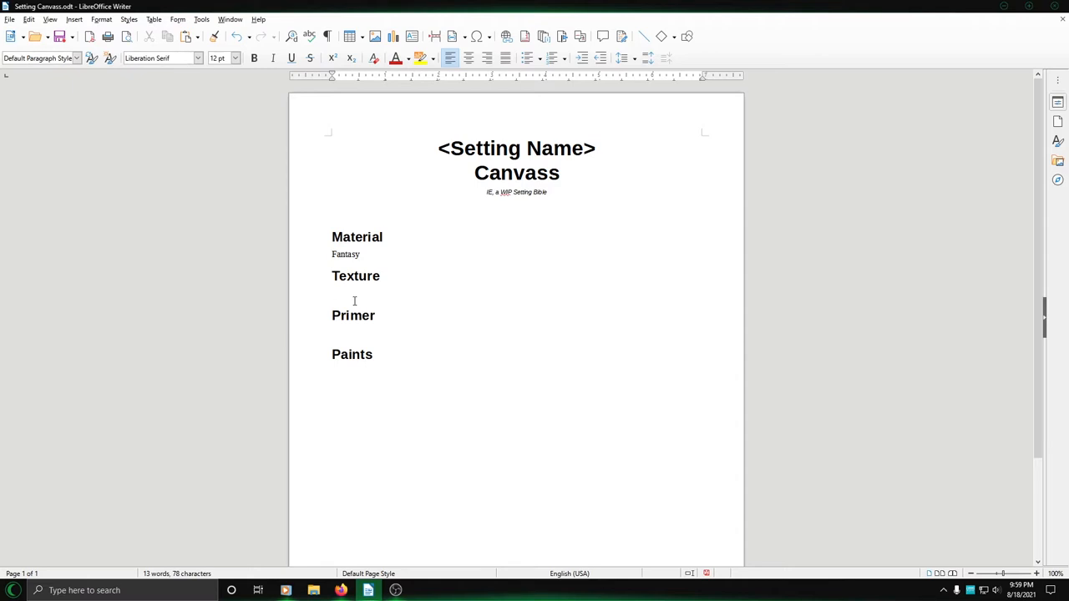
{"action": "left_click", "coordinate": [334, 293]}
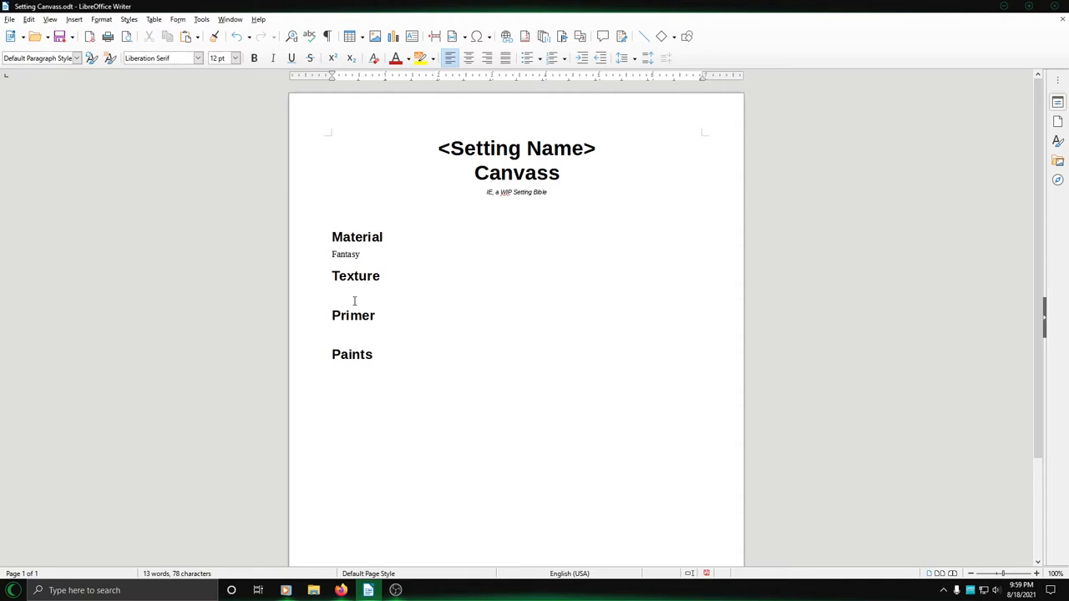
{"action": "left_click", "coordinate": [332, 294]}
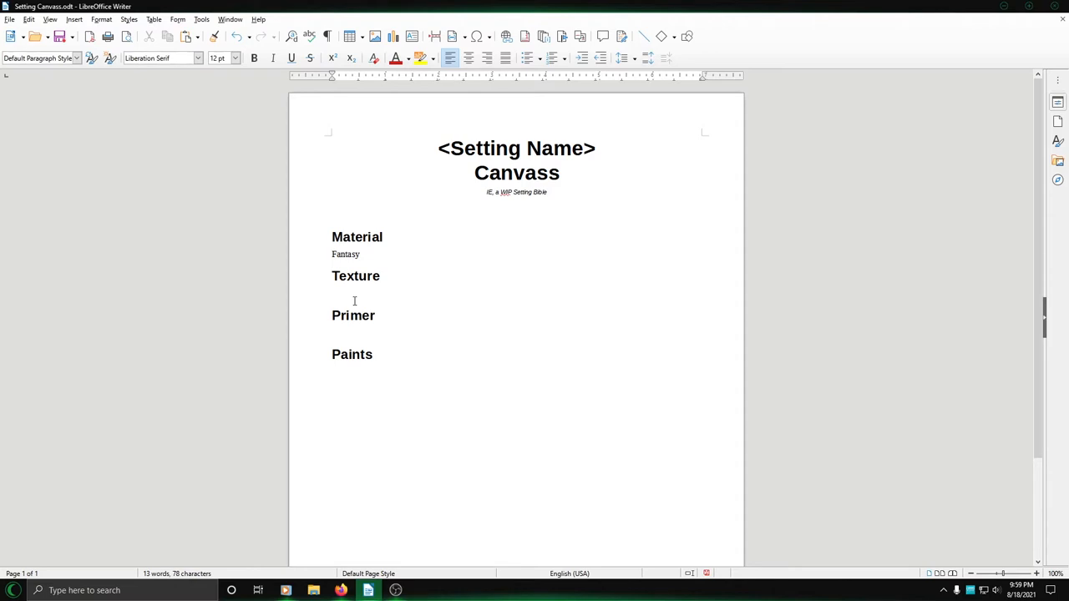
{"action": "left_click", "coordinate": [332, 293]}
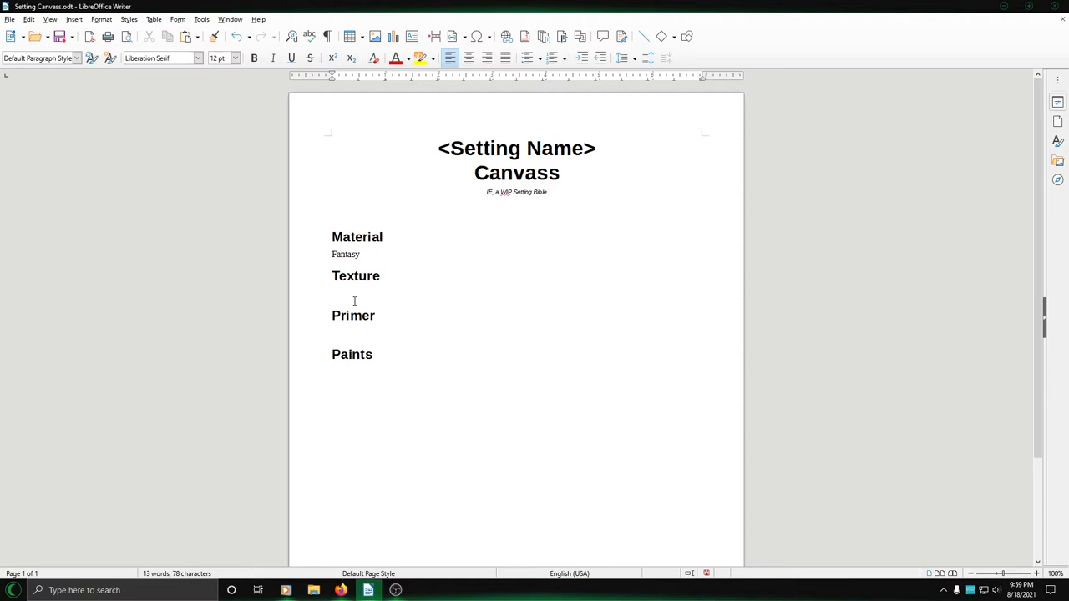
{"action": "left_click", "coordinate": [333, 293]}
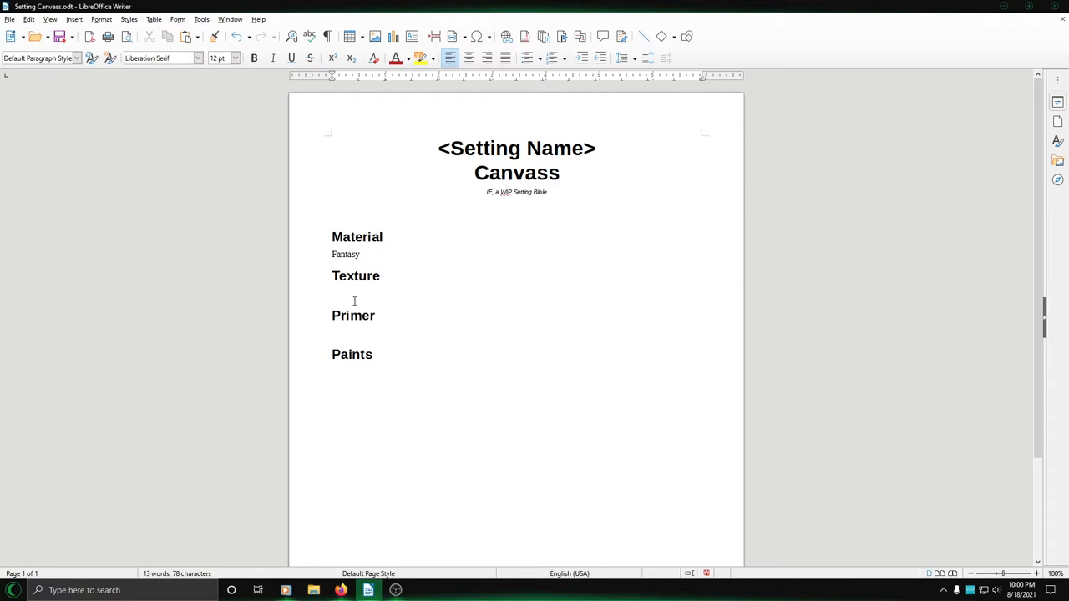
{"action": "left_click", "coordinate": [332, 293]}
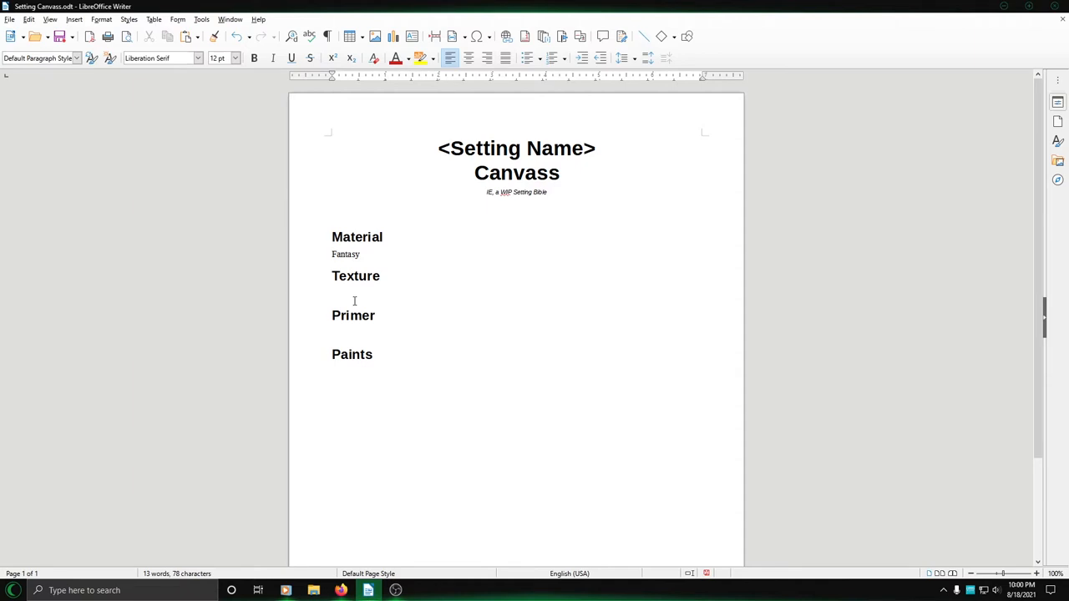
{"action": "left_click", "coordinate": [332, 293]}
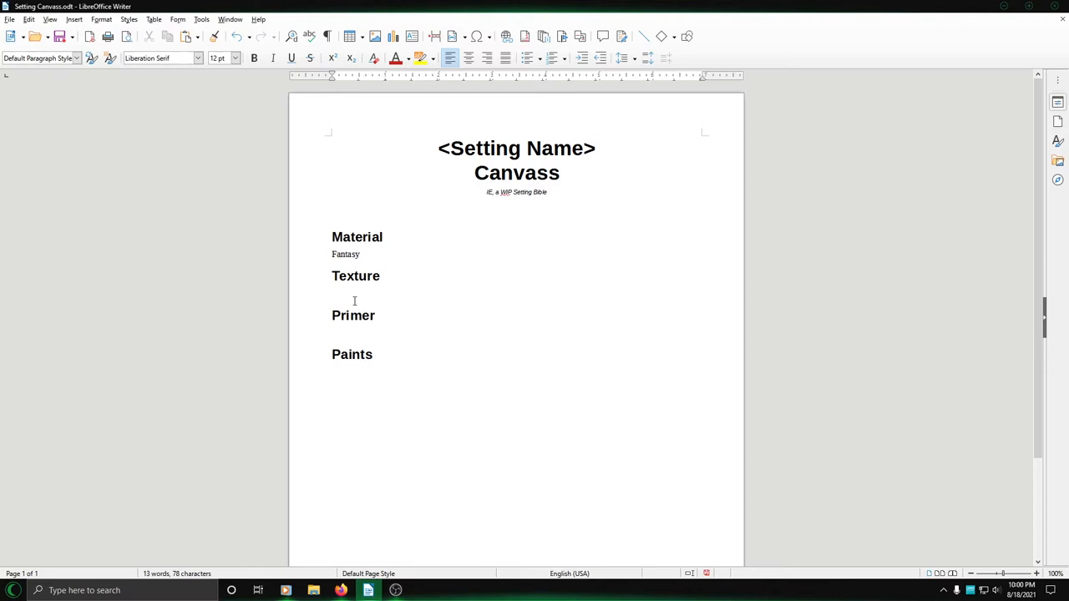
{"action": "left_click", "coordinate": [332, 293]}
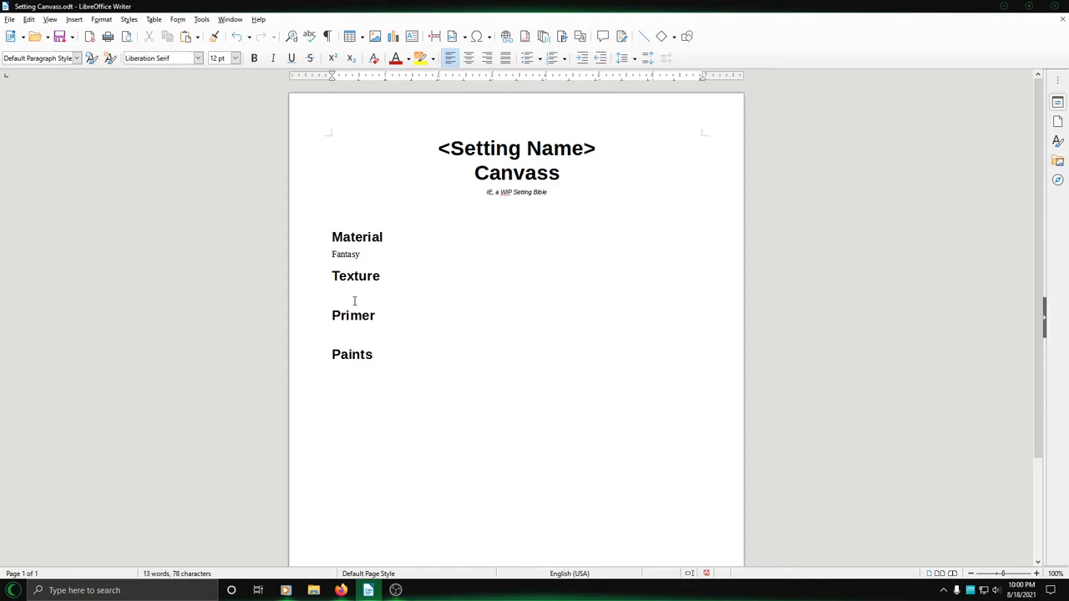
{"action": "left_click", "coordinate": [333, 292]}
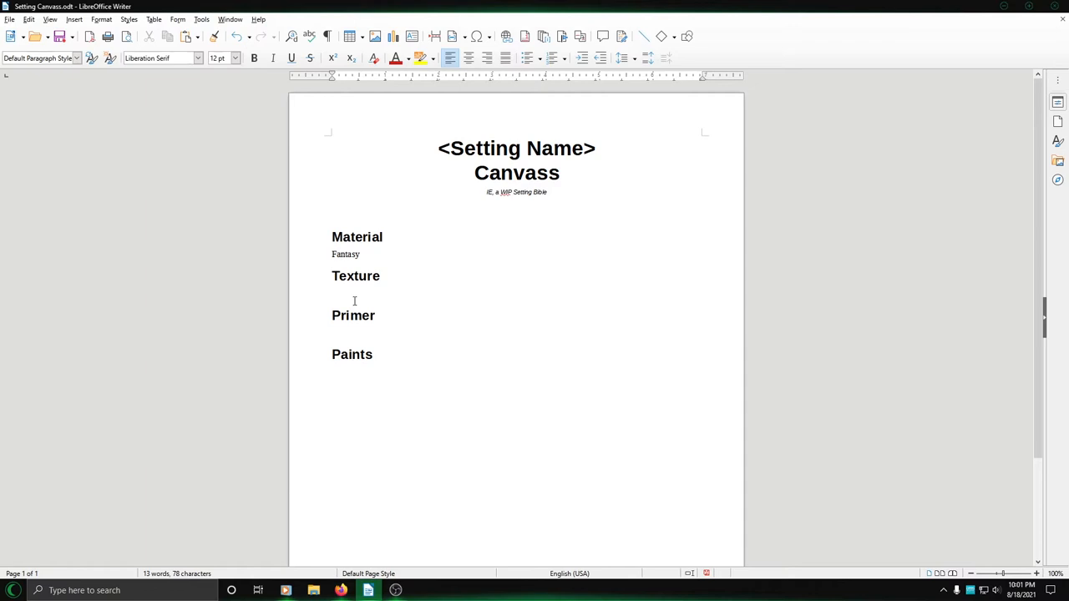
{"action": "left_click", "coordinate": [333, 293]}
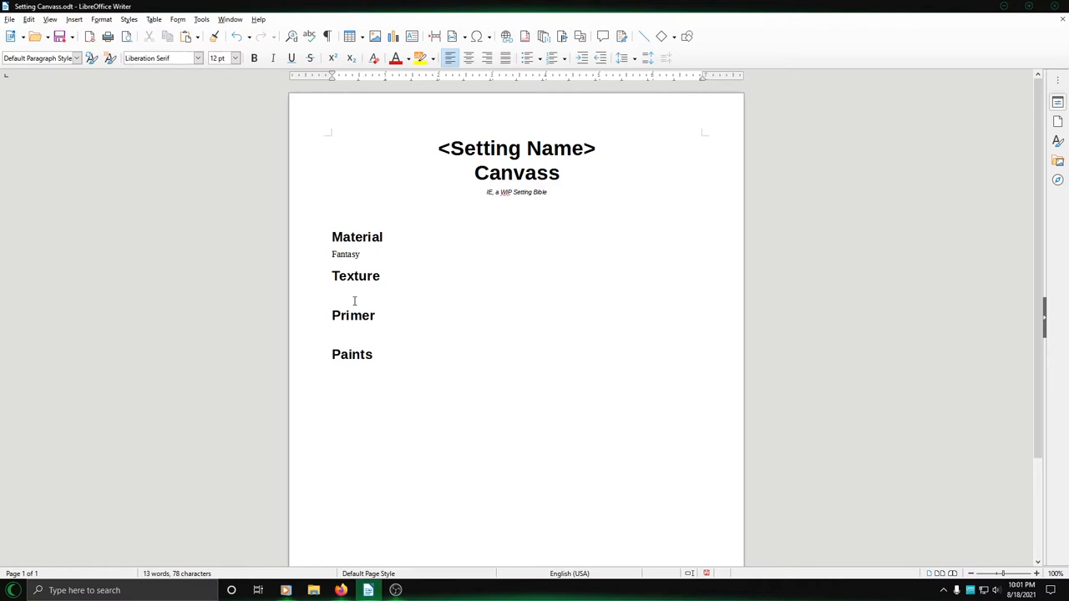
{"action": "left_click", "coordinate": [332, 293]}
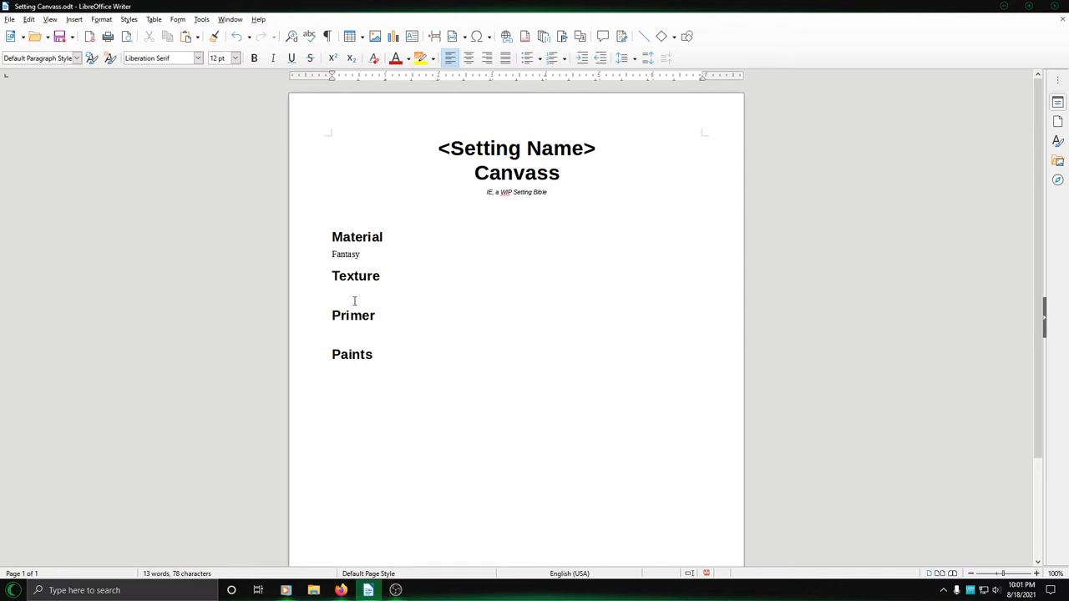
{"action": "left_click", "coordinate": [332, 293]}
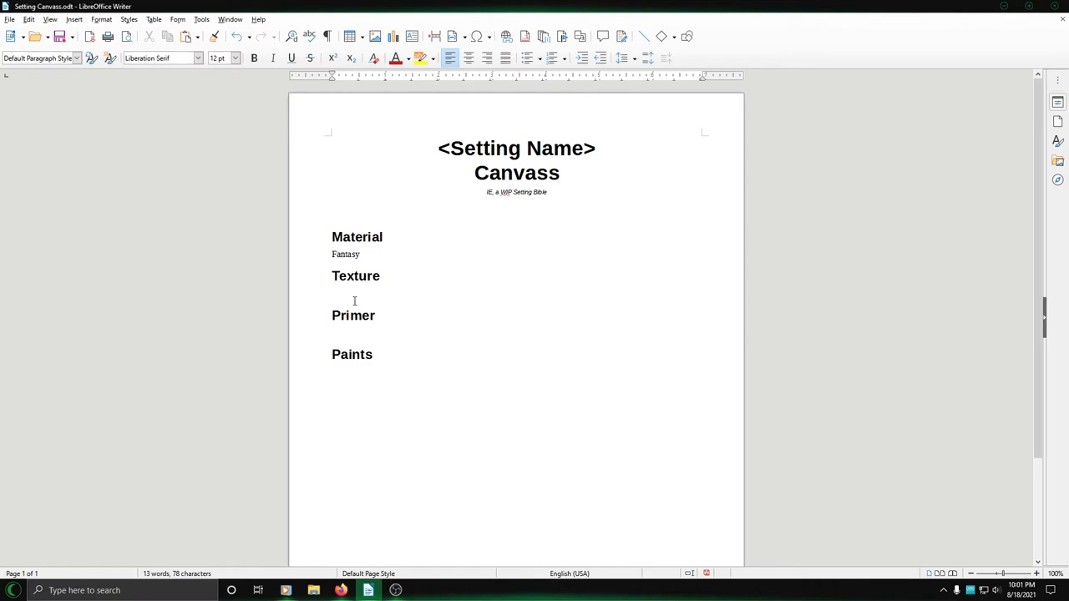
{"action": "left_click", "coordinate": [332, 293]}
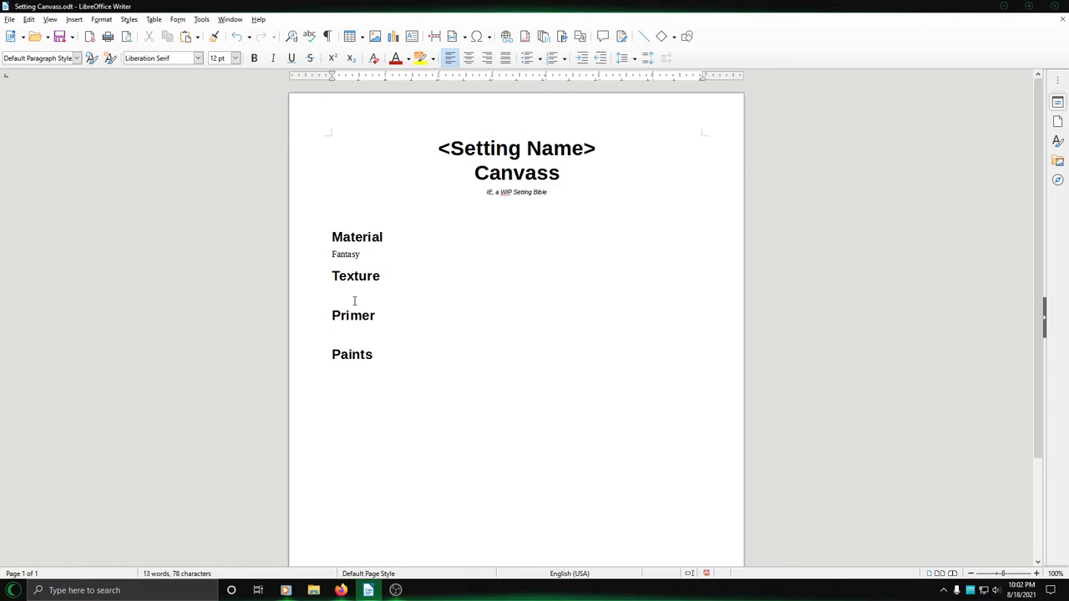
{"action": "left_click", "coordinate": [333, 293]}
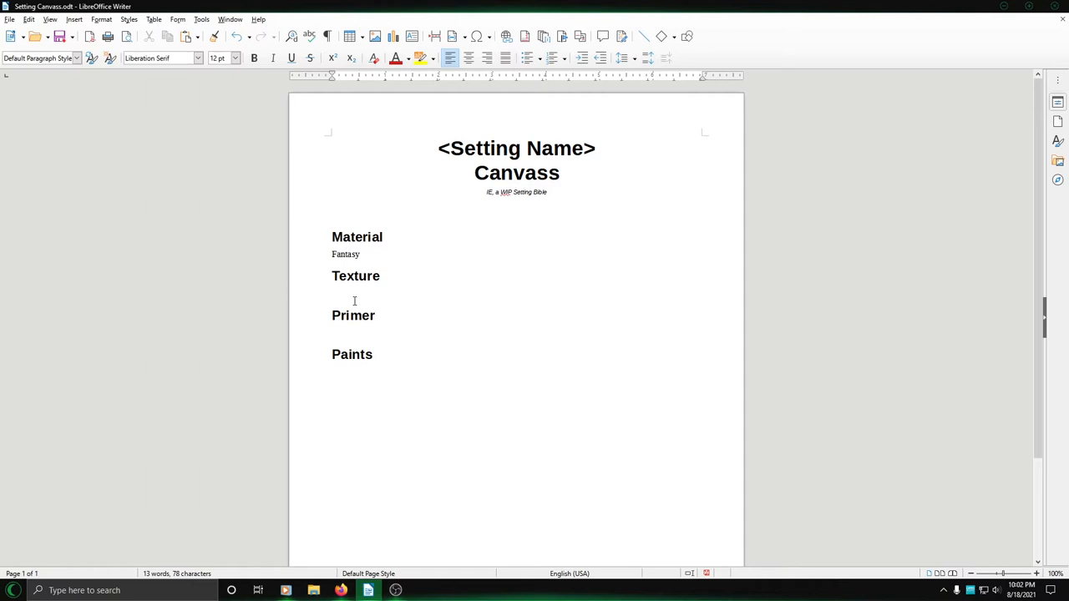
{"action": "left_click", "coordinate": [332, 293]}
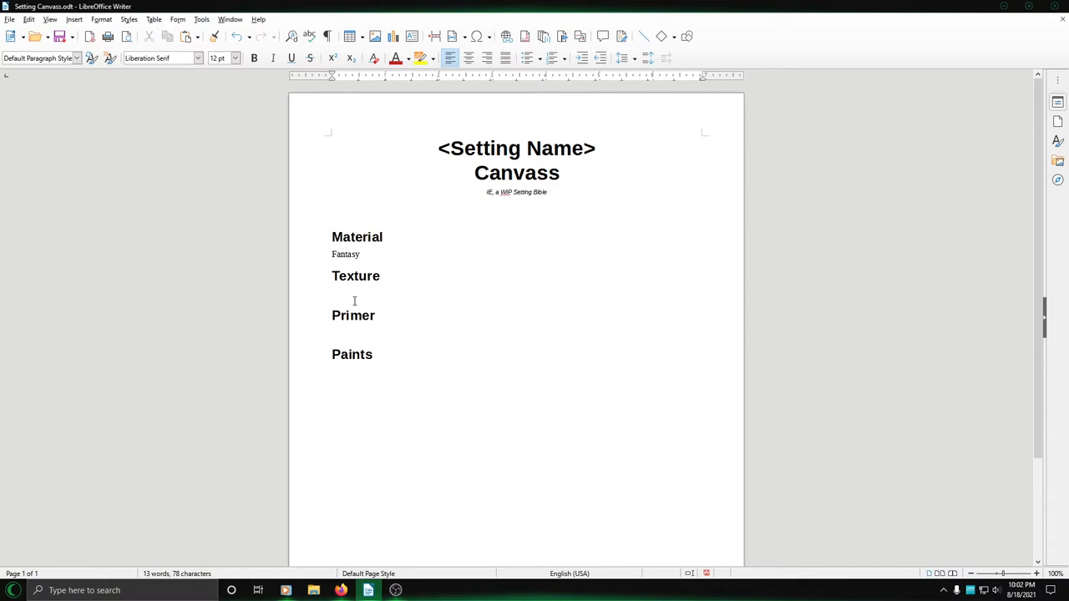
{"action": "left_click", "coordinate": [332, 293]}
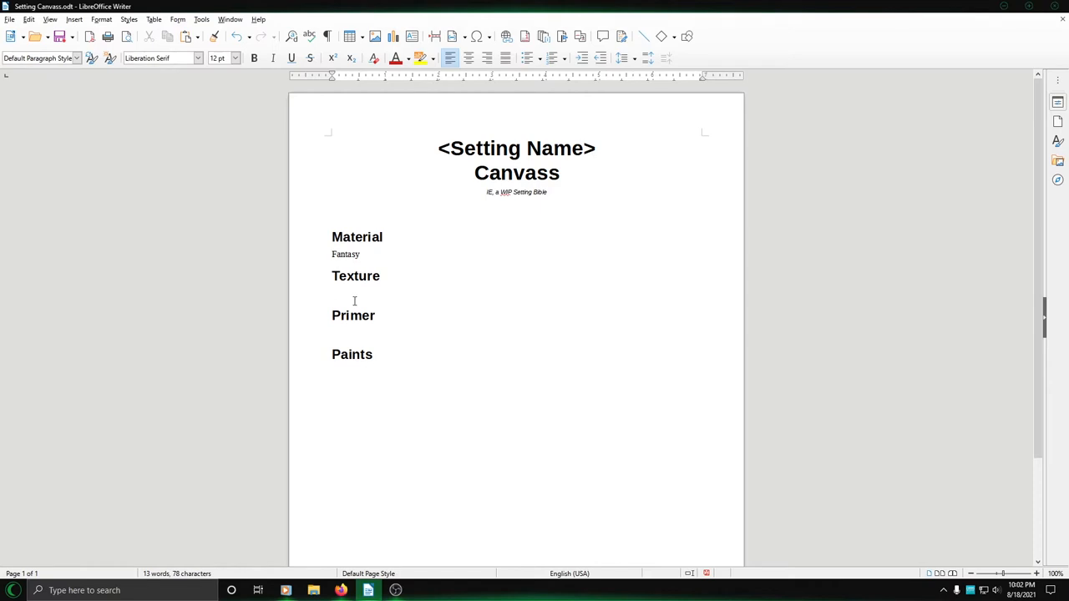
{"action": "left_click", "coordinate": [332, 293]}
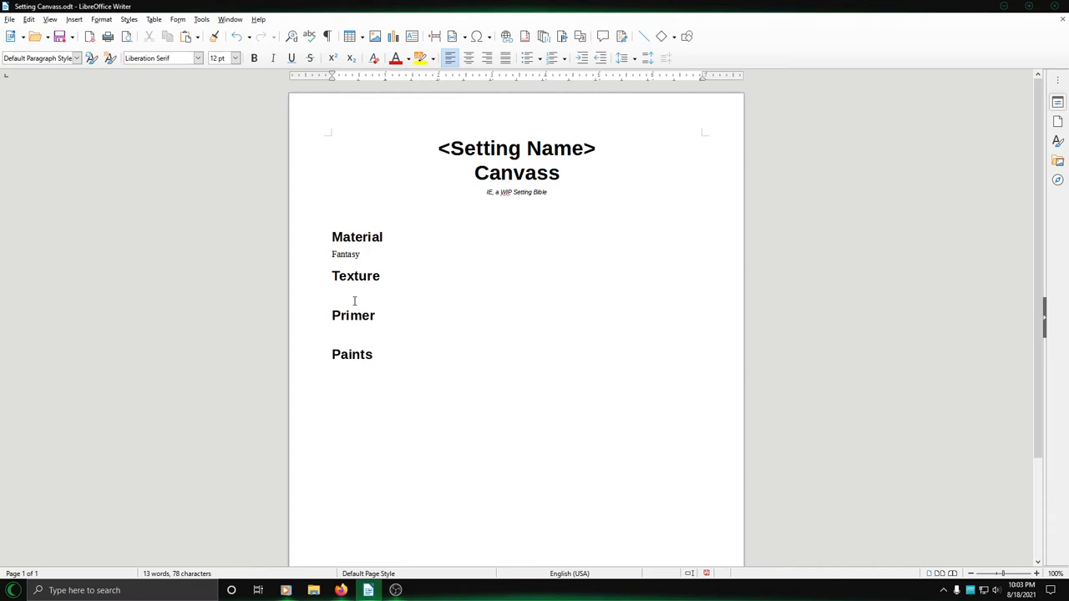
{"action": "left_click", "coordinate": [332, 293]}
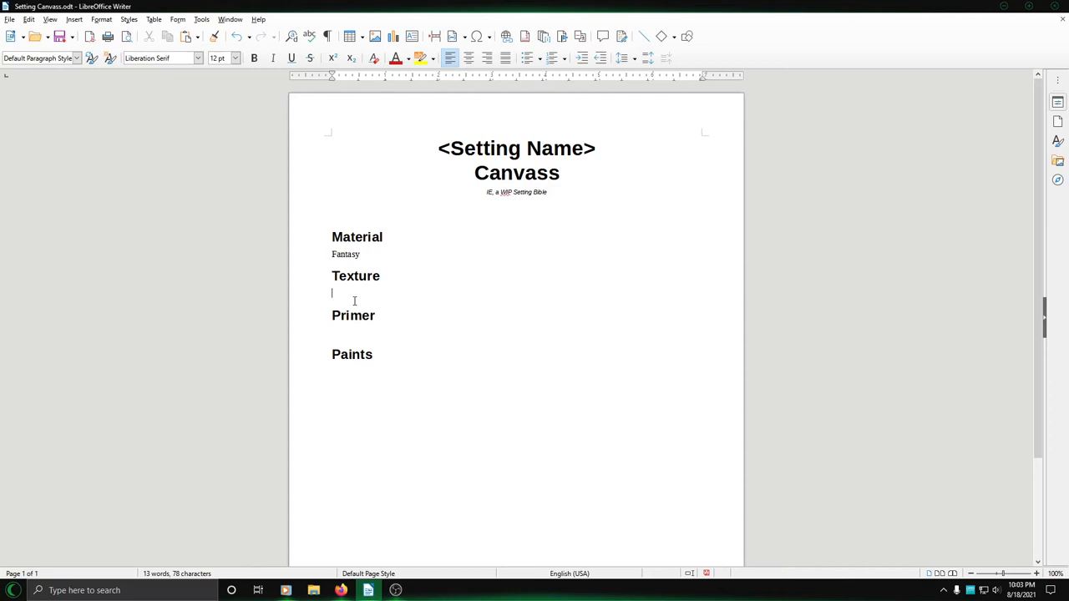
{"action": "mouse_move", "coordinate": [332, 293]}
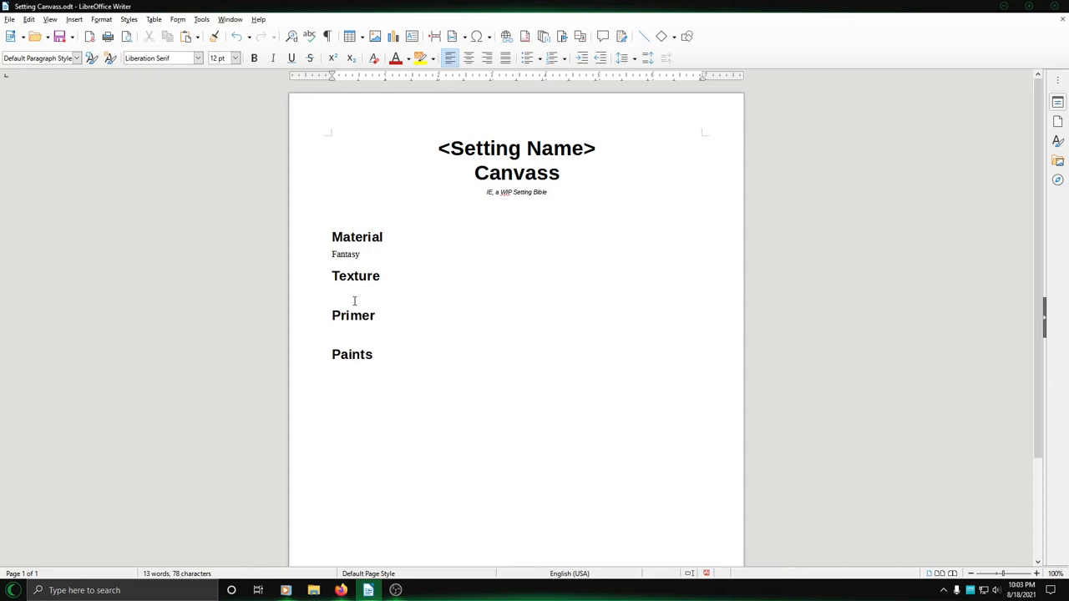
{"action": "left_click", "coordinate": [333, 294]}
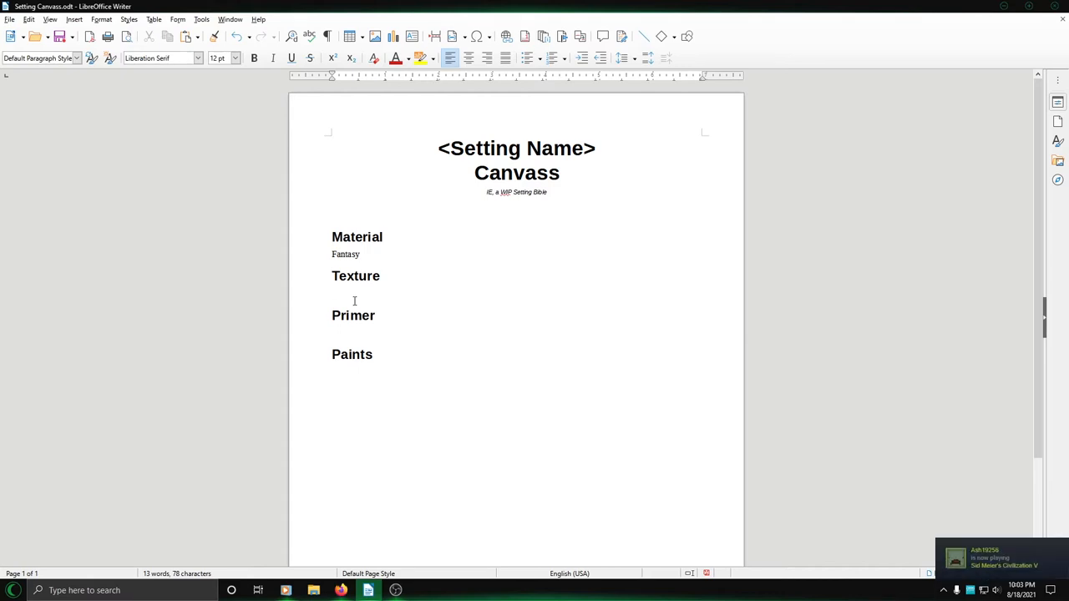
{"action": "left_click", "coordinate": [334, 293]}
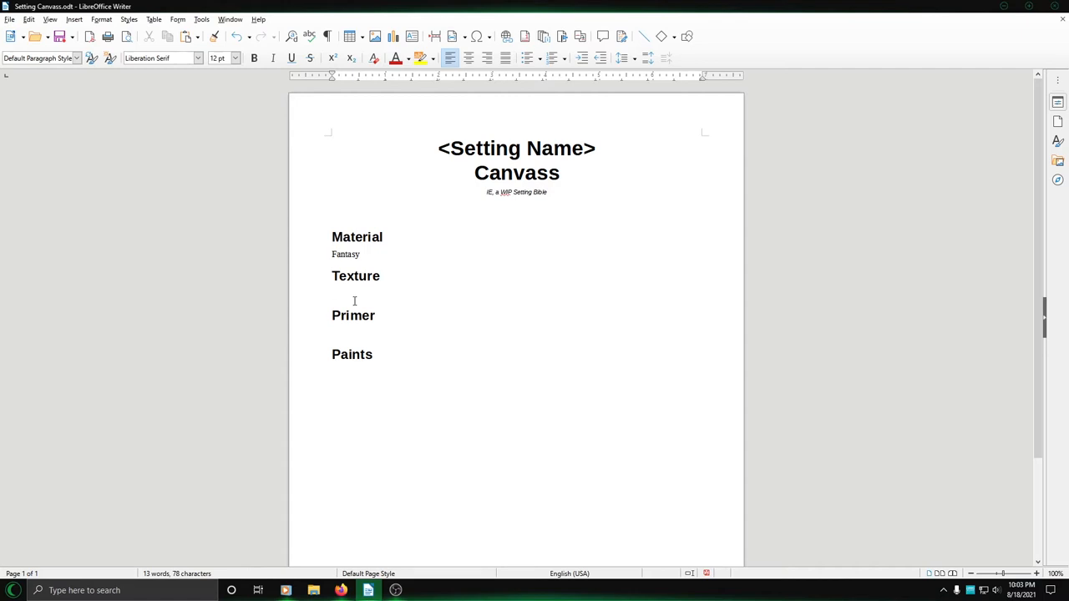
{"action": "left_click", "coordinate": [332, 293]}
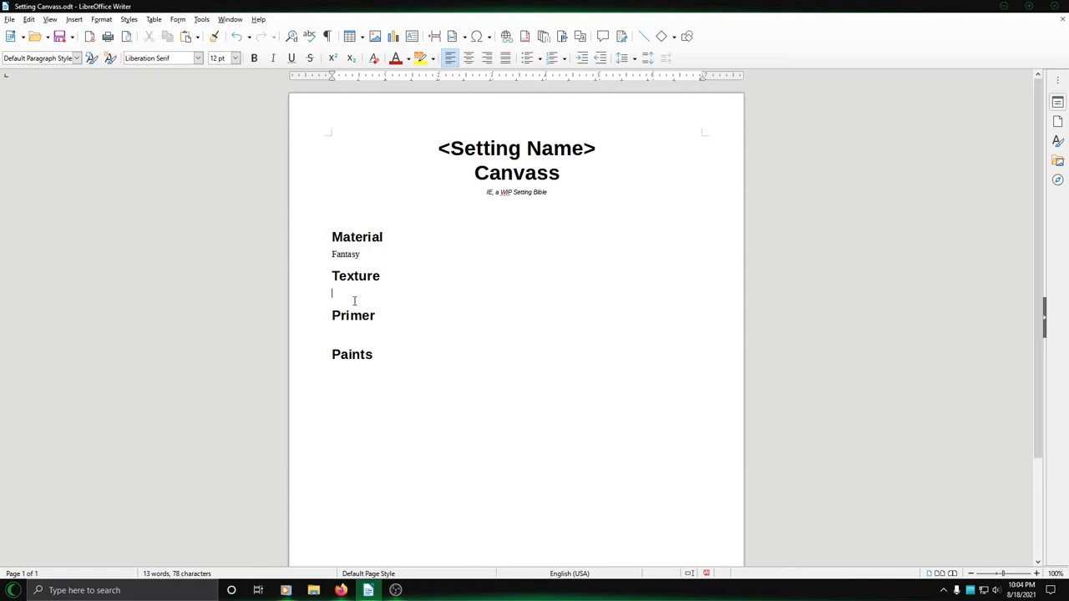
{"action": "mouse_move", "coordinate": [331, 293]}
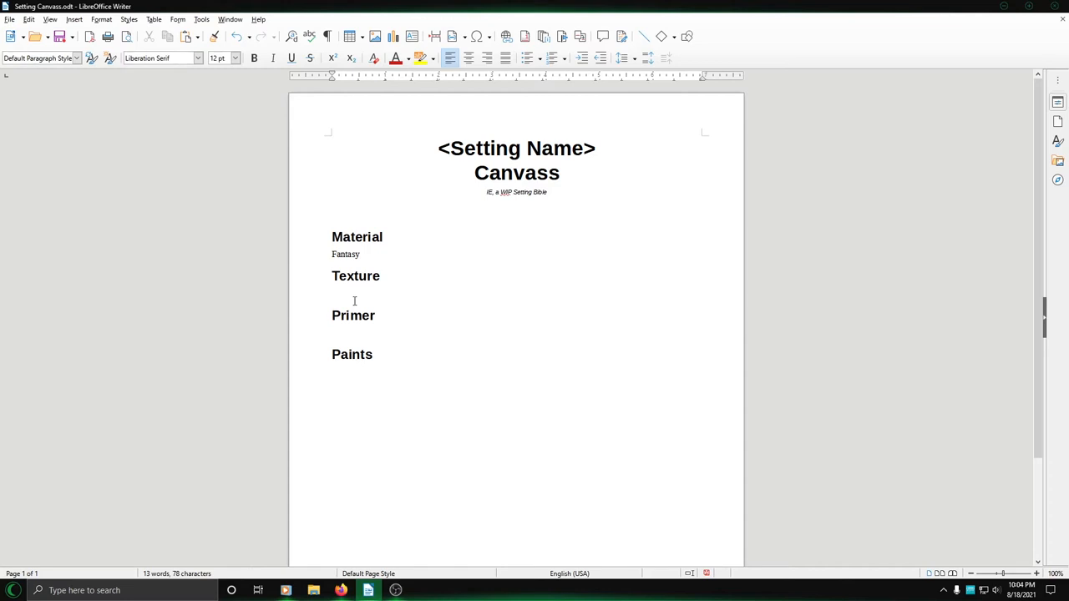
{"action": "left_click", "coordinate": [332, 293]}
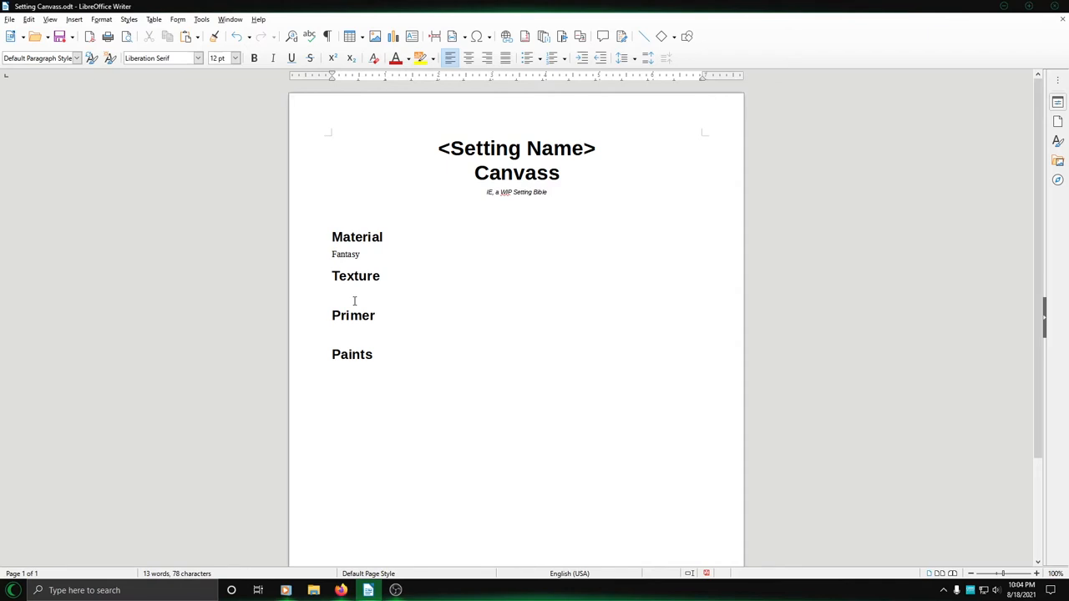
{"action": "left_click", "coordinate": [332, 293]}
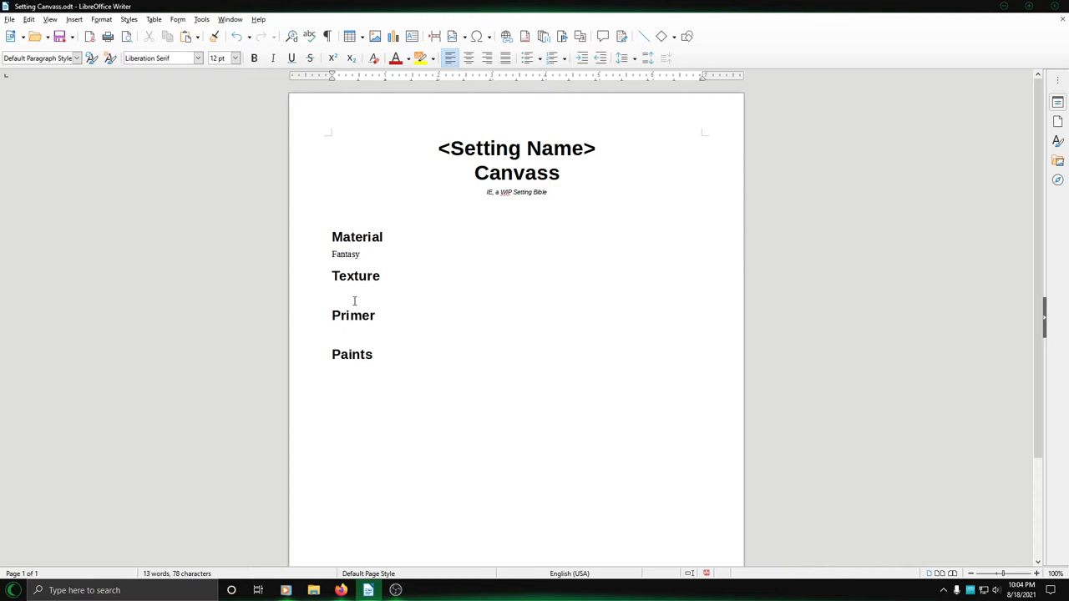
{"action": "left_click", "coordinate": [334, 293]}
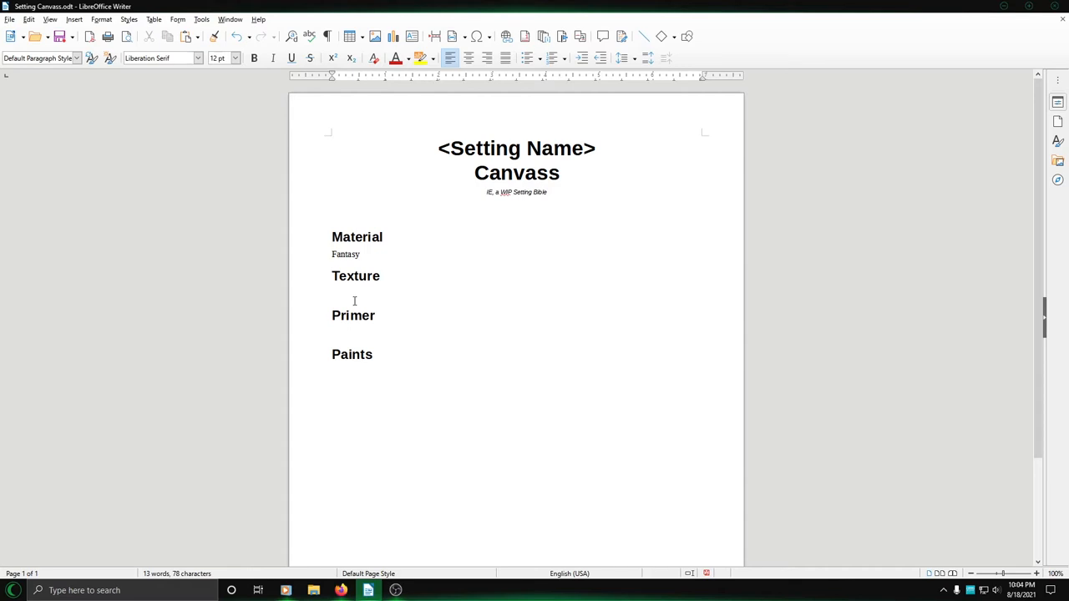
{"action": "left_click", "coordinate": [332, 293]}
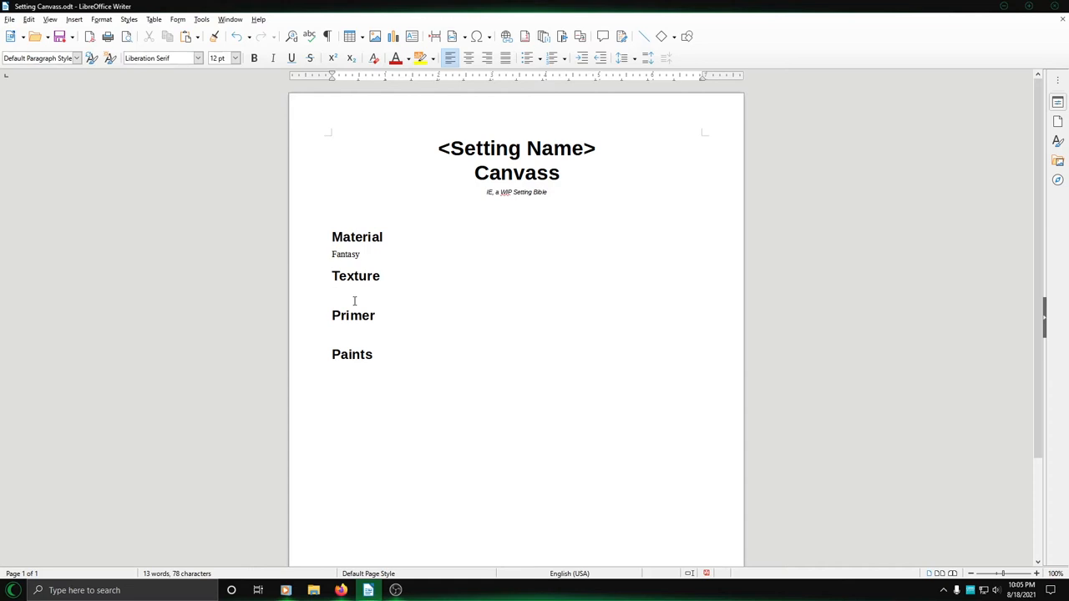
{"action": "left_click", "coordinate": [332, 293]}
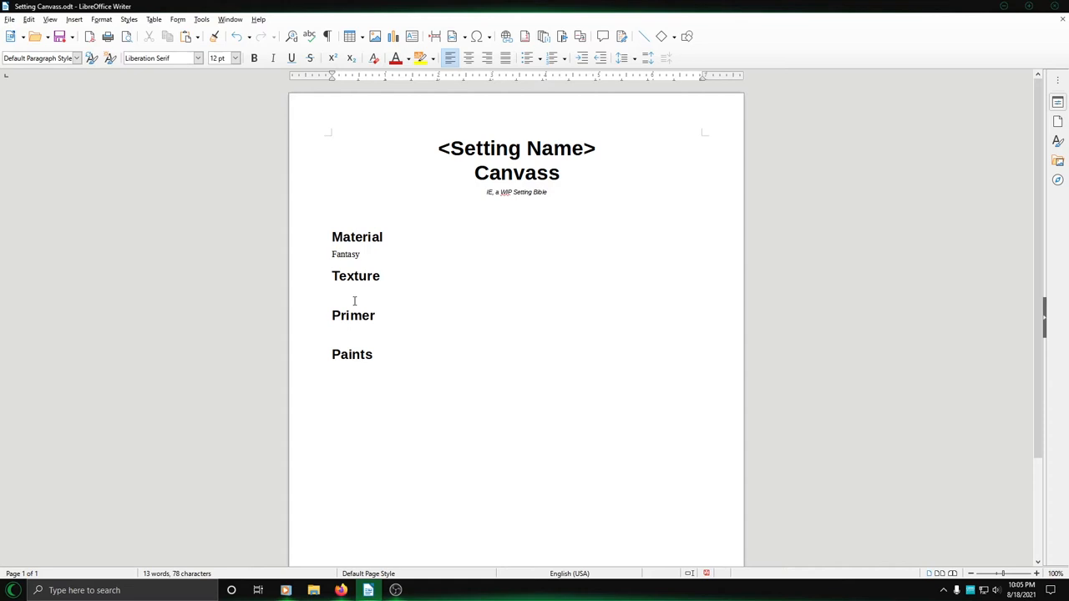
{"action": "left_click", "coordinate": [334, 293]}
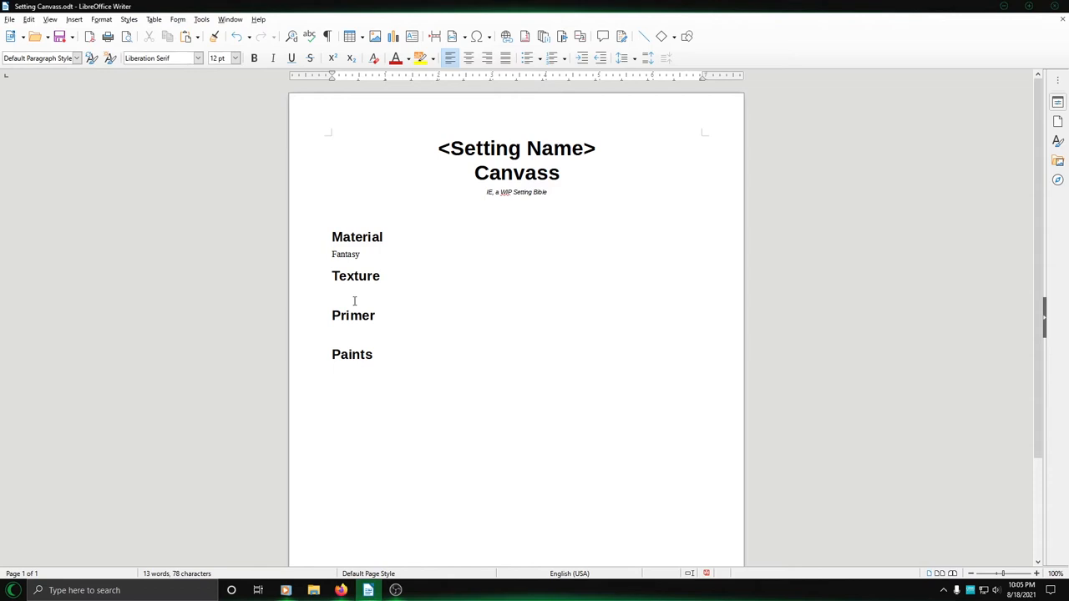
{"action": "left_click", "coordinate": [332, 293]}
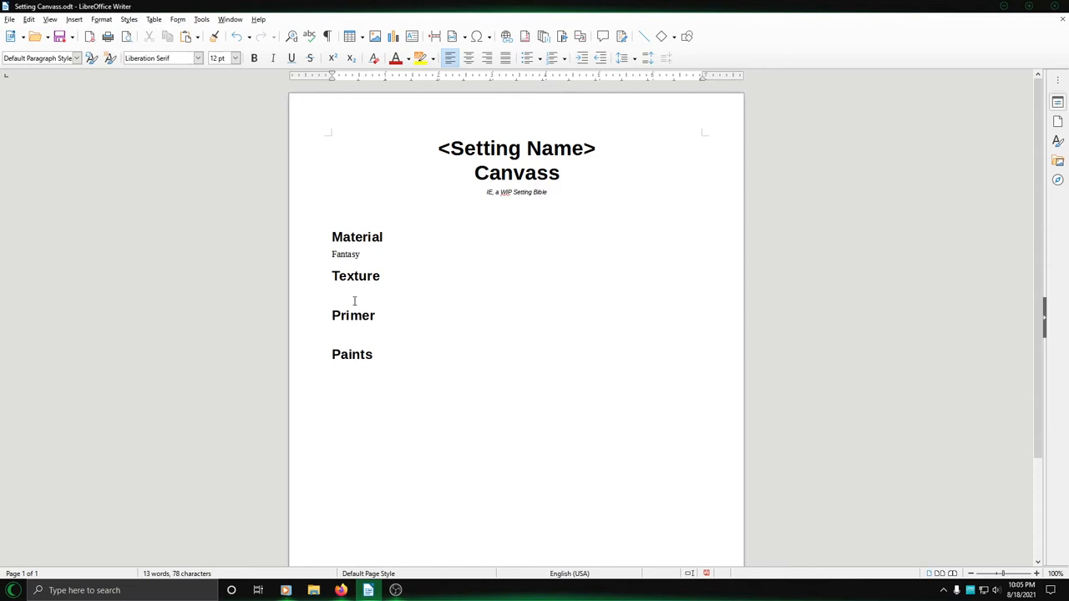
{"action": "left_click", "coordinate": [334, 293]}
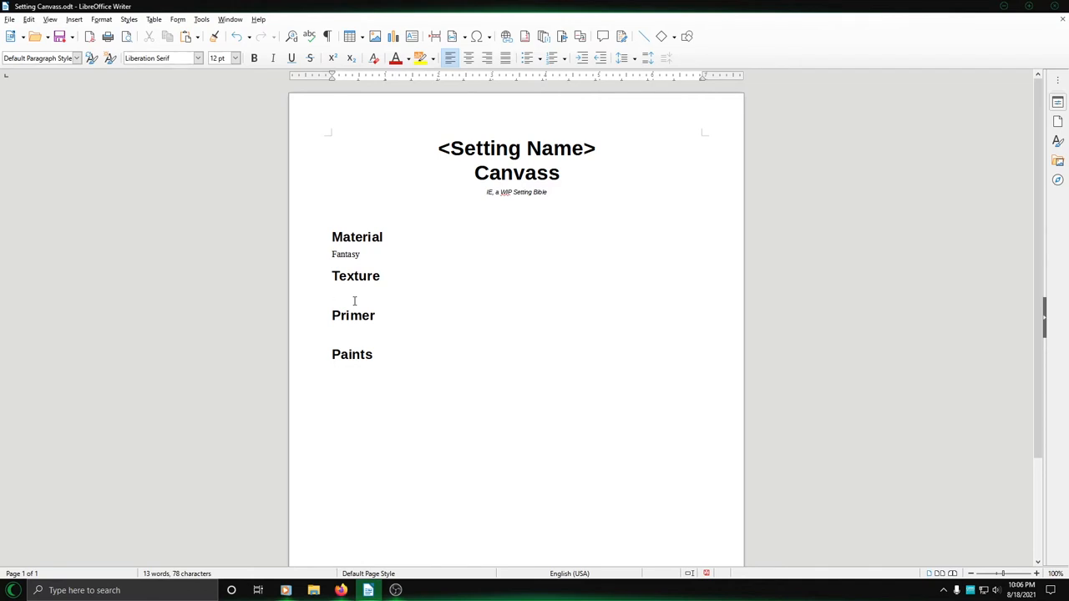
{"action": "left_click", "coordinate": [332, 293]}
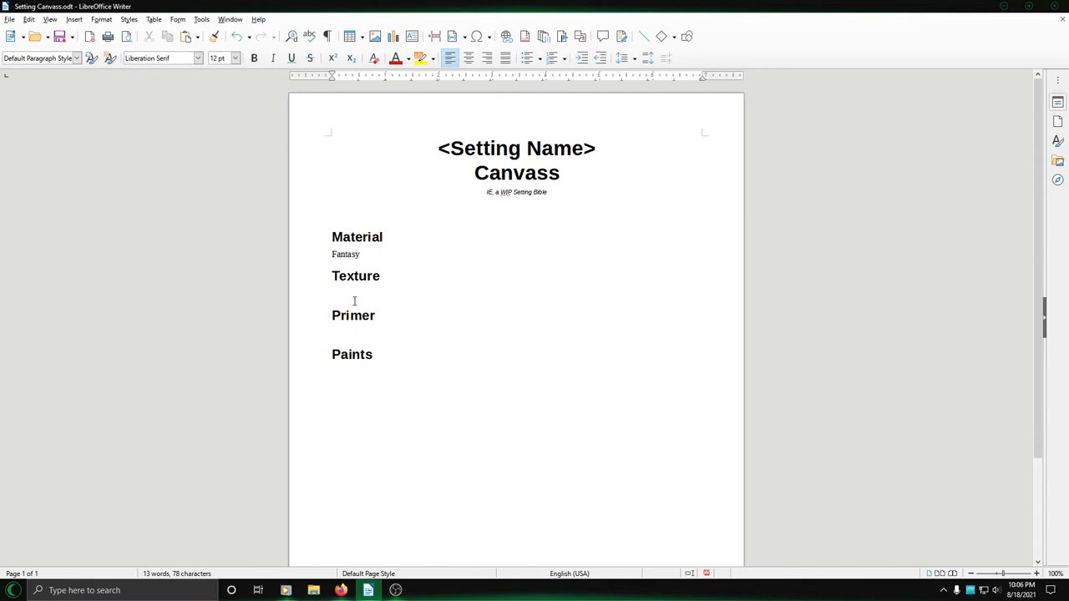
{"action": "left_click", "coordinate": [333, 293]}
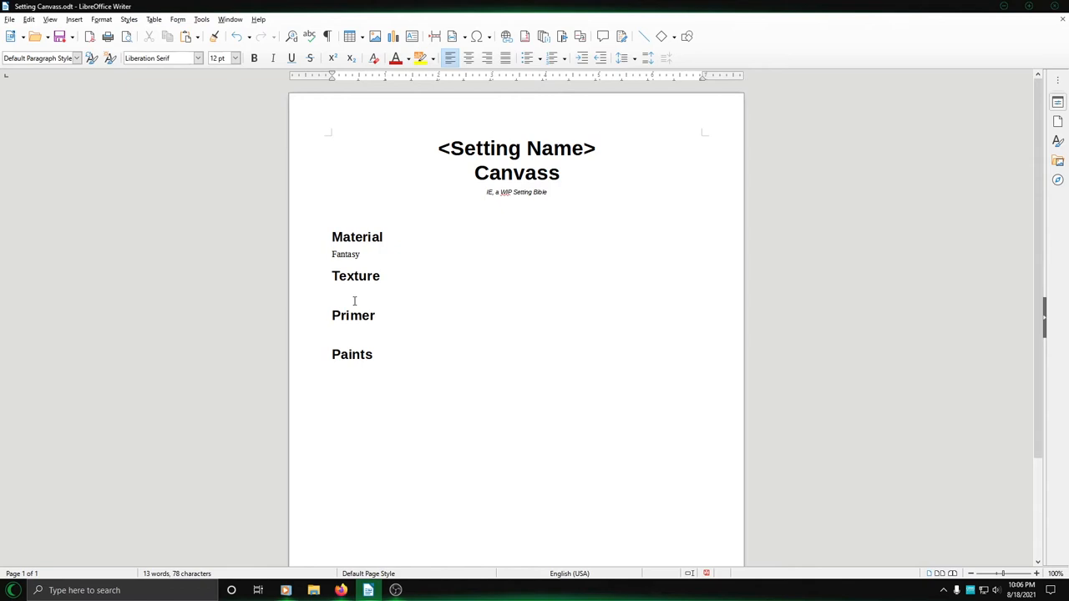
{"action": "left_click", "coordinate": [332, 294]}
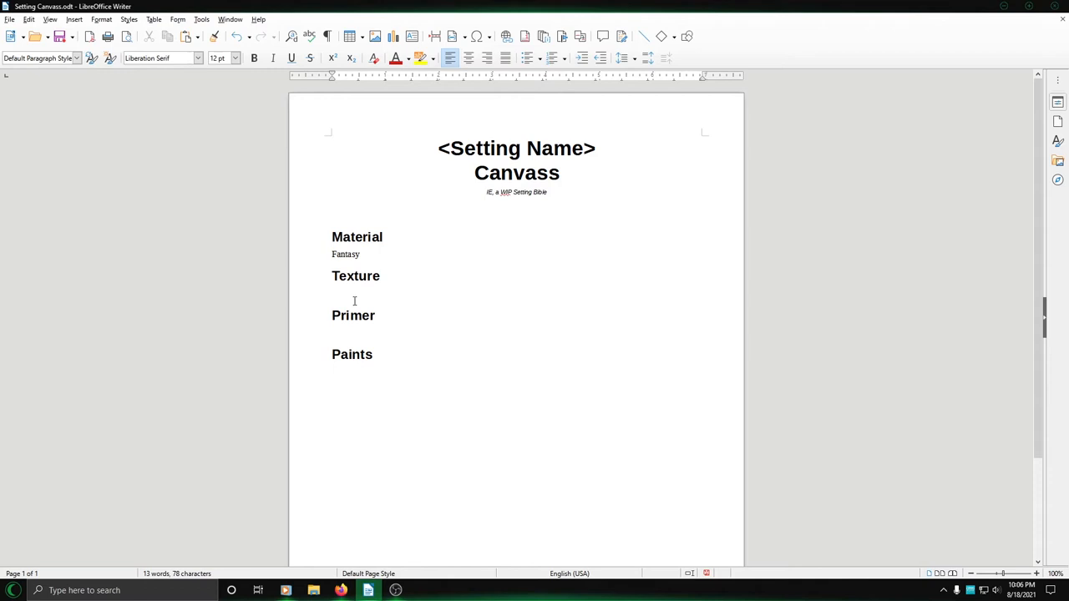
{"action": "left_click", "coordinate": [333, 293]}
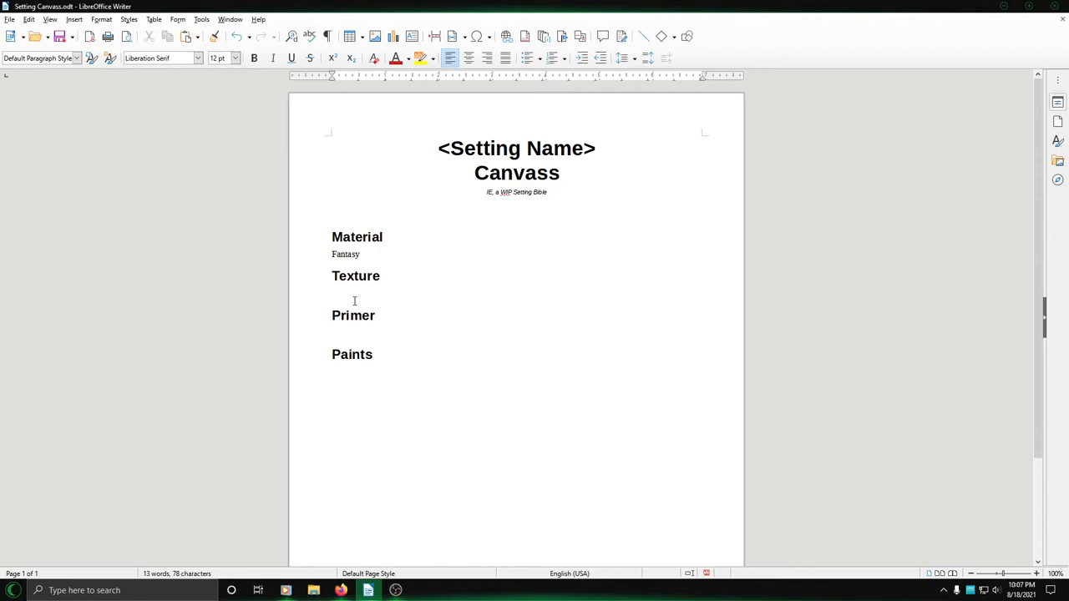
{"action": "left_click", "coordinate": [333, 293]}
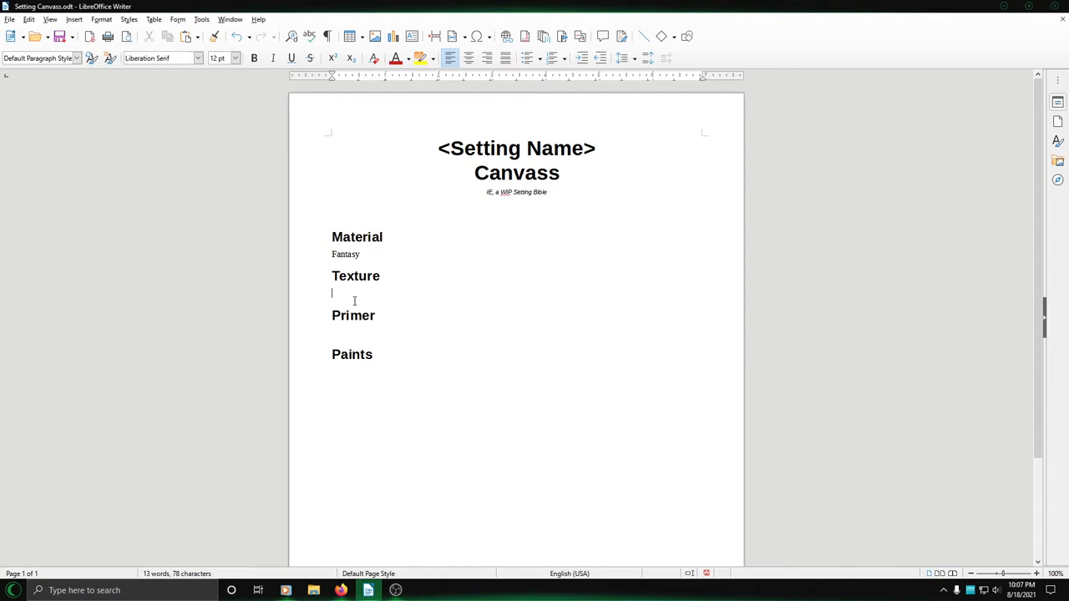
{"action": "mouse_move", "coordinate": [331, 293]}
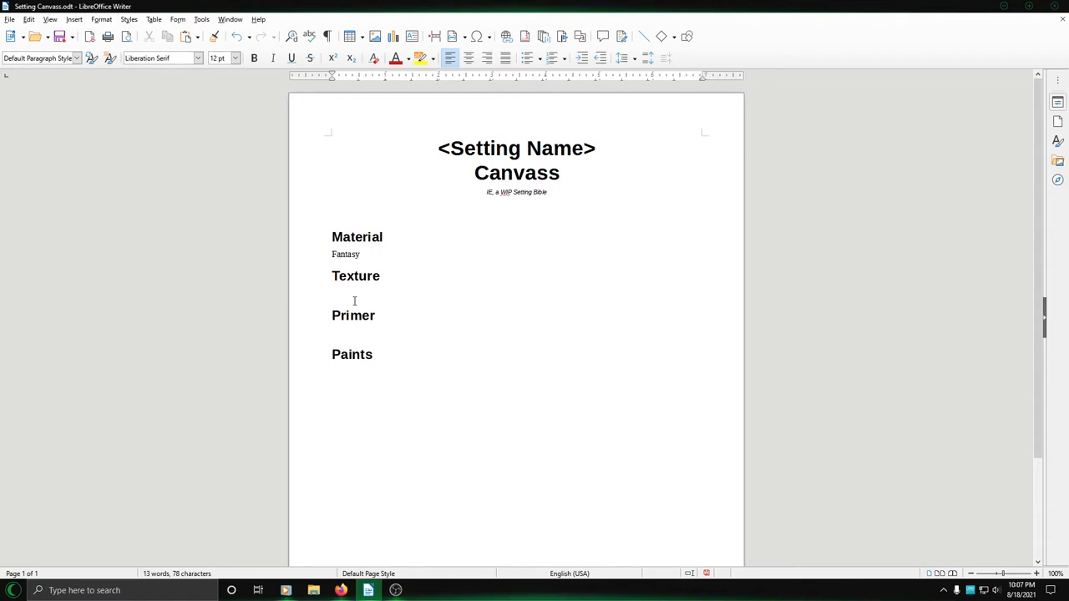
- Type 'Adults' on the blank line under the Texture heading
{"action": "left_click", "coordinate": [331, 293]}
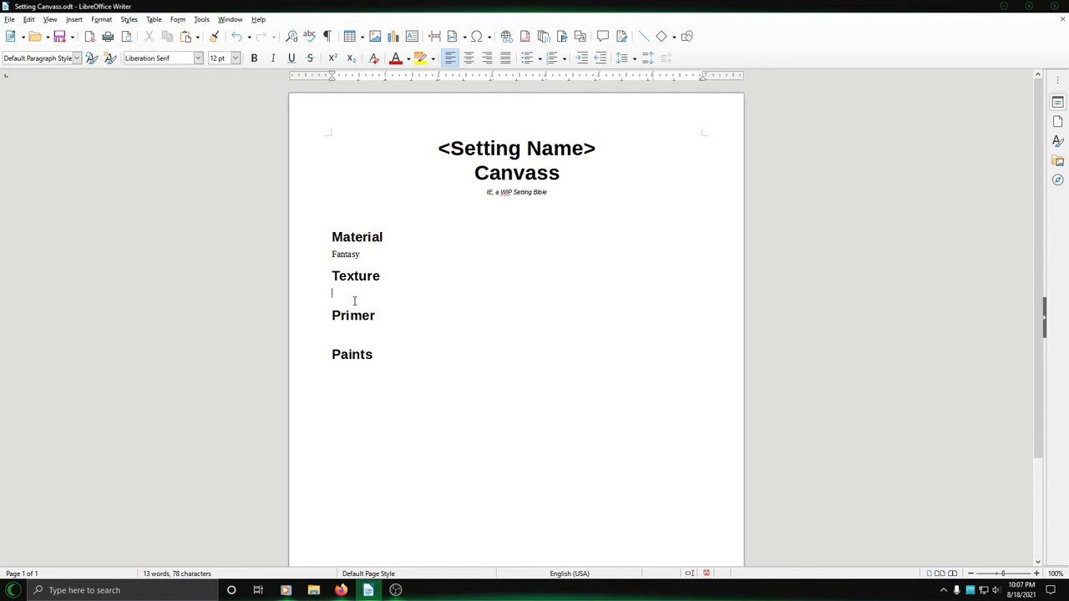
{"action": "type", "text": "Adults"}
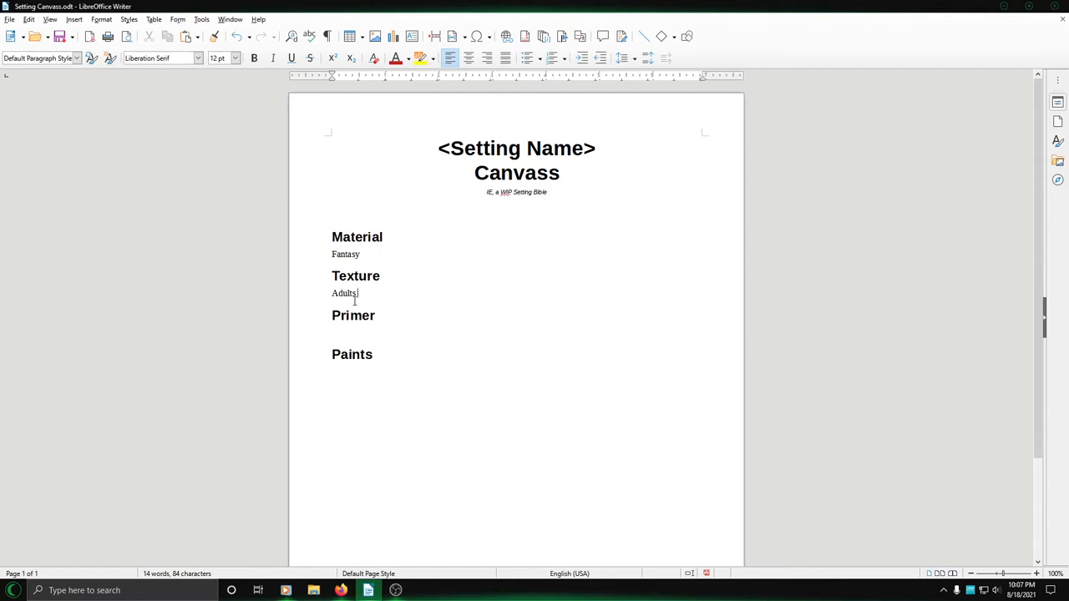
- Move the cursor to the empty line under the Primer heading
{"action": "left_click", "coordinate": [336, 333]}
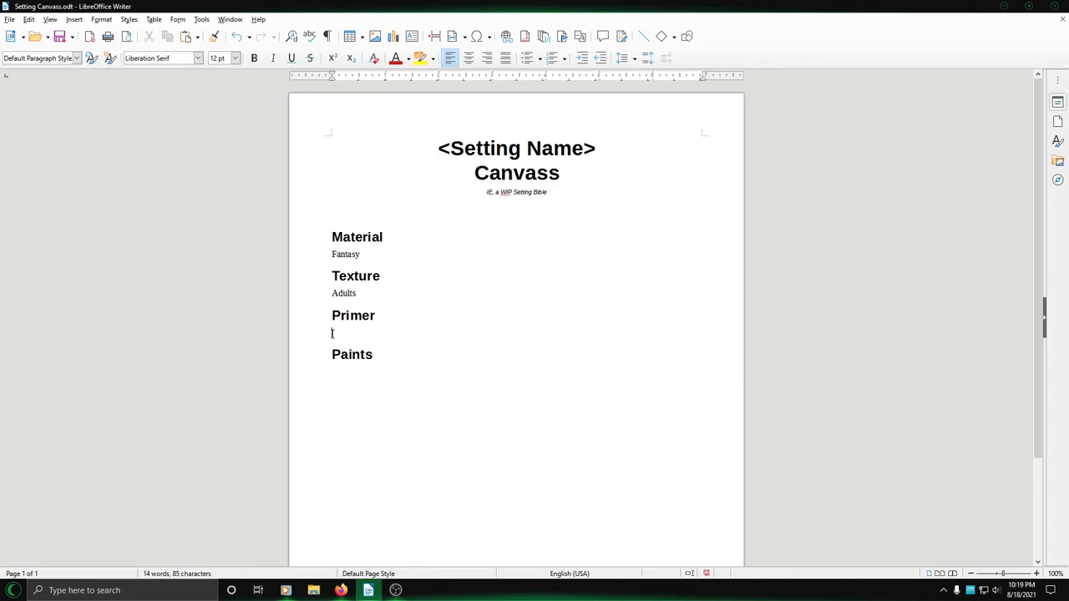
- Type 'Myth vs Fact, Good vs Evil, Adventure,' under Primer
{"action": "type", "text": "Myth vs Fact"}
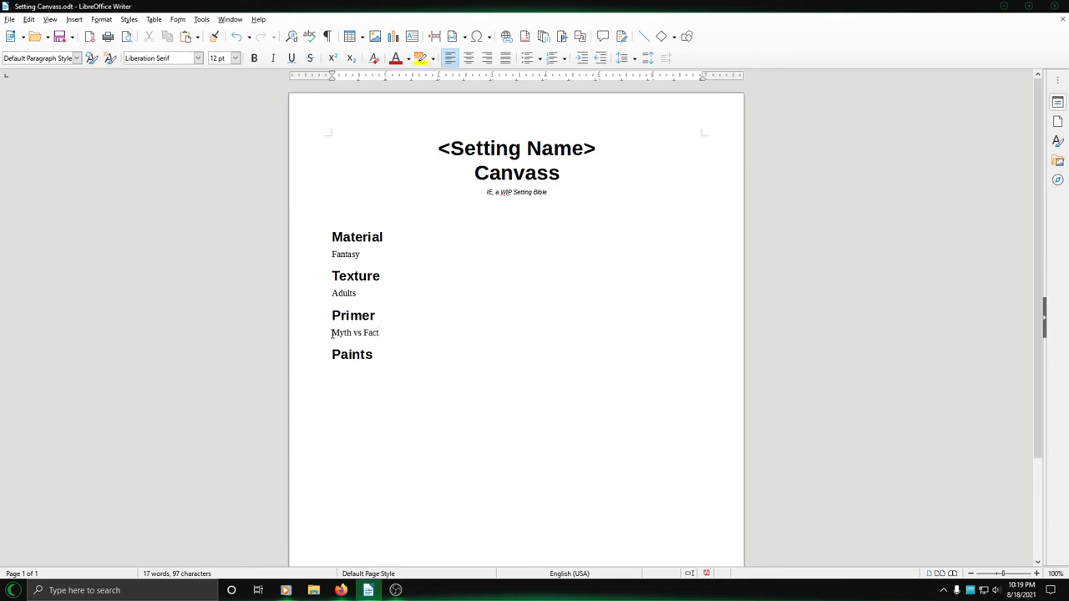
{"action": "mouse_move", "coordinate": [283, 340]}
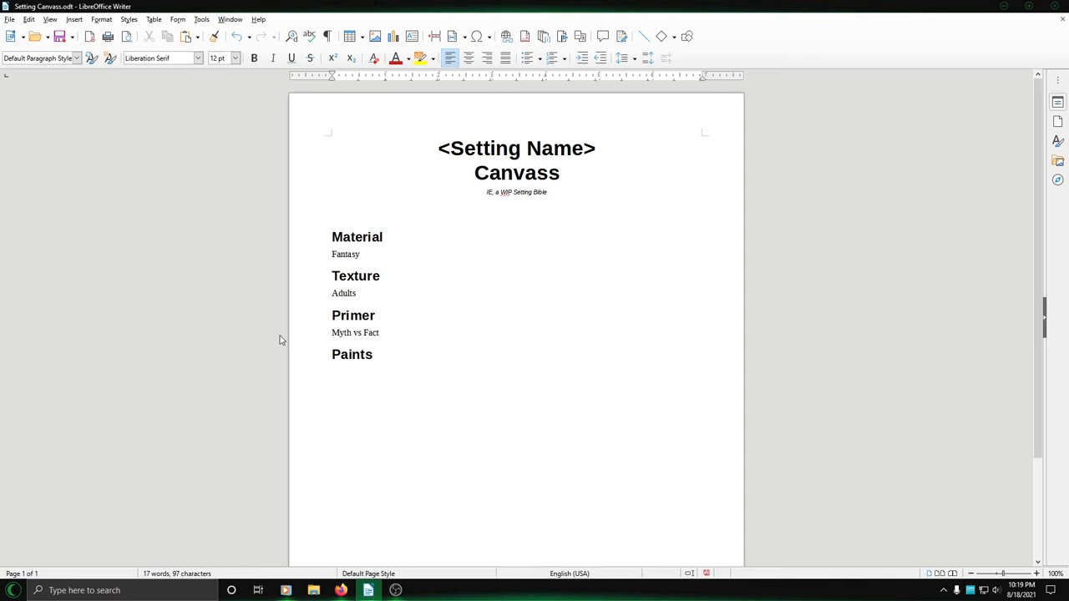
{"action": "left_click", "coordinate": [378, 332]}
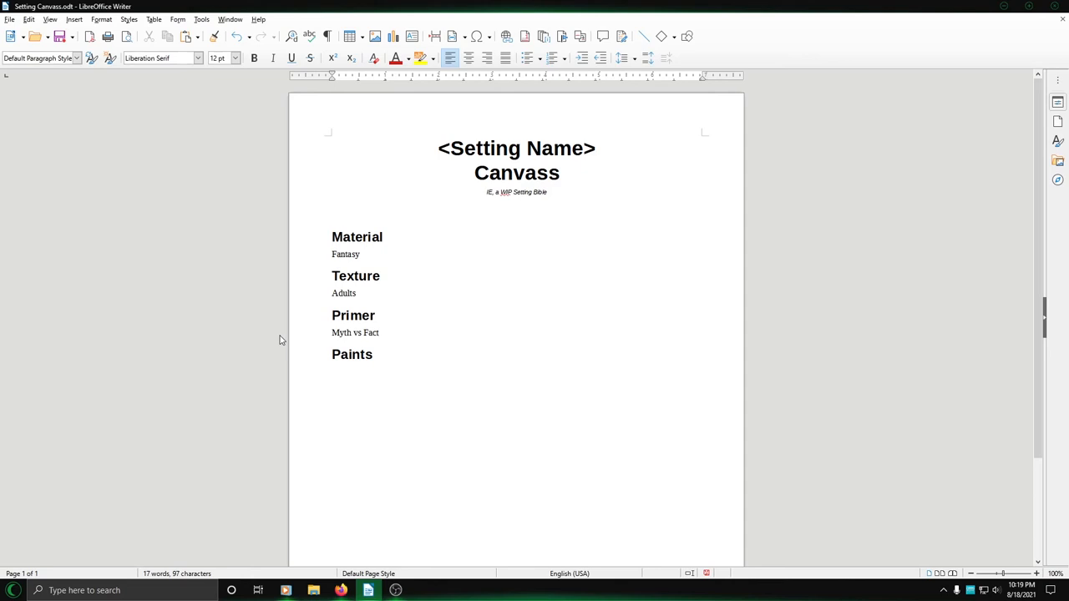
{"action": "left_click", "coordinate": [379, 333]}
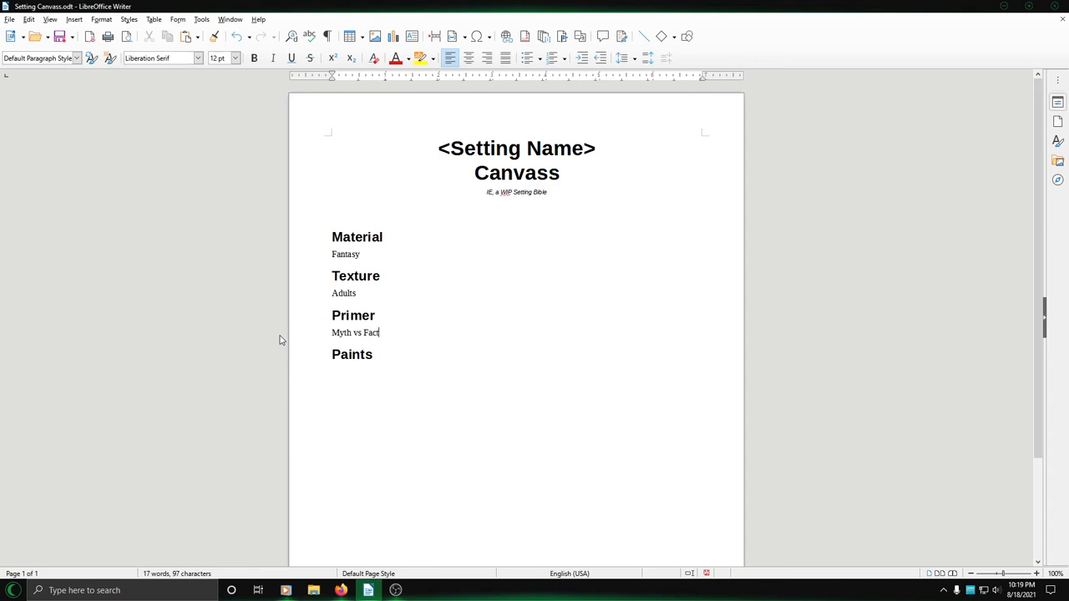
{"action": "type", "text": ", Sood vs Evil, Ad"}
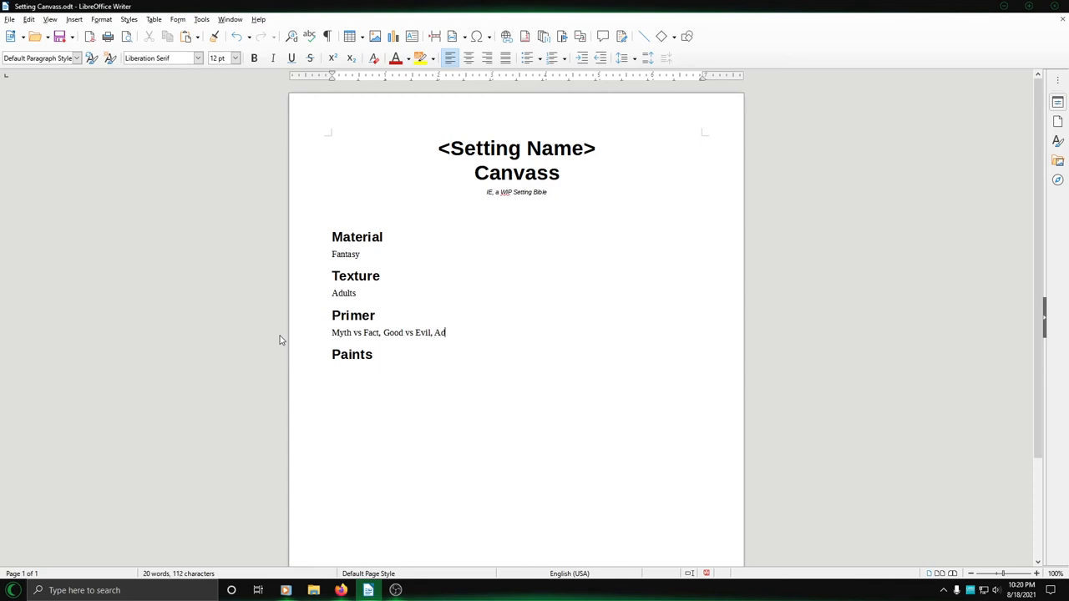
{"action": "type", "text": "venture"}
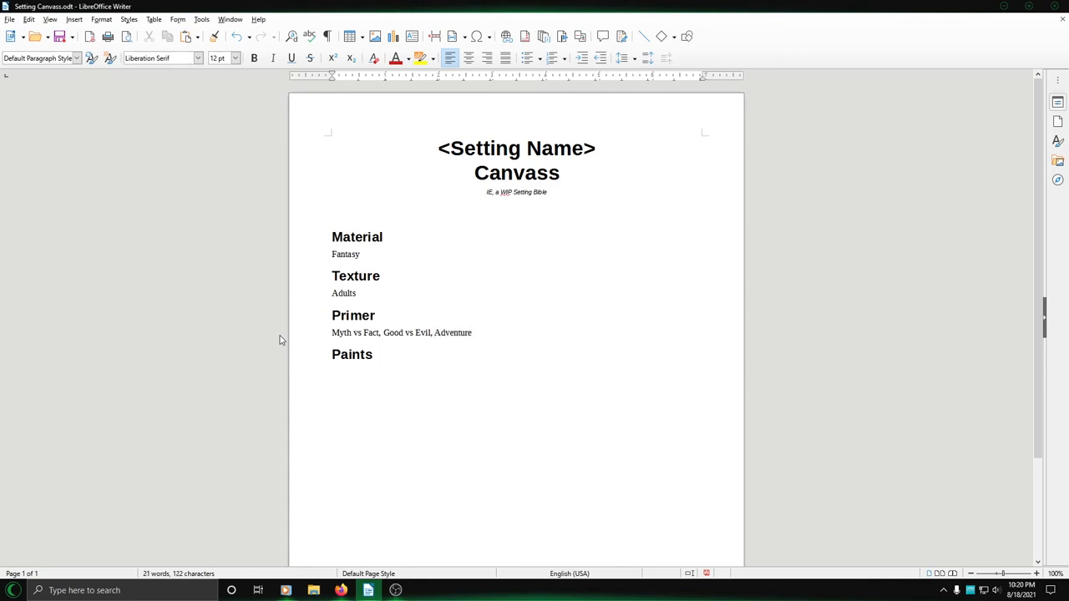
{"action": "type", "text": ","}
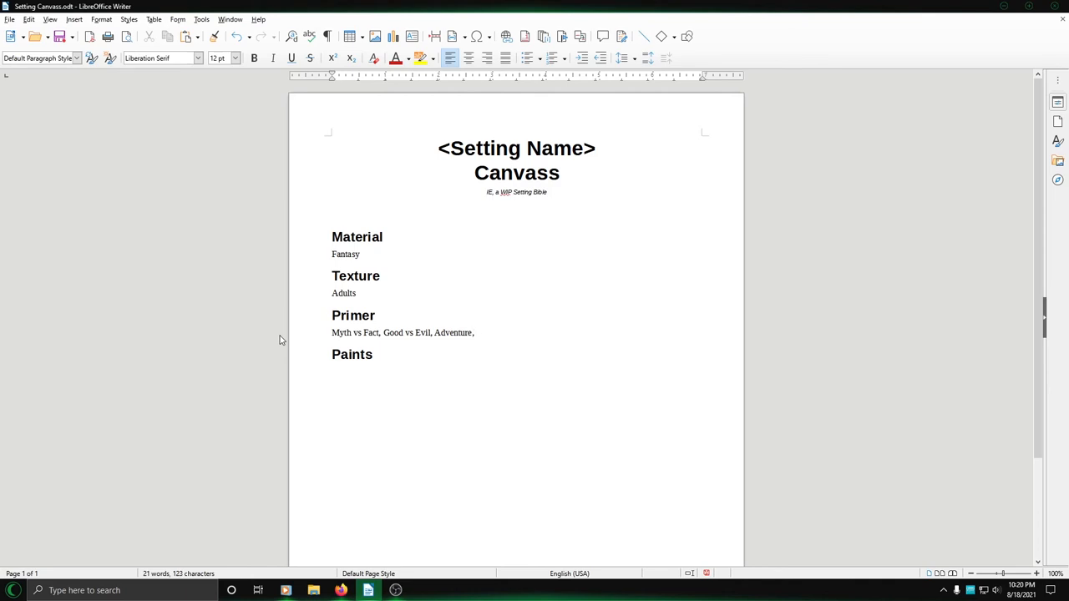
- Finish the themes line with 'Individuality vs Community.' and a blank line before Paints
{"action": "left_click", "coordinate": [476, 332]}
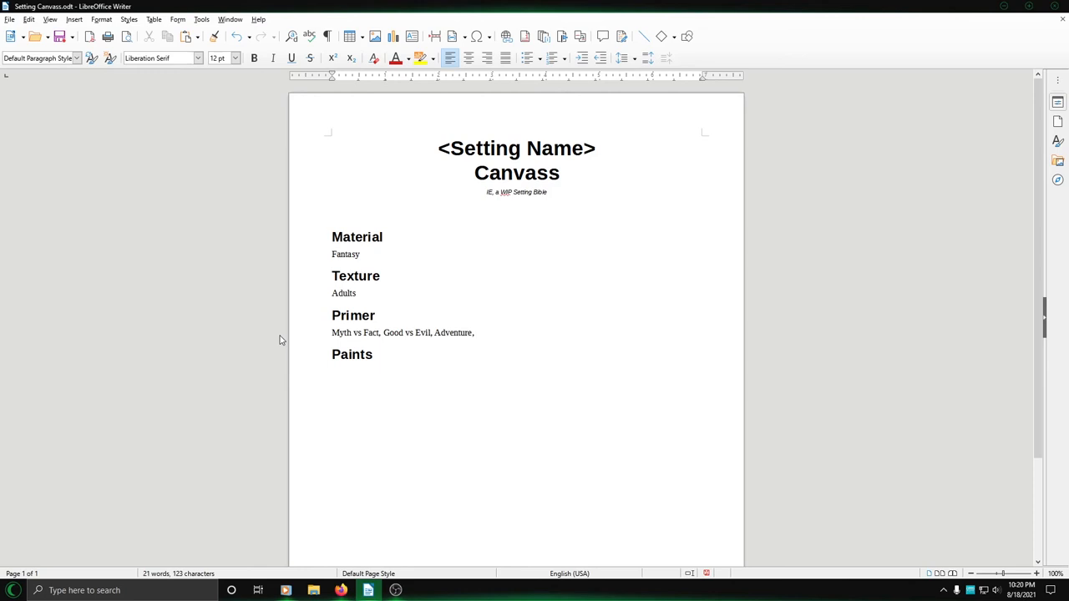
{"action": "left_click", "coordinate": [475, 332]}
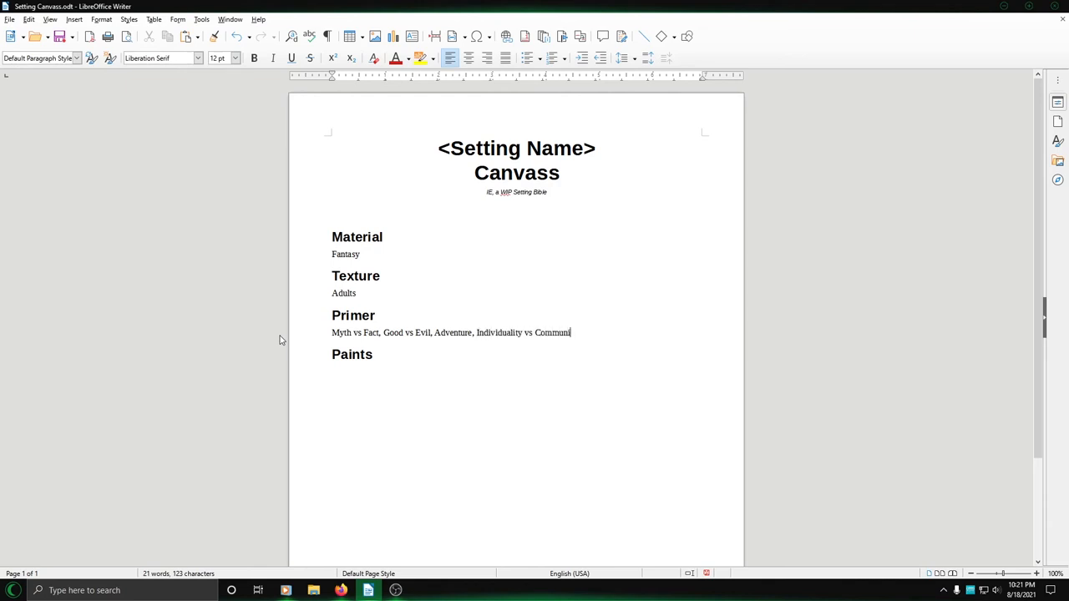
{"action": "type", "text": "ty"}
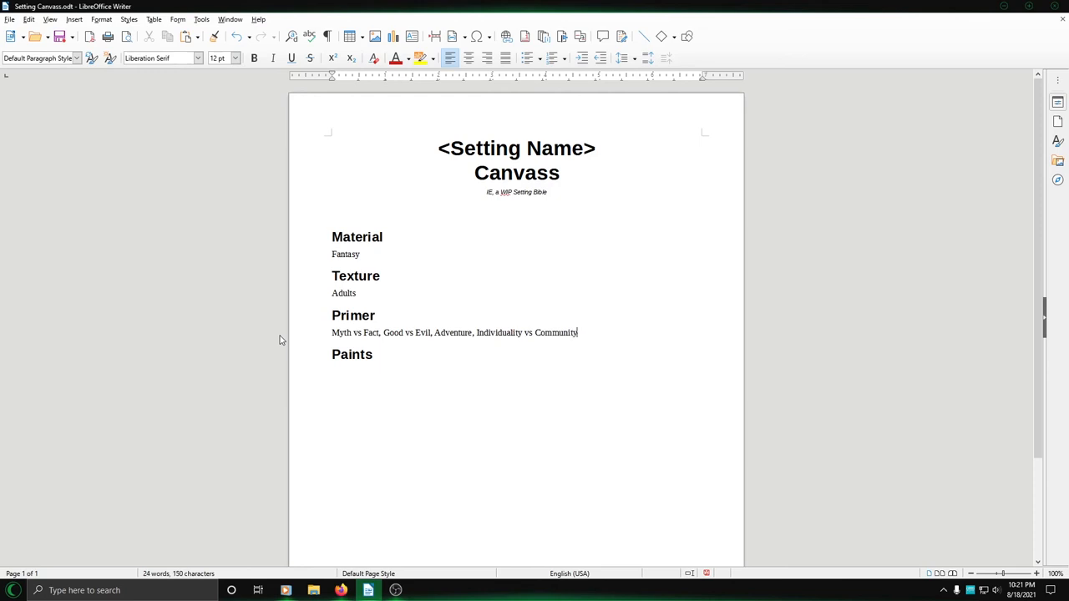
{"action": "type", "text": "."}
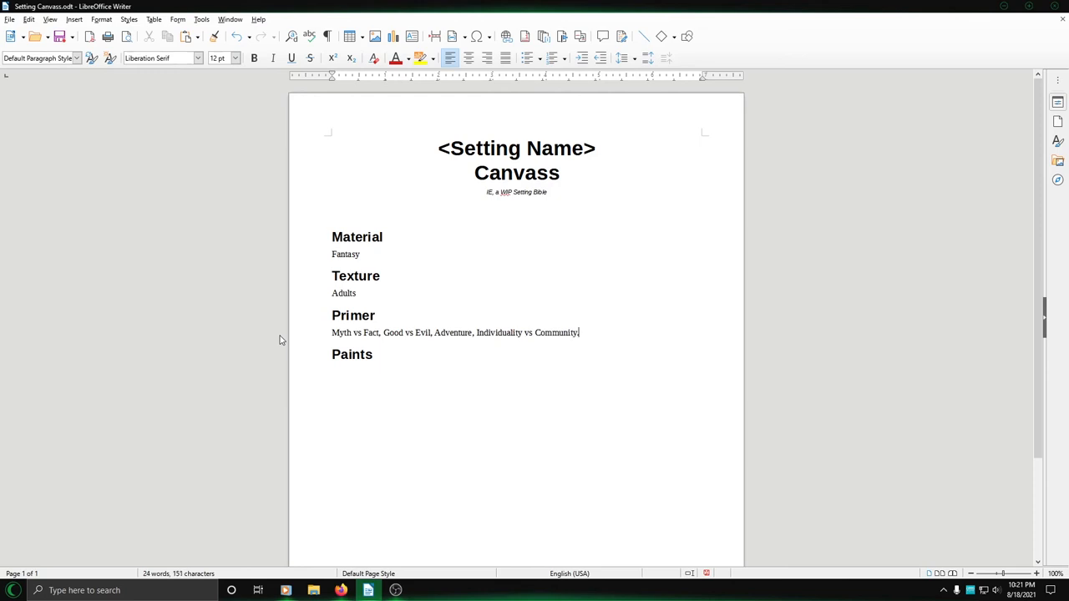
{"action": "type", "text": "."}
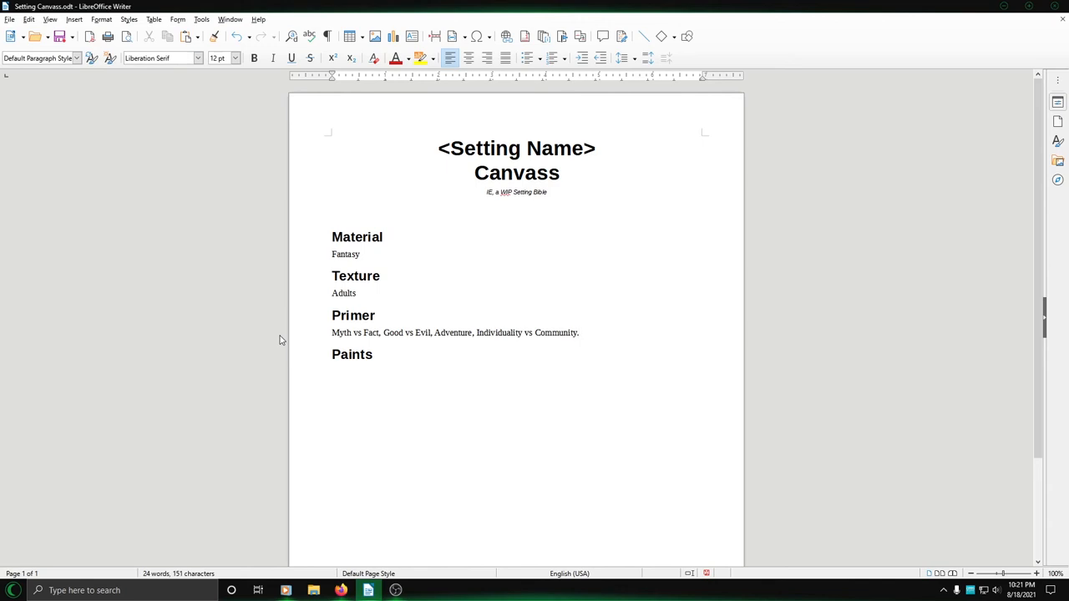
{"action": "left_click", "coordinate": [578, 333]}
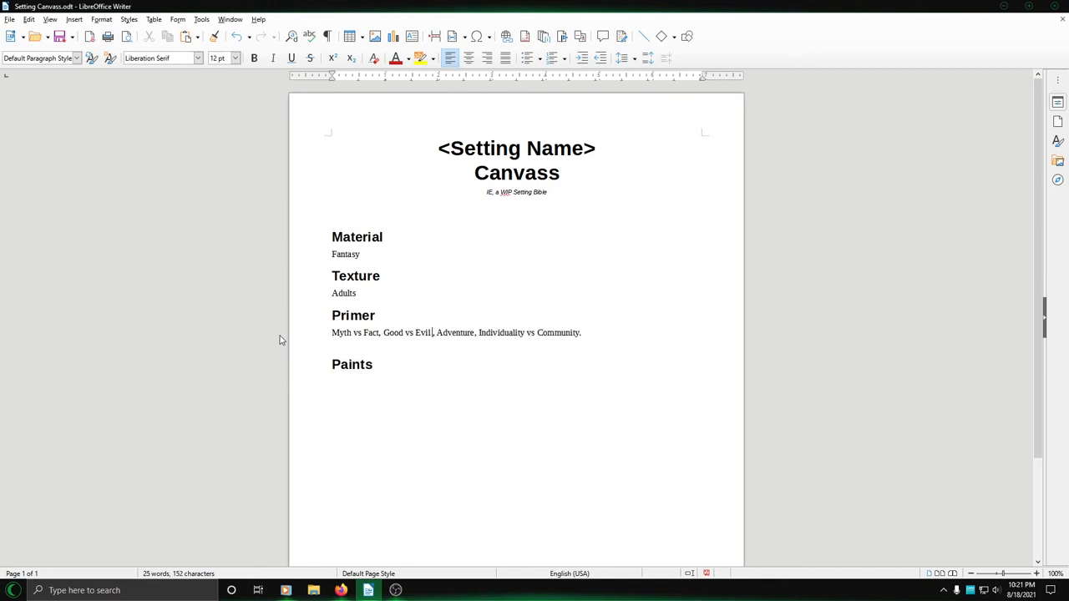
- Add a bold-italic 'Themes:' label above the themes list and adjust its indent
{"action": "key", "text": "Backspace"}
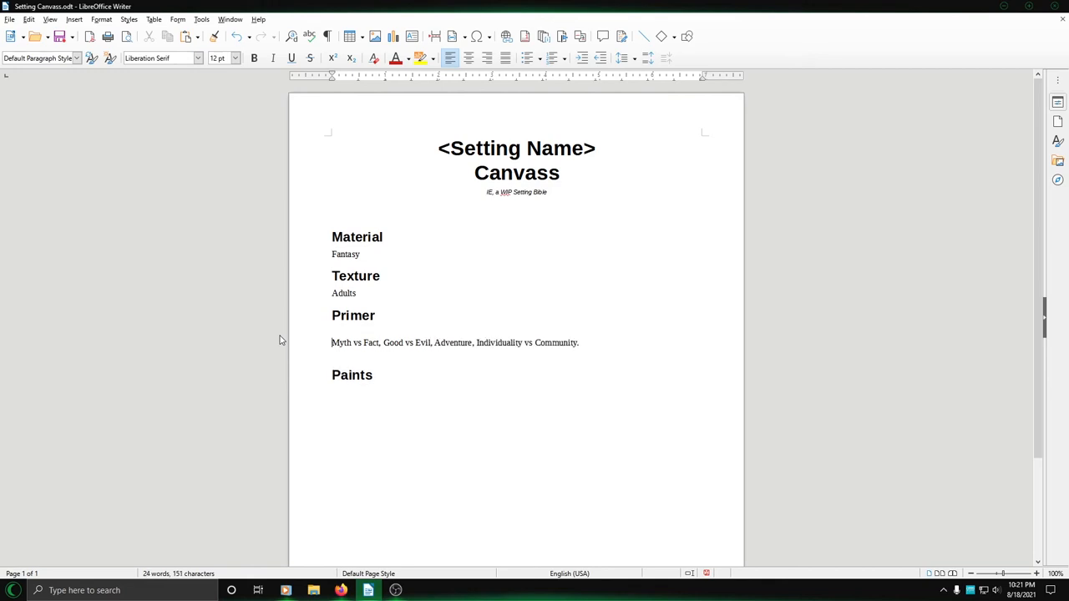
{"action": "type", "text": "THem"}
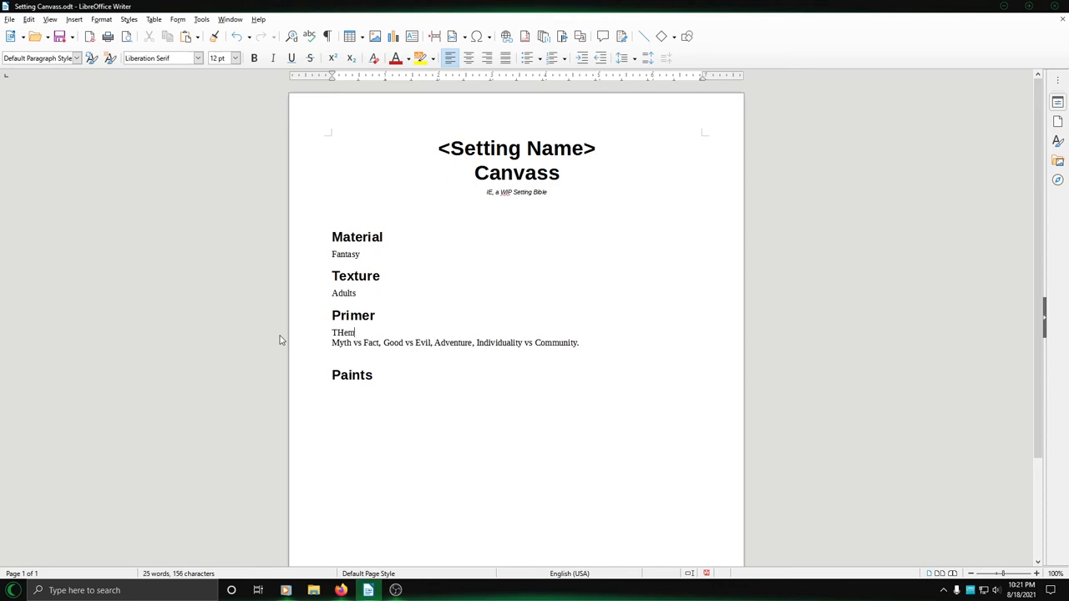
{"action": "type", "text": "Themes"}
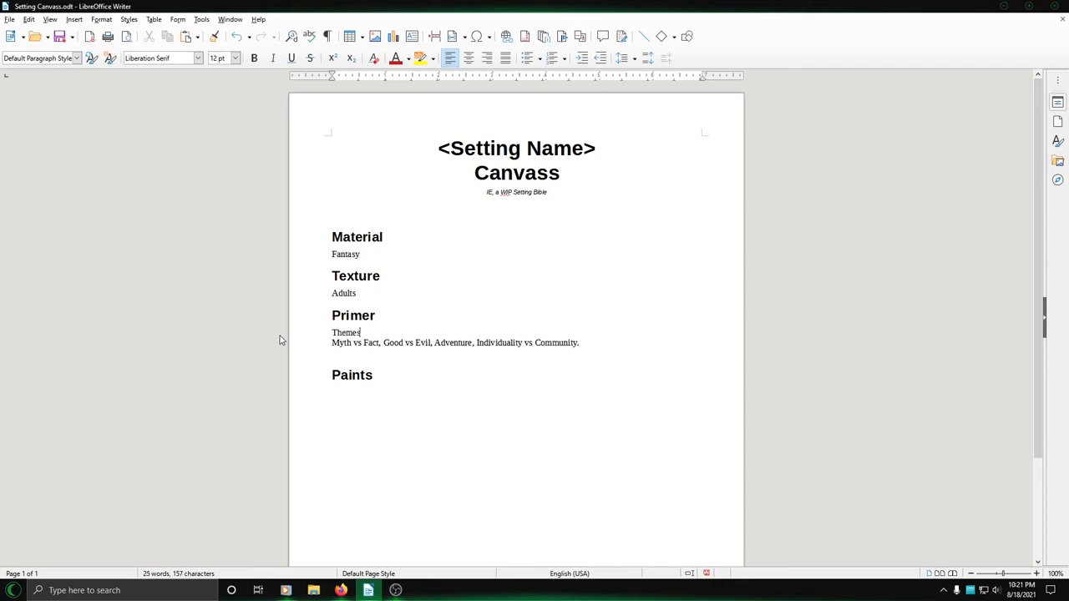
{"action": "type", "text": ":"}
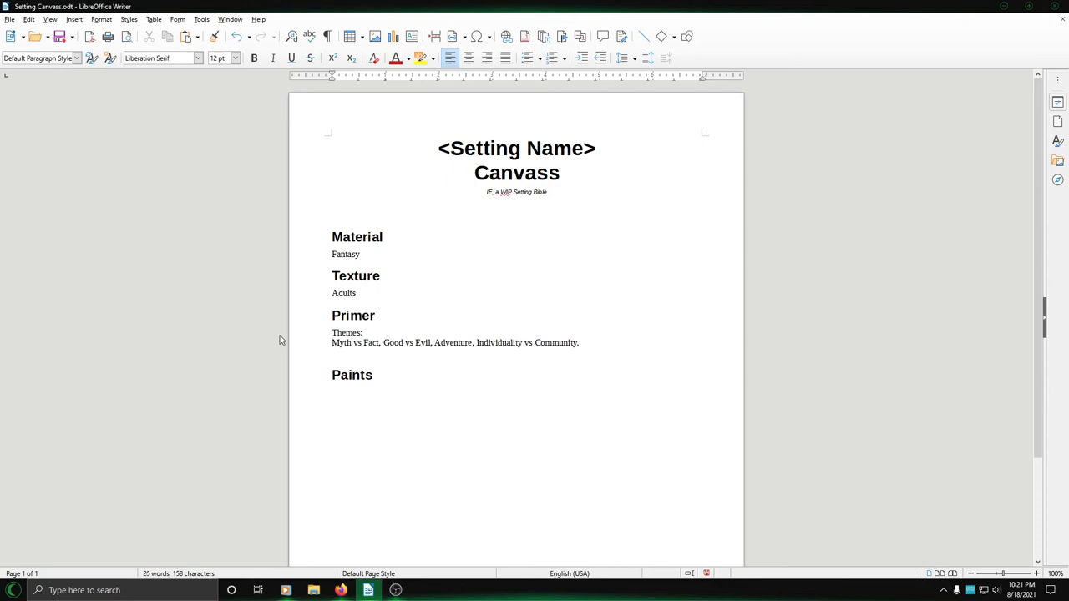
{"action": "mouse_move", "coordinate": [593, 68]}
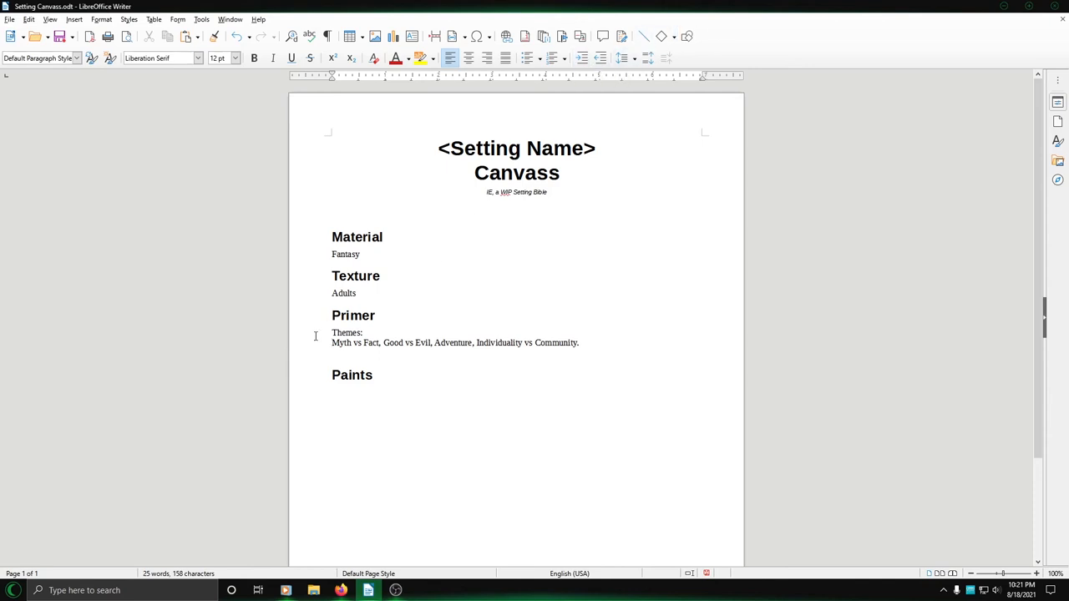
{"action": "left_click_drag", "start_coordinate": [332, 333], "coordinate": [606, 342]}
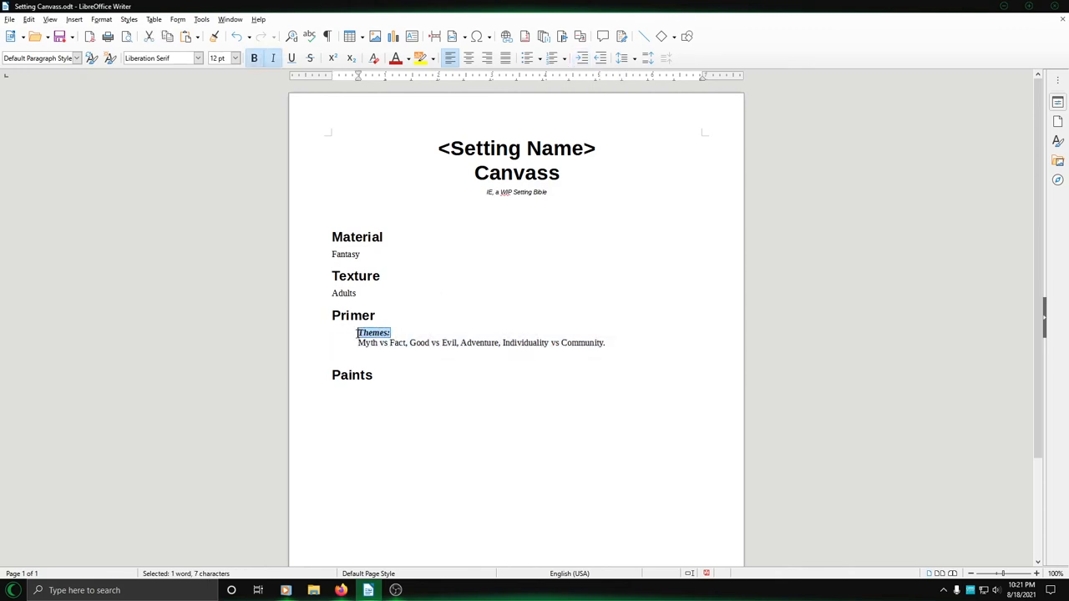
{"action": "left_click", "coordinate": [582, 58]}
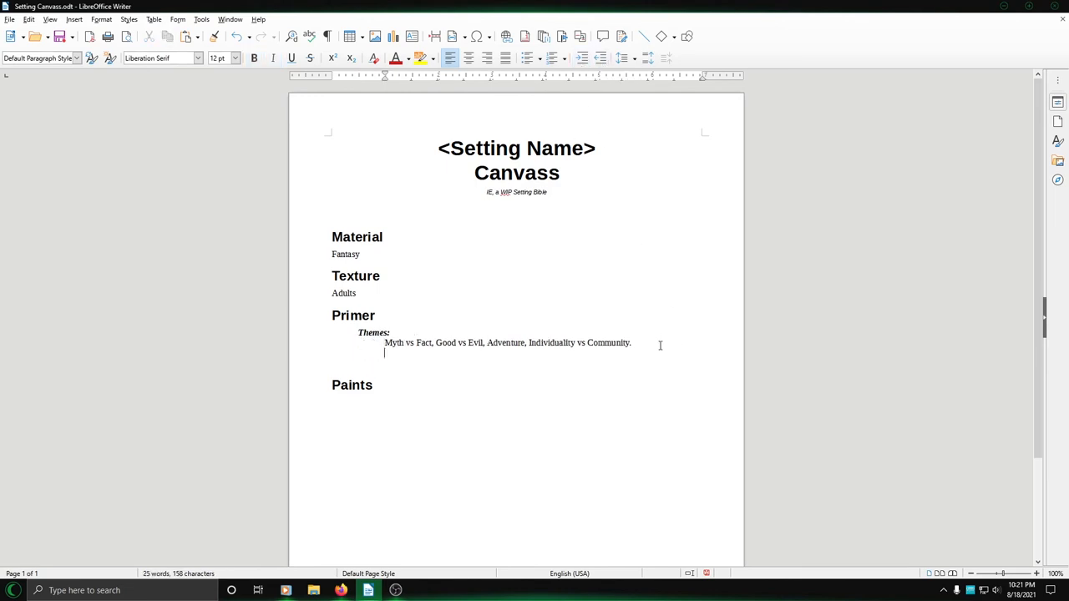
{"action": "left_click", "coordinate": [582, 58]}
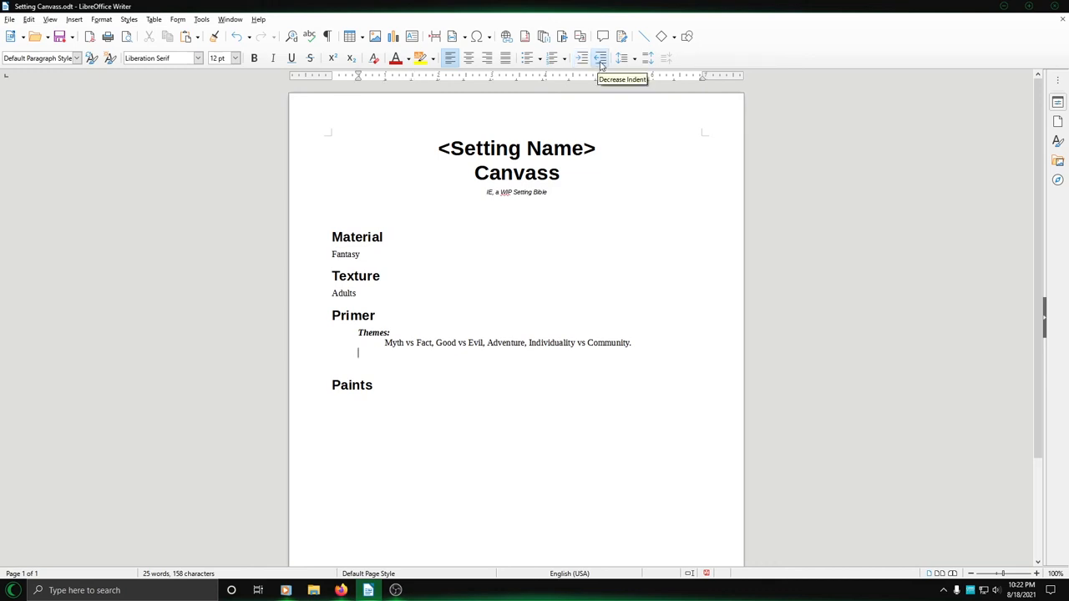
- Type 'Elements: After the End, Ancient Tombs, Evil Tained the Place'
{"action": "type", "text": "Elements:"}
{"action": "type", "text": "A"}
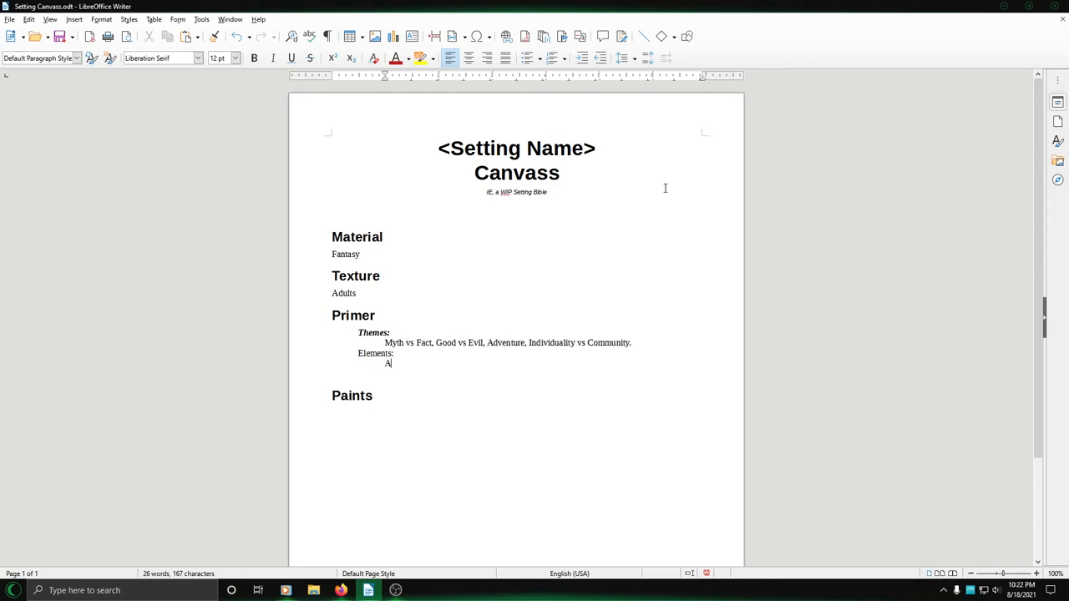
{"action": "type", "text": "fter the En"}
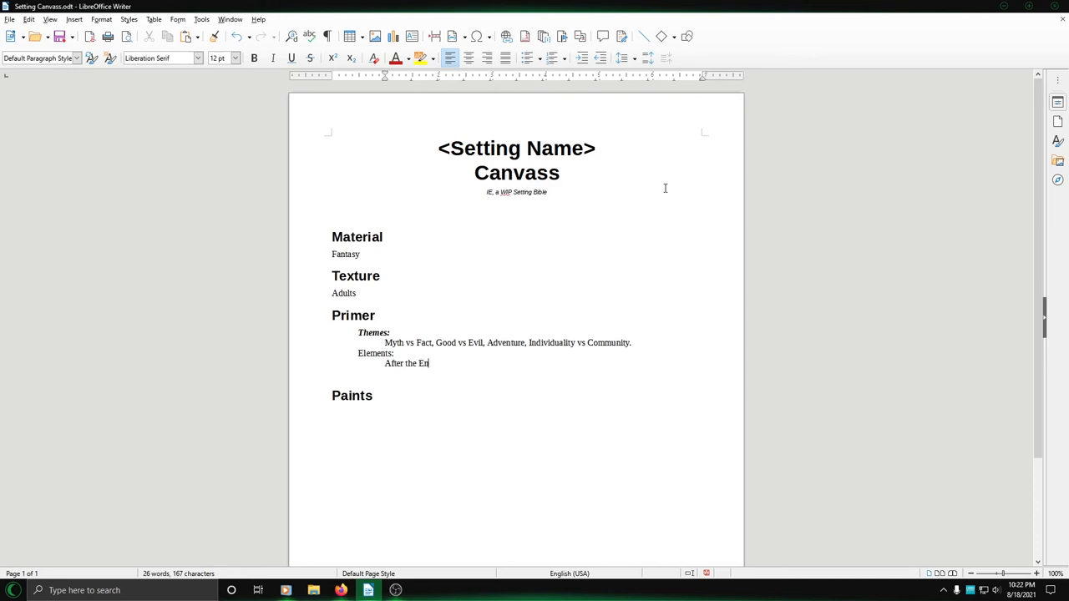
{"action": "type", "text": "d"}
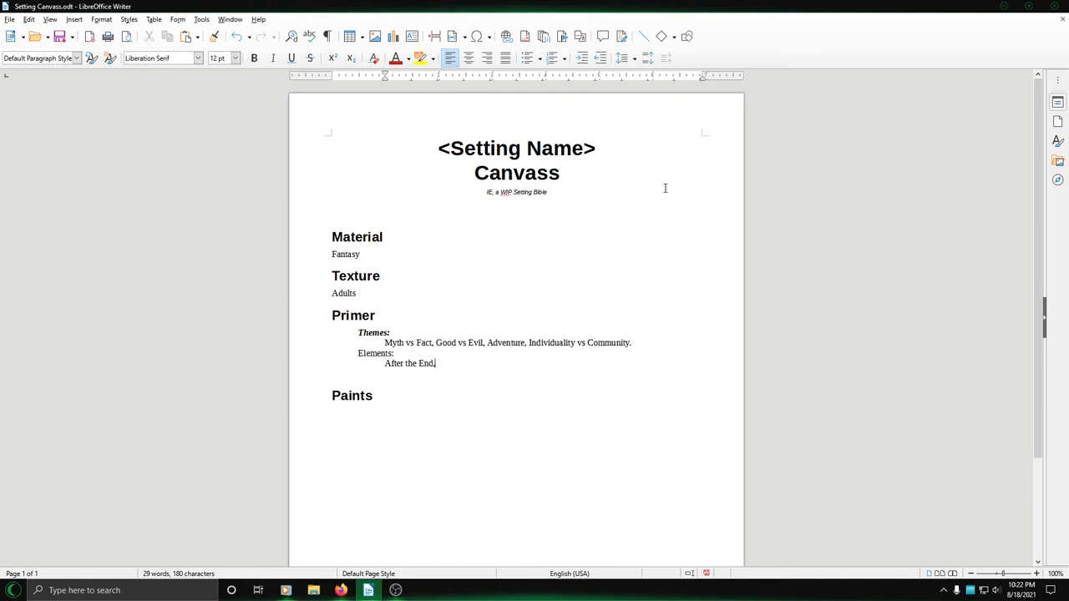
{"action": "type", "text": ","}
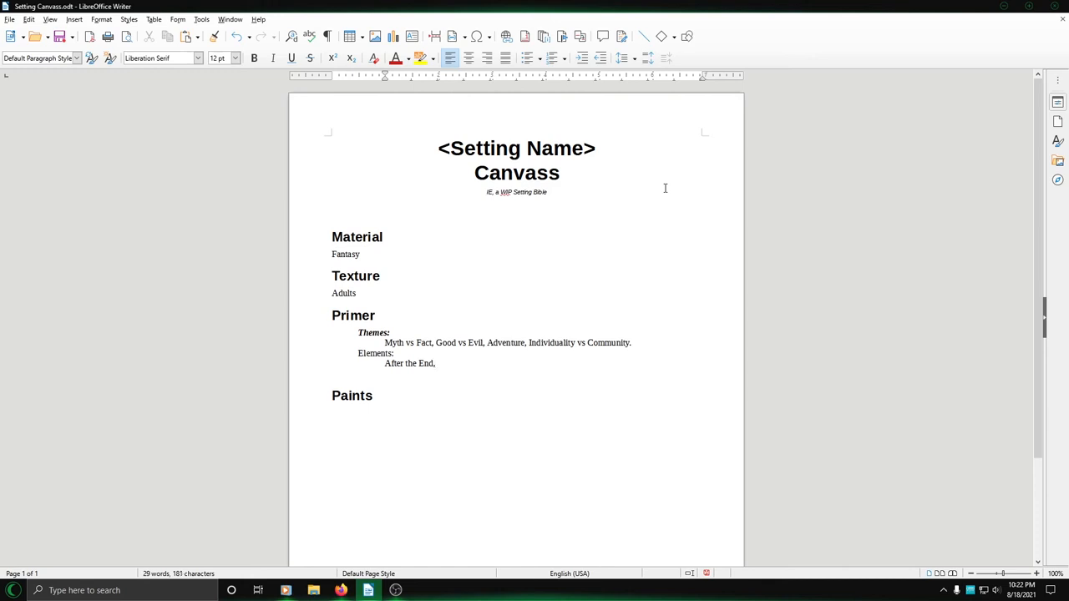
{"action": "type", "text": "Ancient"}
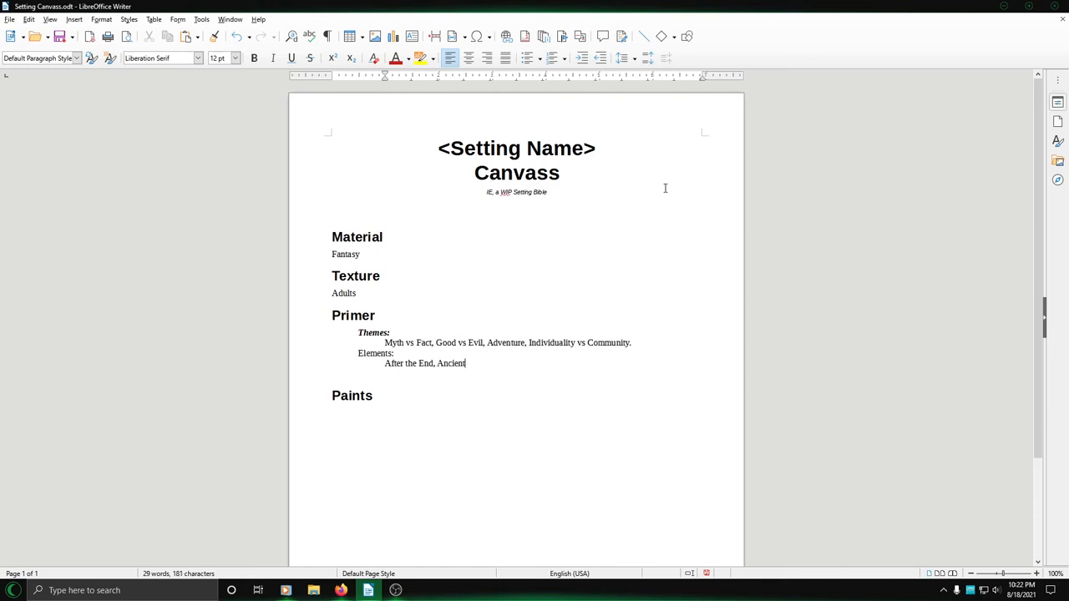
{"action": "type", "text": "Tombs,"}
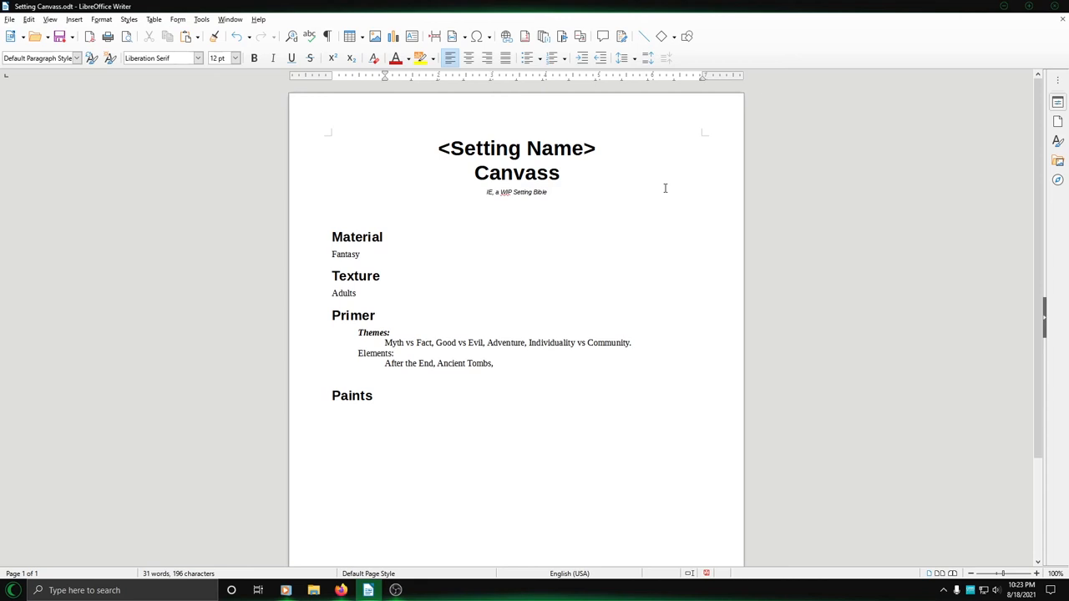
{"action": "left_click", "coordinate": [494, 363]}
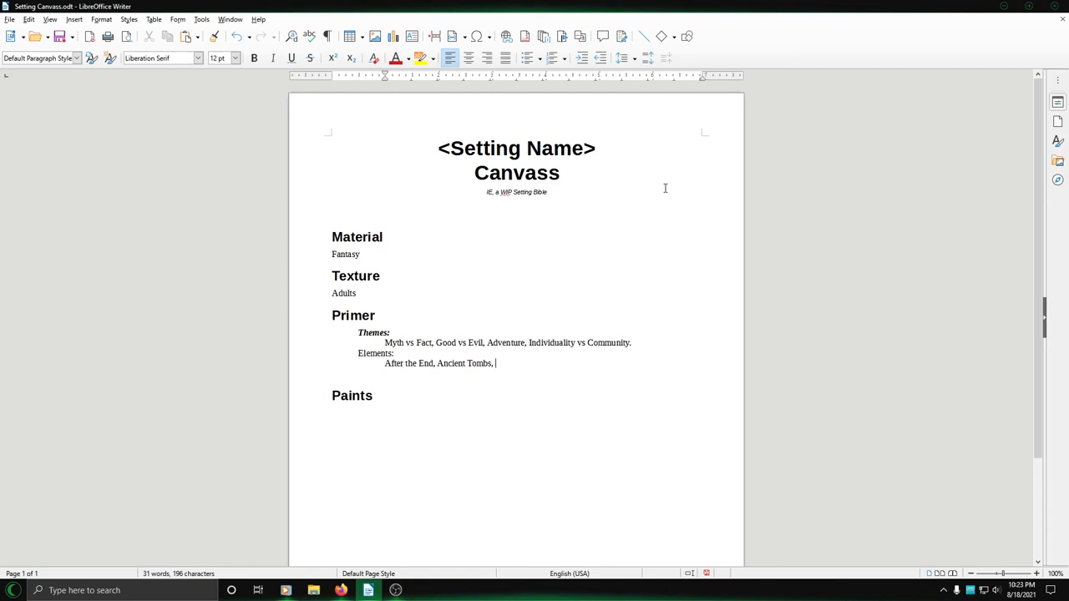
{"action": "type", "text": "Ev"}
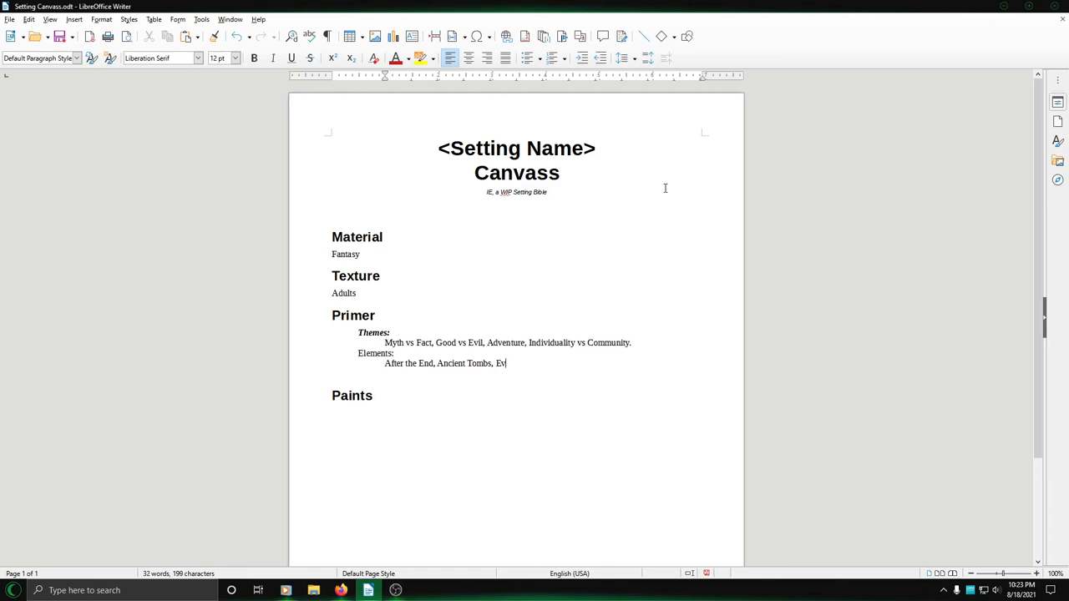
{"action": "type", "text": "il T"}
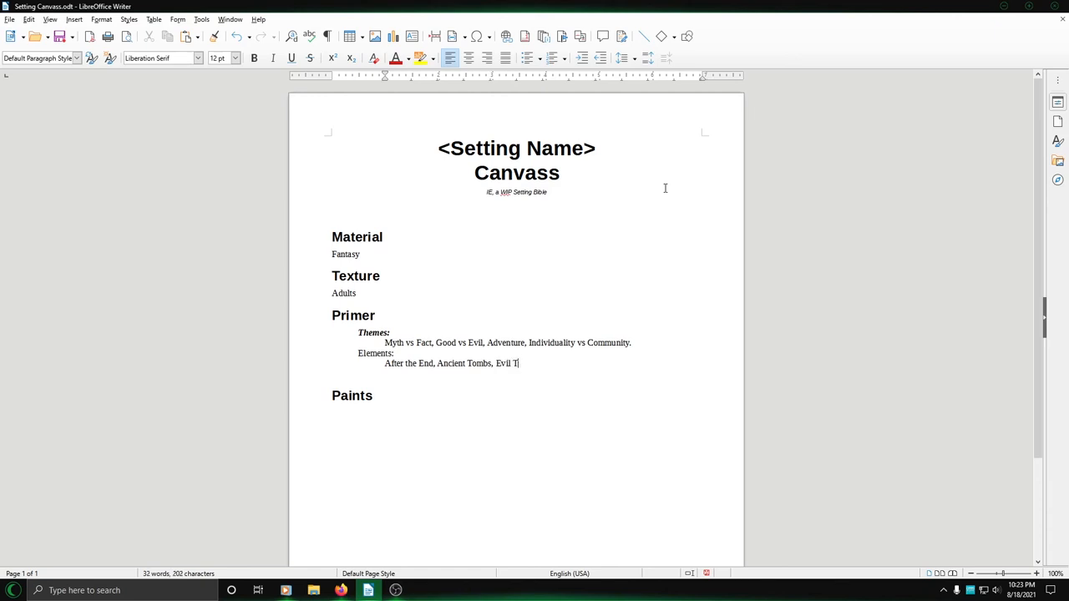
{"action": "type", "text": "ained the Place,"}
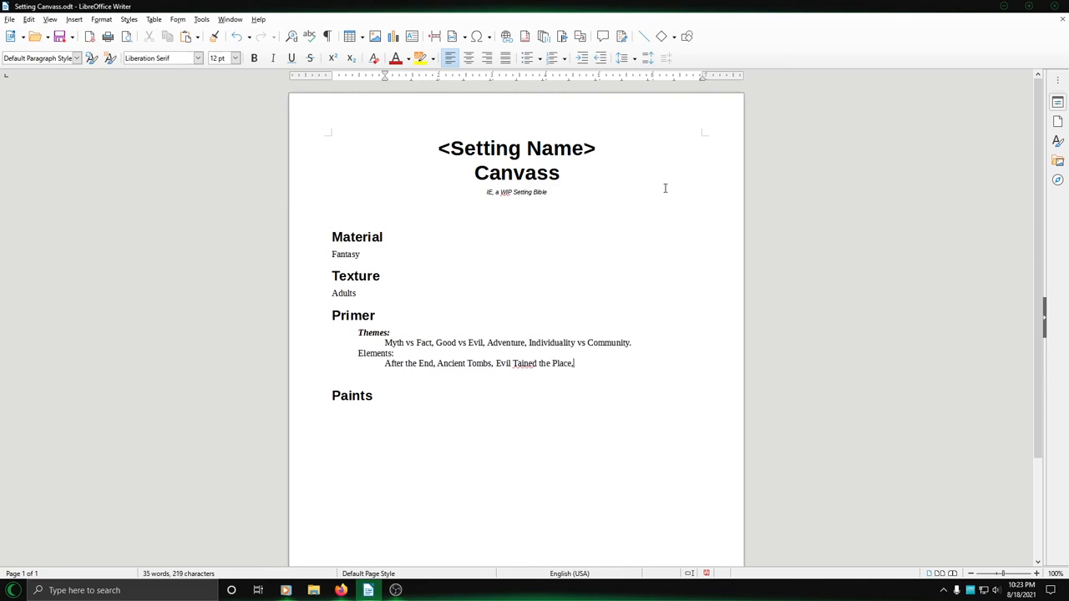
- Correct 'Tained' to 'Tainted' and select the Elements label for bold italic
{"action": "right_click", "coordinate": [525, 363]}
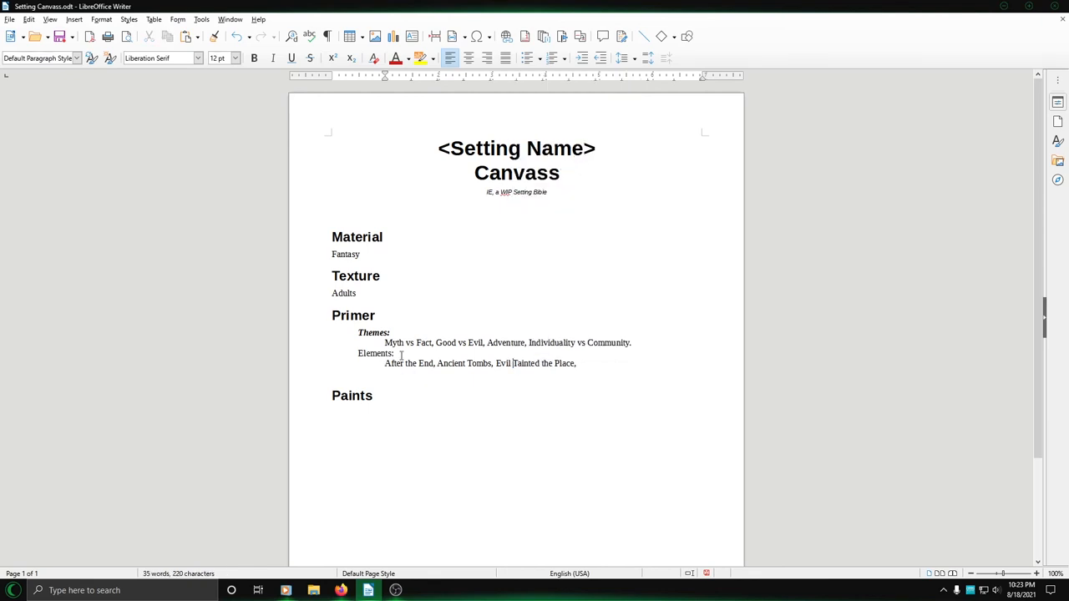
{"action": "double_click", "coordinate": [375, 353]}
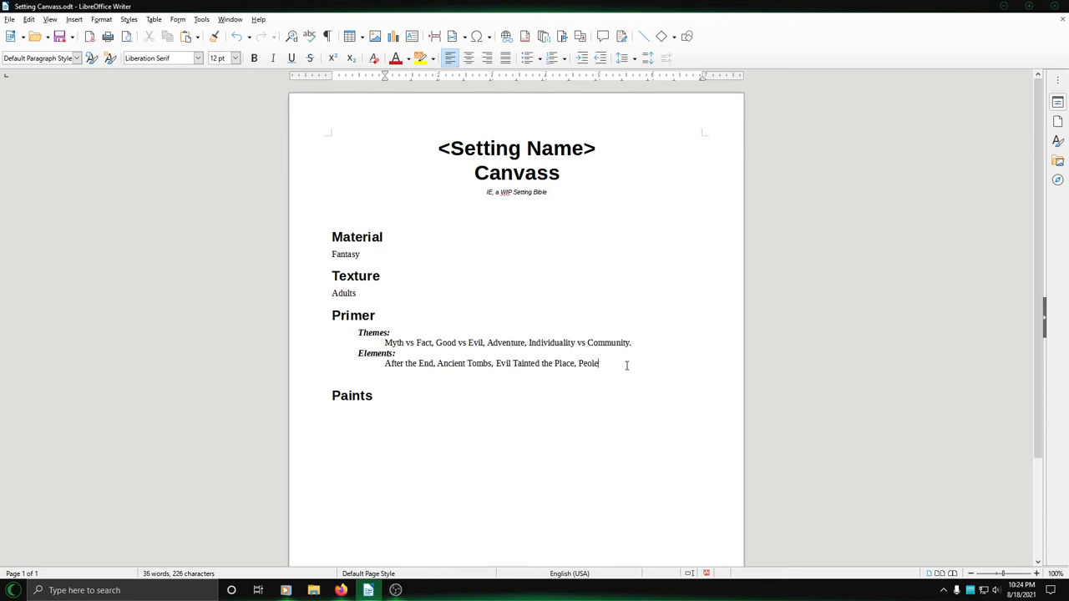
- Append 'People are Good or Evil' to the Elements list
{"action": "type", "text": "People"}
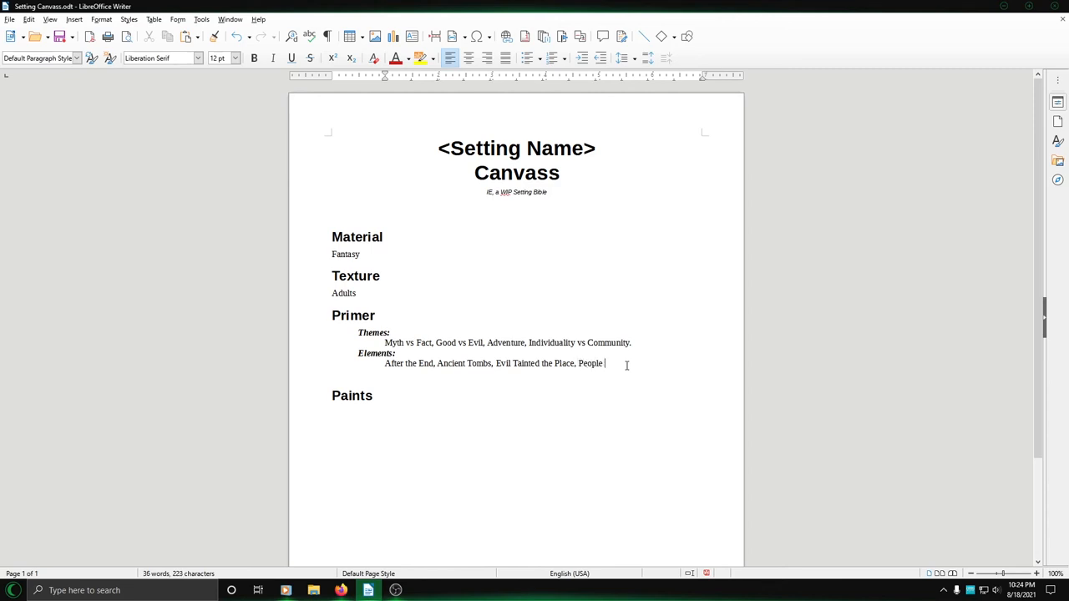
{"action": "type", "text": "are Good o"}
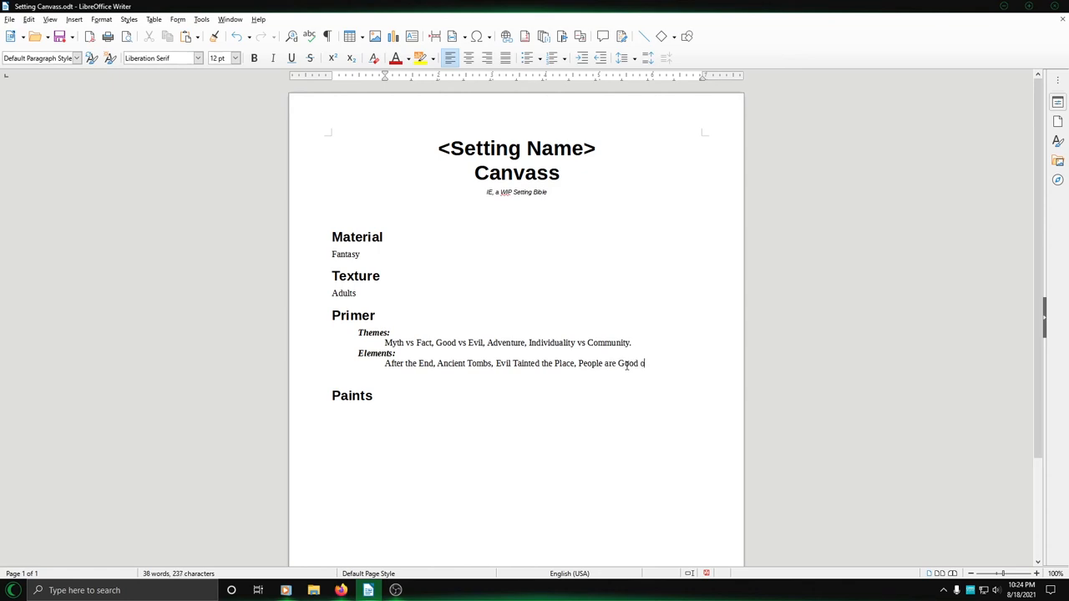
{"action": "type", "text": "r Evil"}
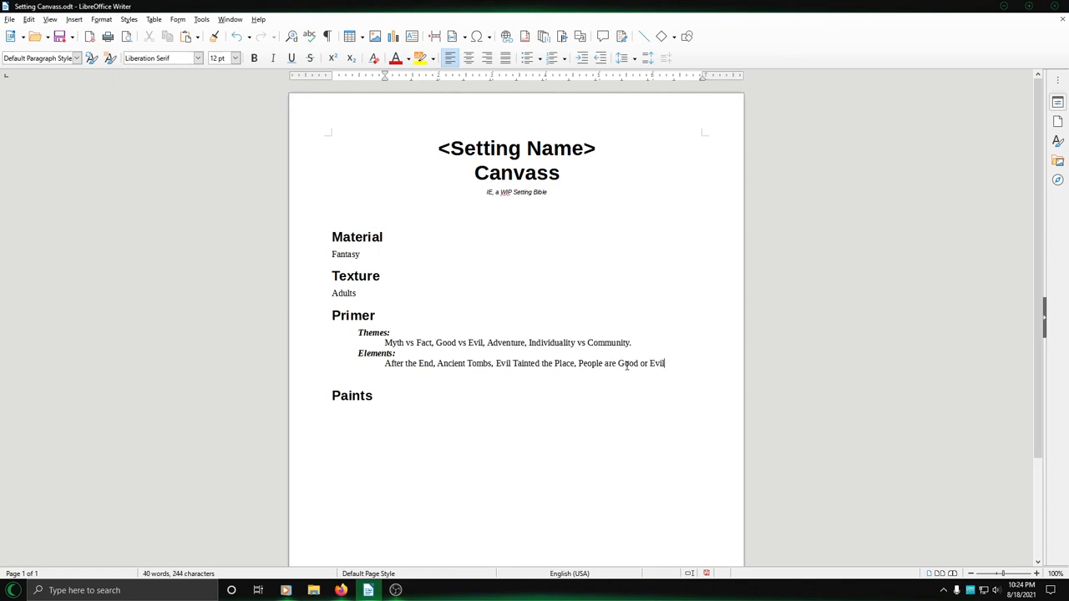
{"action": "type", "text": "."}
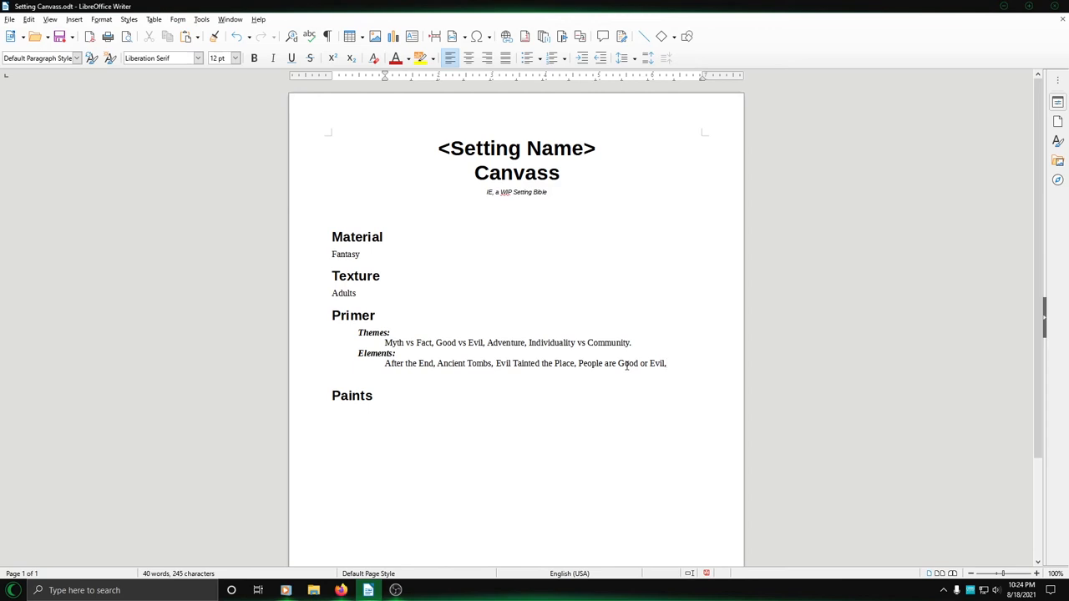
{"action": "left_click", "coordinate": [666, 364]}
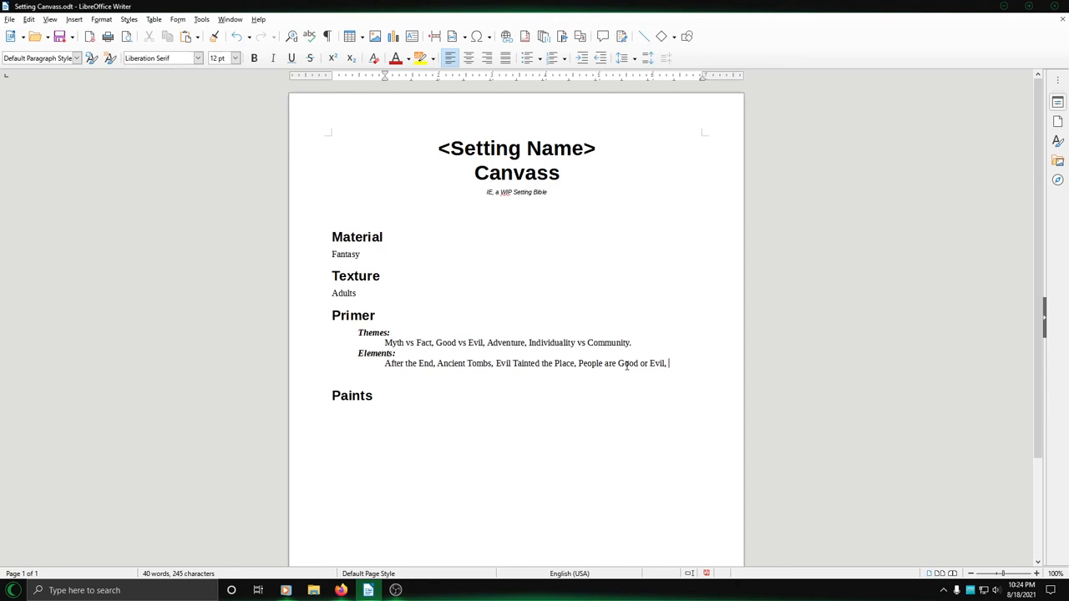
- Add 'Eldritch Location' and 'Eldritch Entities' to the Elements line, fixing 'Eldrich' to 'Eldritch'
{"action": "type", "text": "Eldrich Loc"}
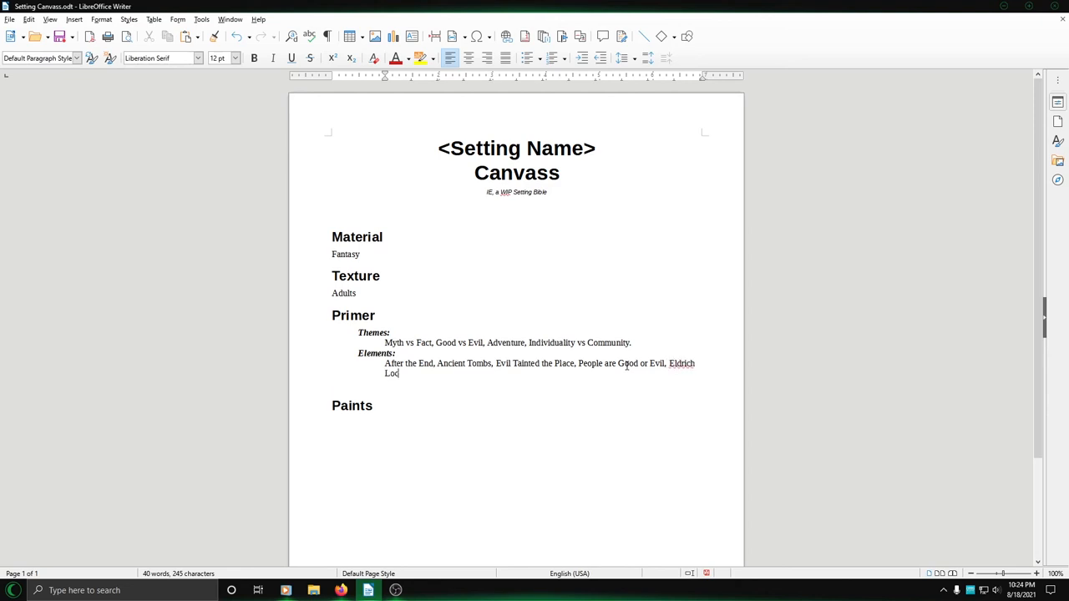
{"action": "type", "text": "ation, Eldrich Entities."}
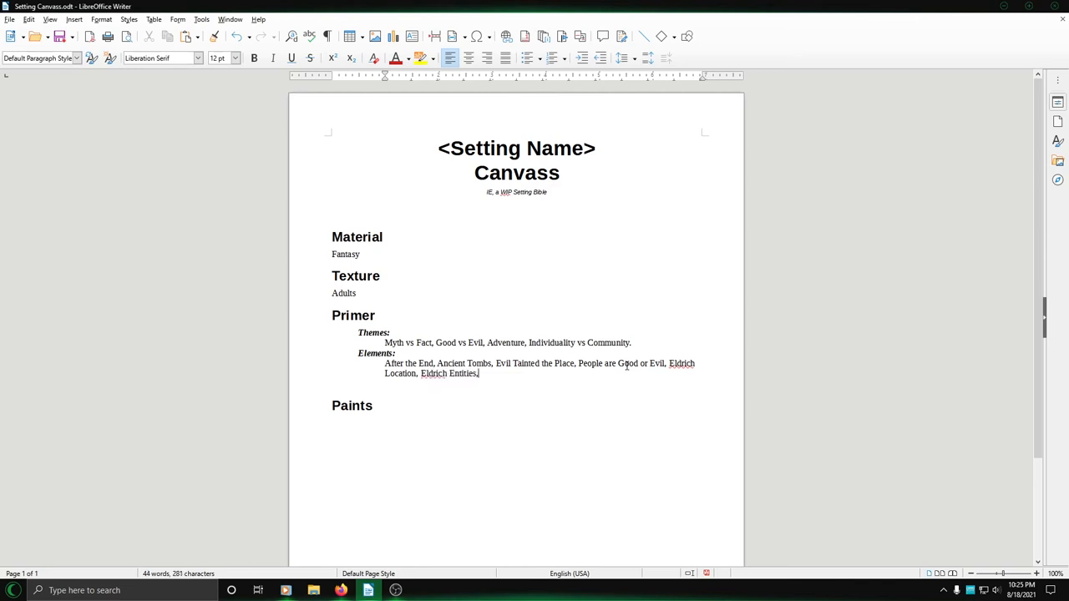
{"action": "type", "text": "t"}
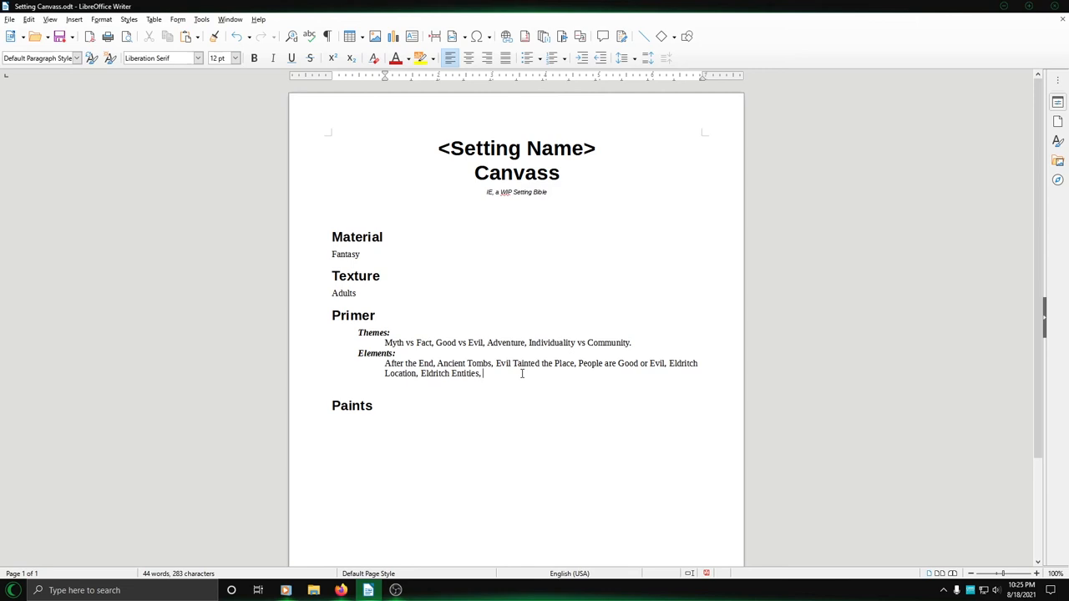
- Append 'Starfish Aliens,' after Eldritch Entities on the Elements line
{"action": "type", "text": "Starfish Alien"}
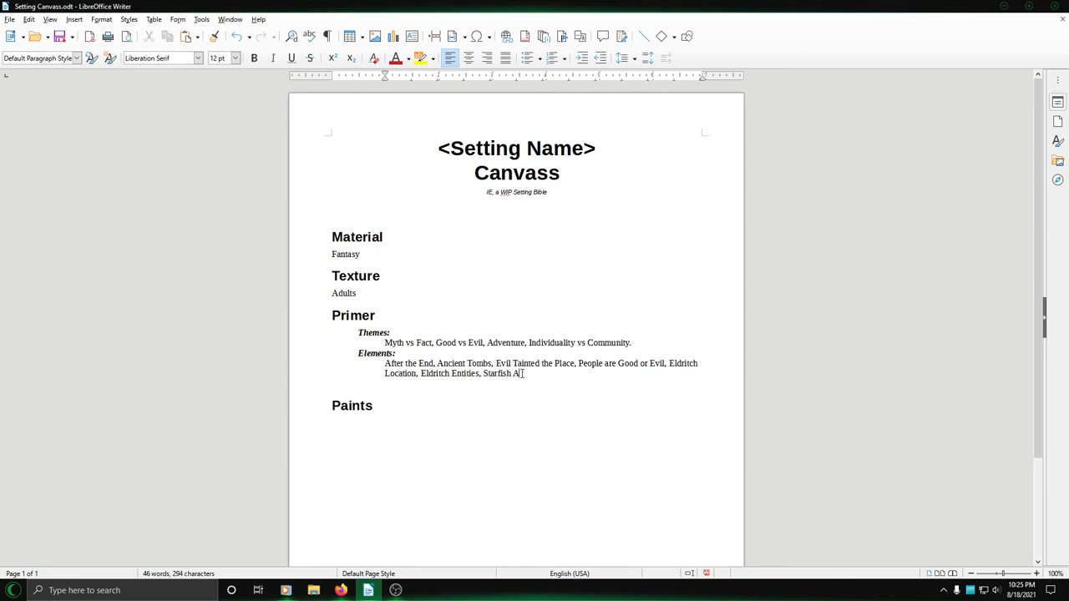
{"action": "type", "text": "l"}
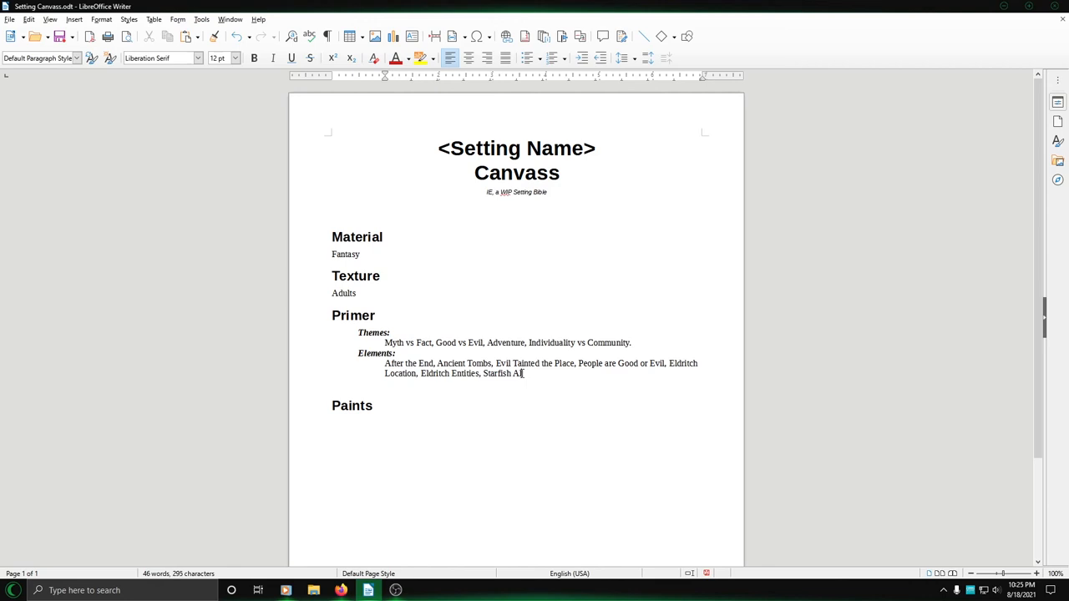
{"action": "mouse_move", "coordinate": [848, 359]}
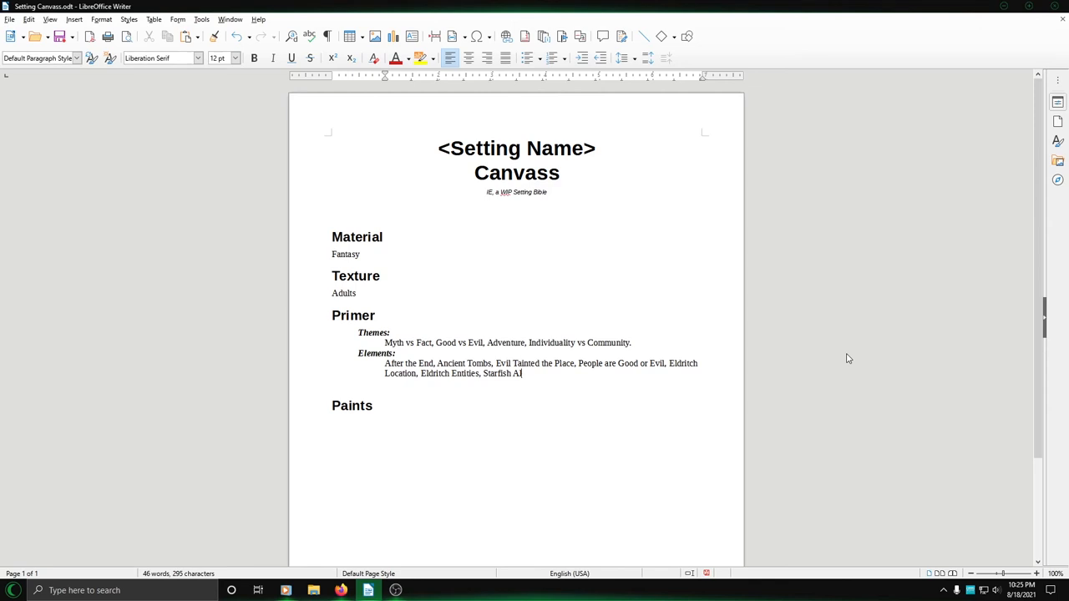
{"action": "type", "text": "iens"}
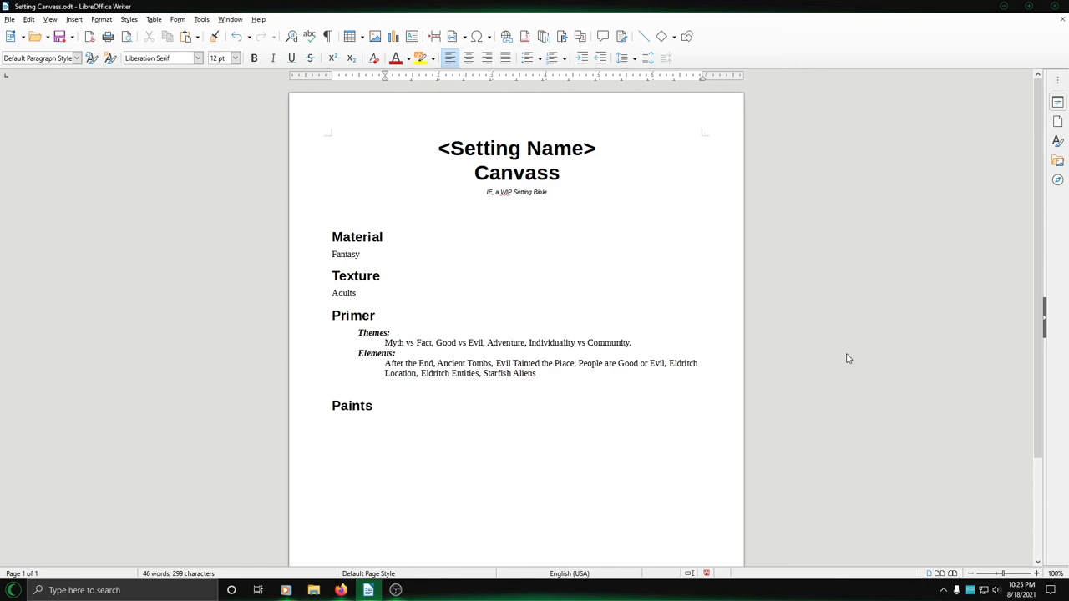
{"action": "left_click", "coordinate": [536, 374]}
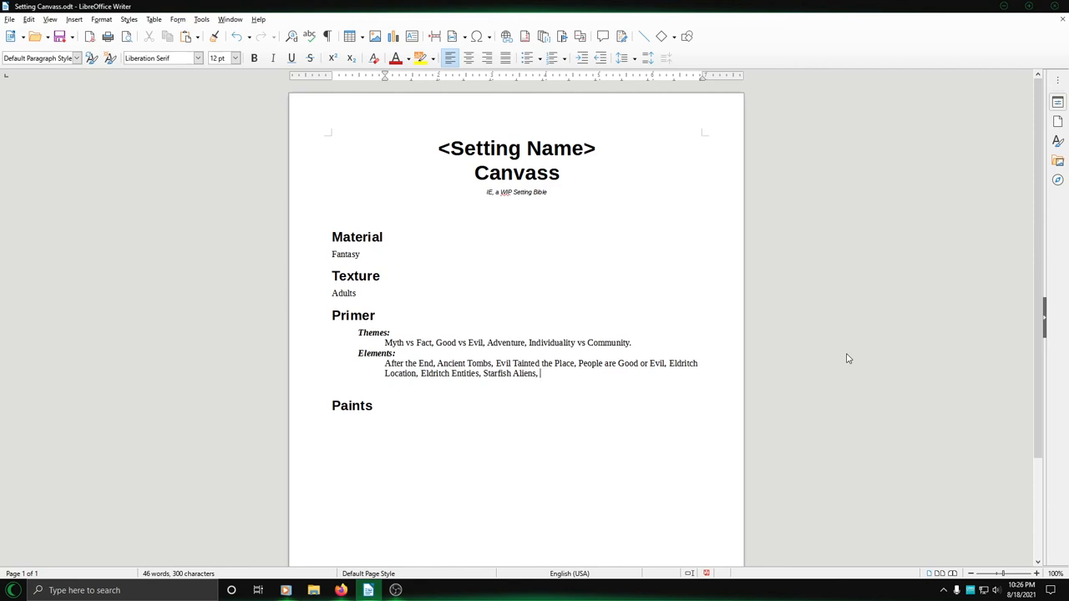
- Extend the Elements list with 'Exotic FTL' and end it with 'Planet of Hats.'
{"action": "type", "text": "Exotic FTL, Wo"}
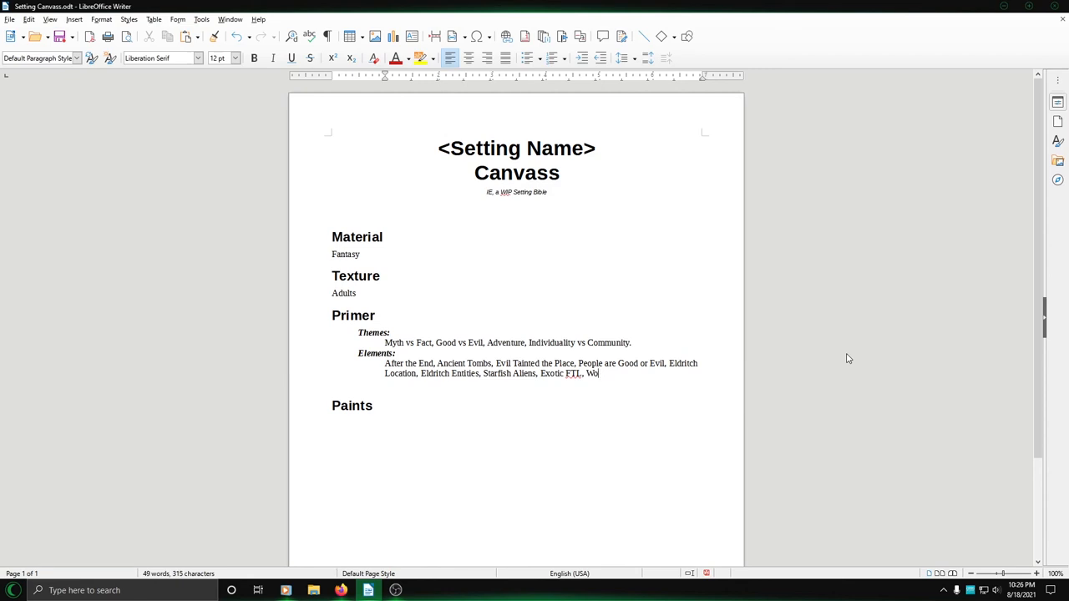
{"action": "type", "text": "rld of"}
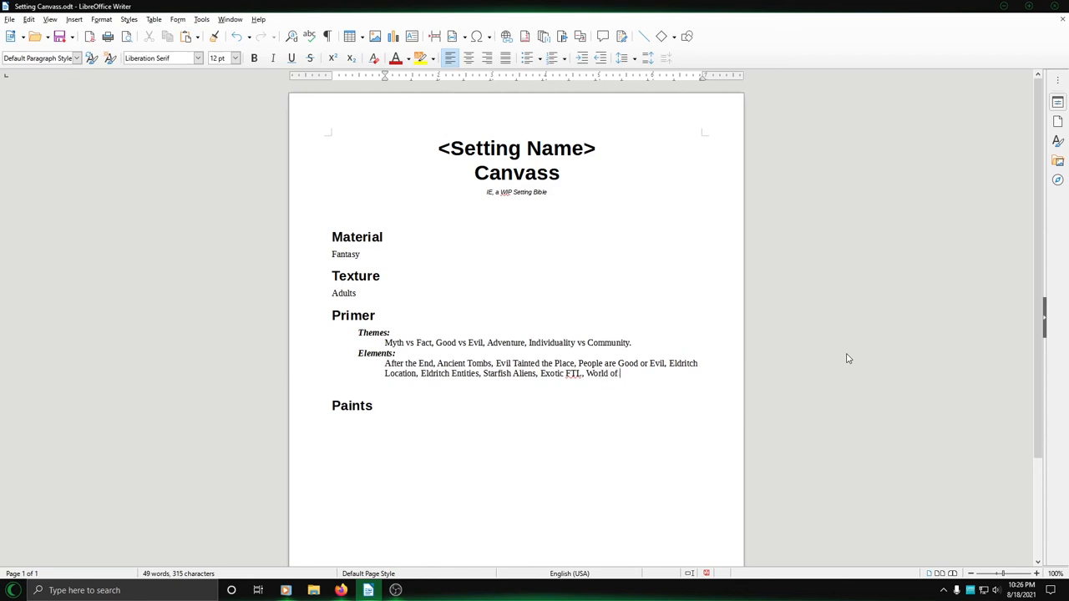
{"action": "type", "text": "X"}
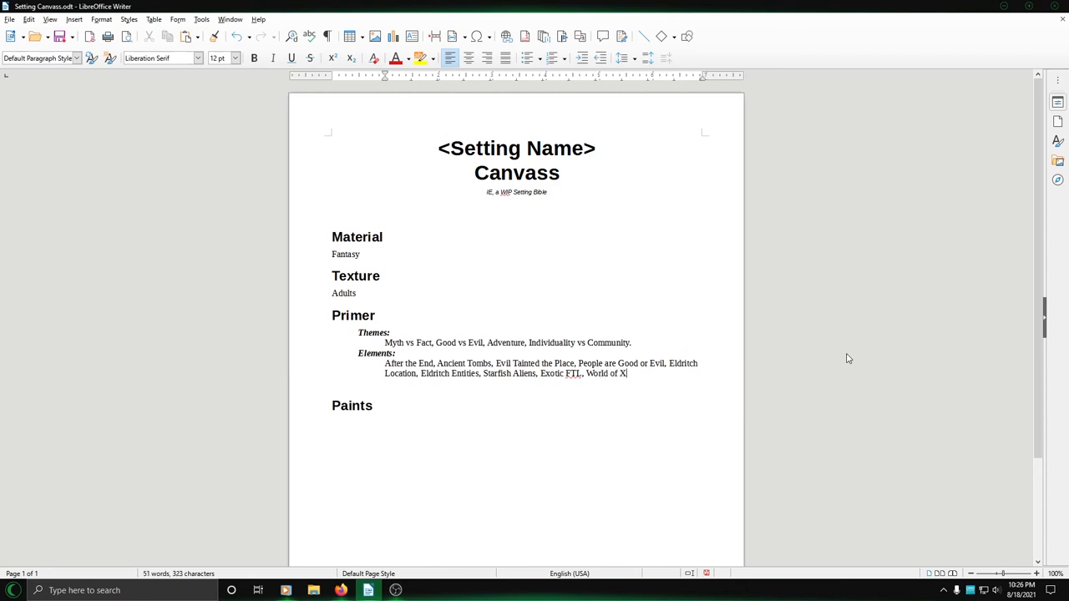
{"action": "key", "text": "BackSpace"}
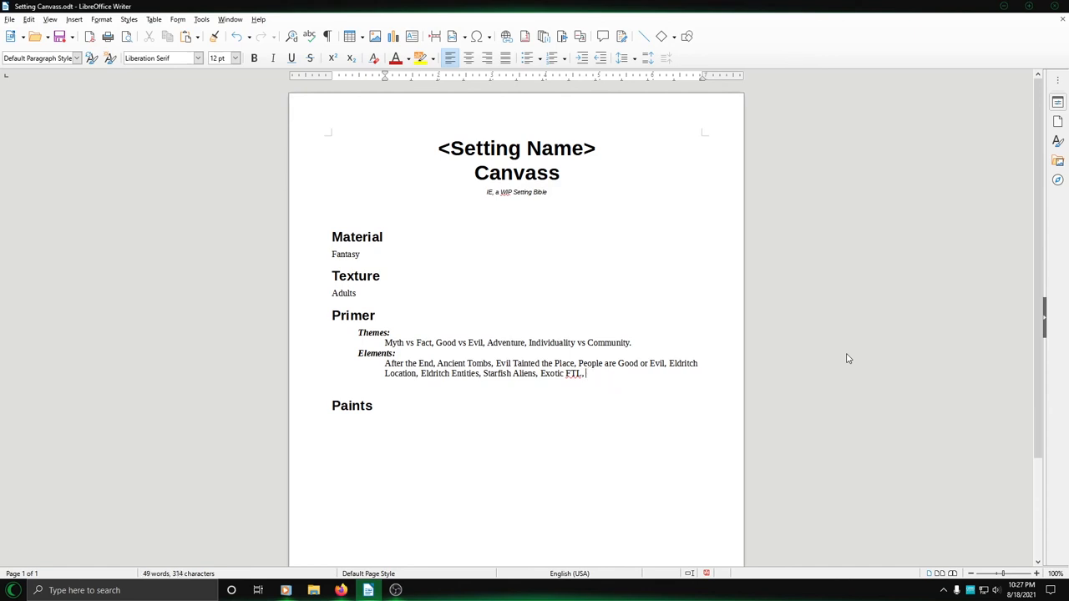
{"action": "type", "text": "Planet of Hats"}
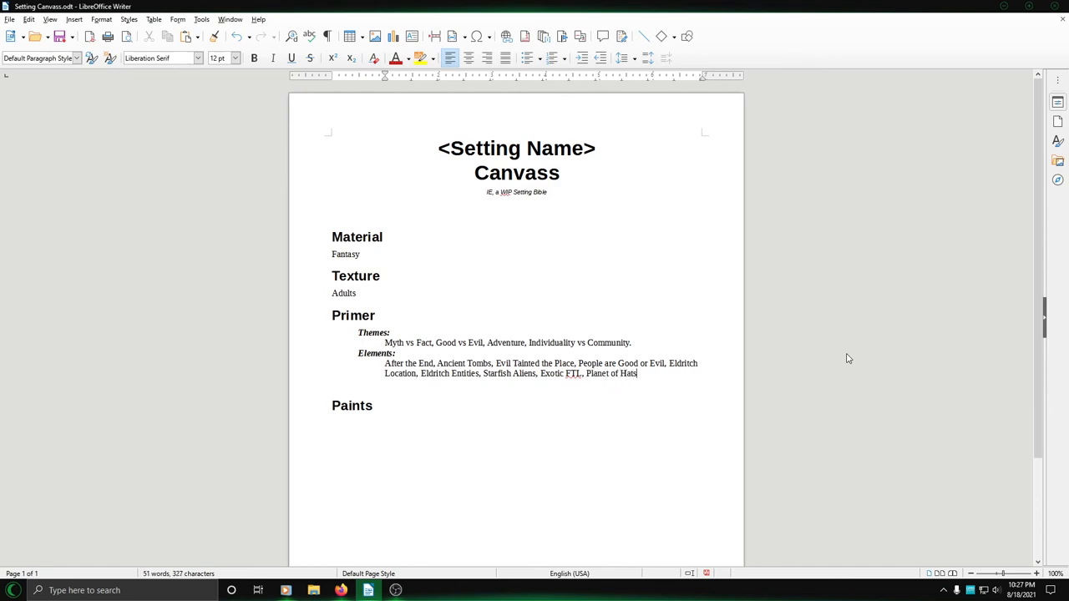
{"action": "type", "text": "."}
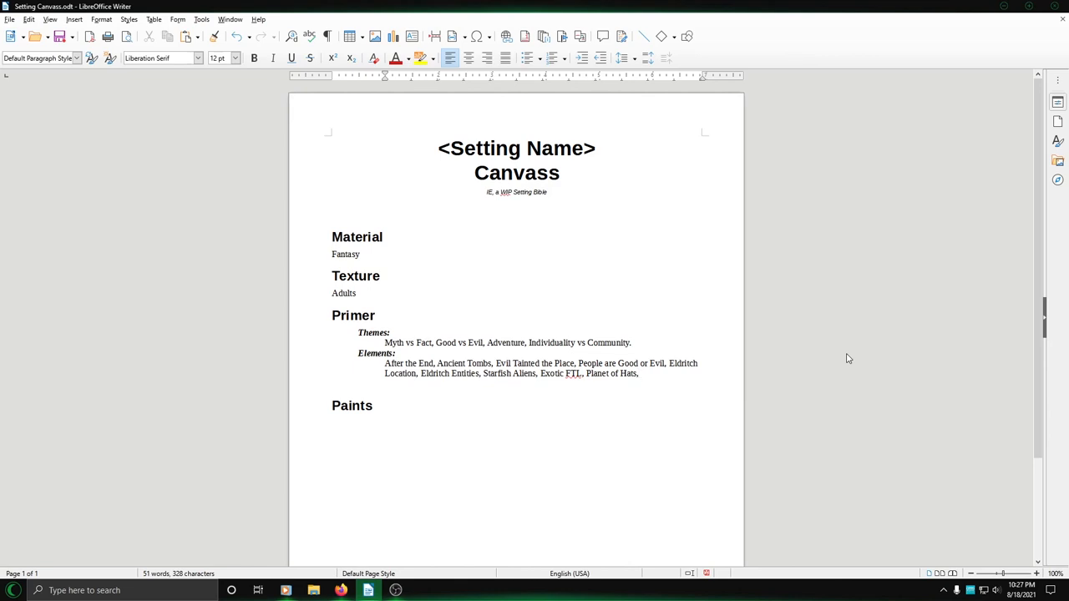
- Place the insertion point at the end of the Elements line for the Paints heading
{"action": "left_click", "coordinate": [639, 373]}
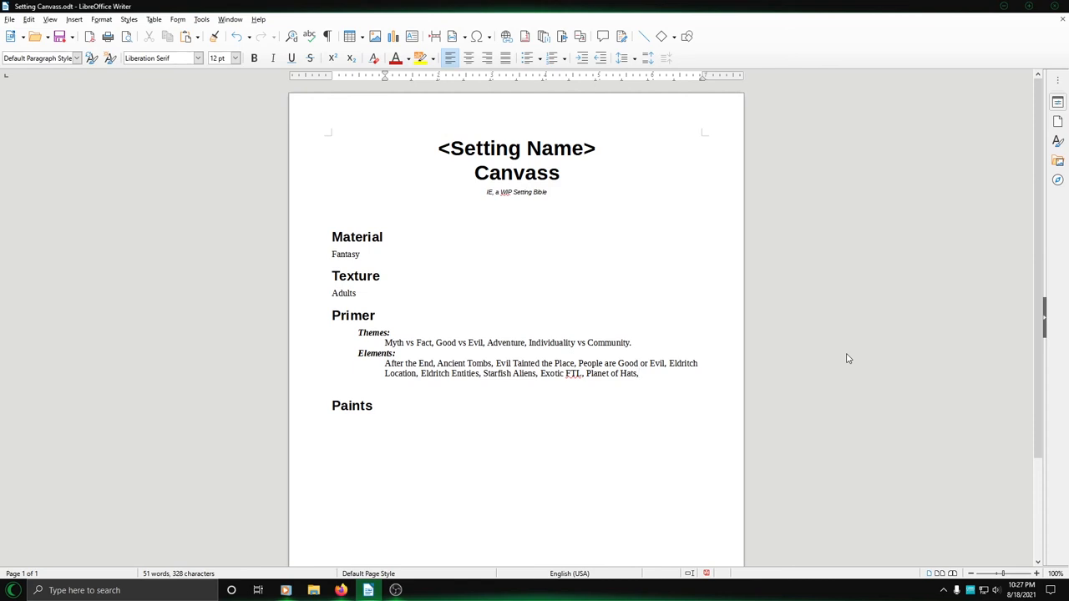
{"action": "left_click", "coordinate": [639, 374]}
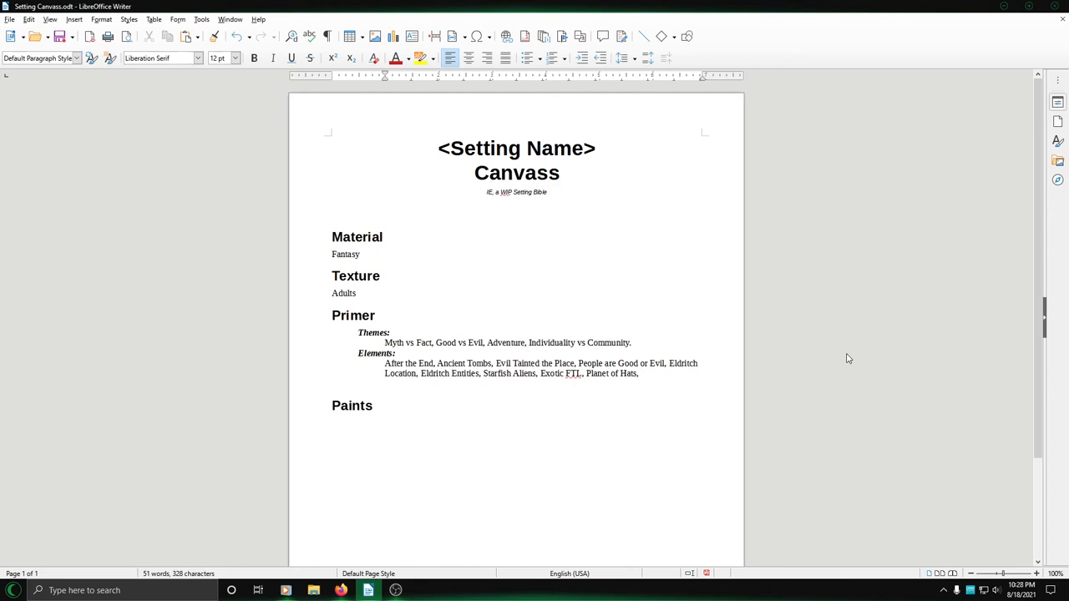
{"action": "left_click", "coordinate": [639, 373]}
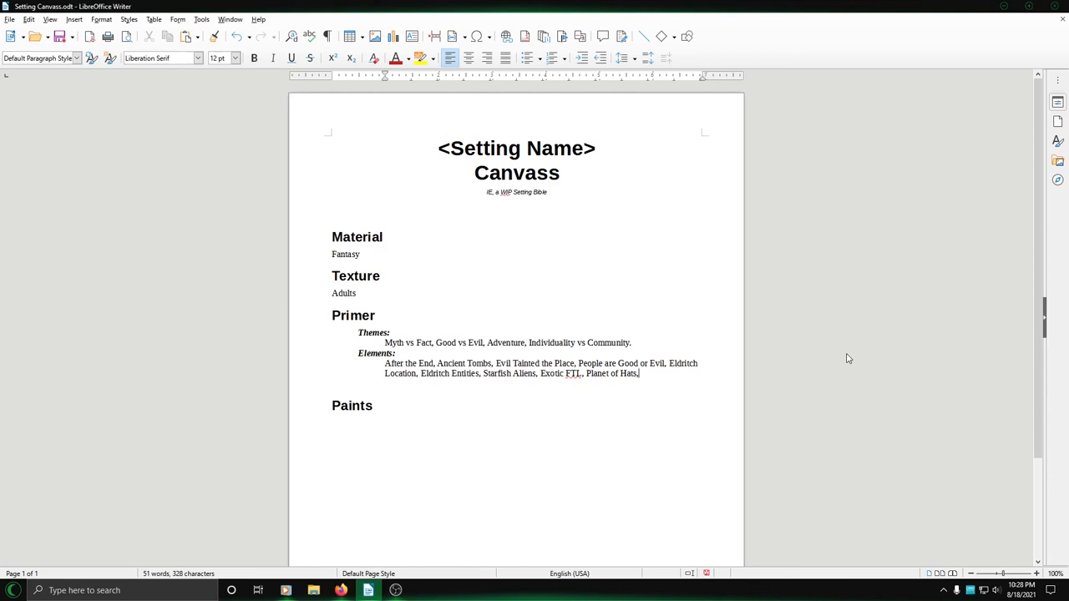
- Delete the empty paragraph above the Paints heading and place the cursor below the heading
{"action": "key", "text": "backspace"}
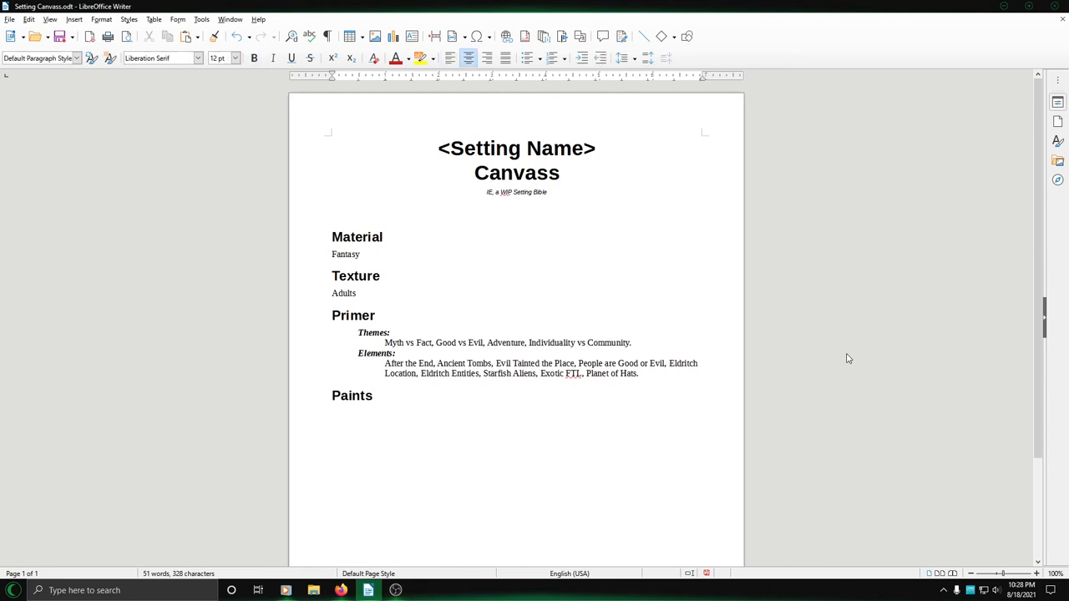
{"action": "left_click", "coordinate": [332, 410]}
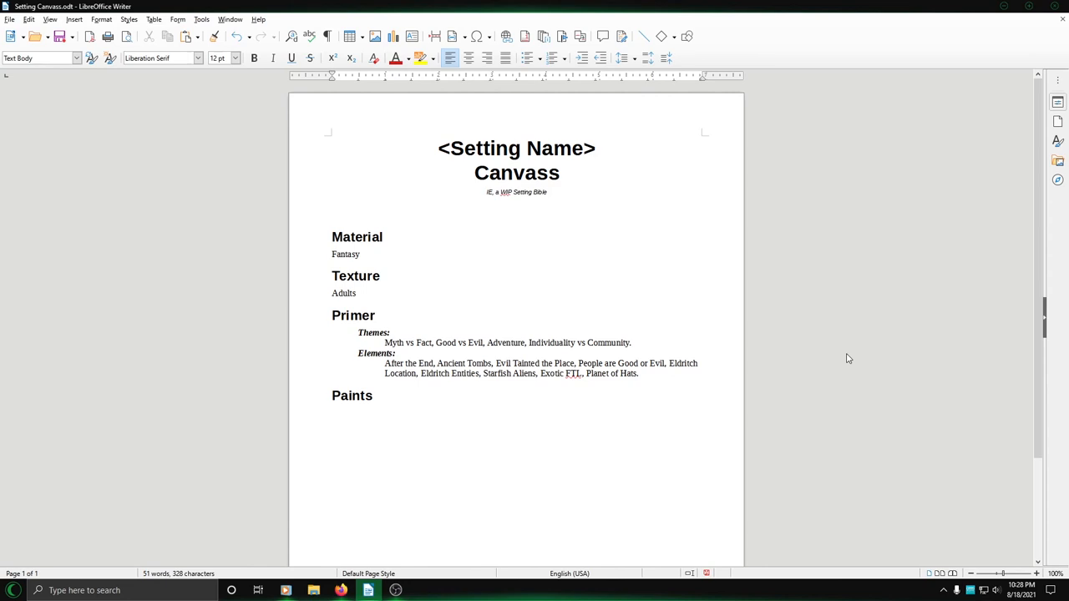
{"action": "left_click", "coordinate": [331, 411]}
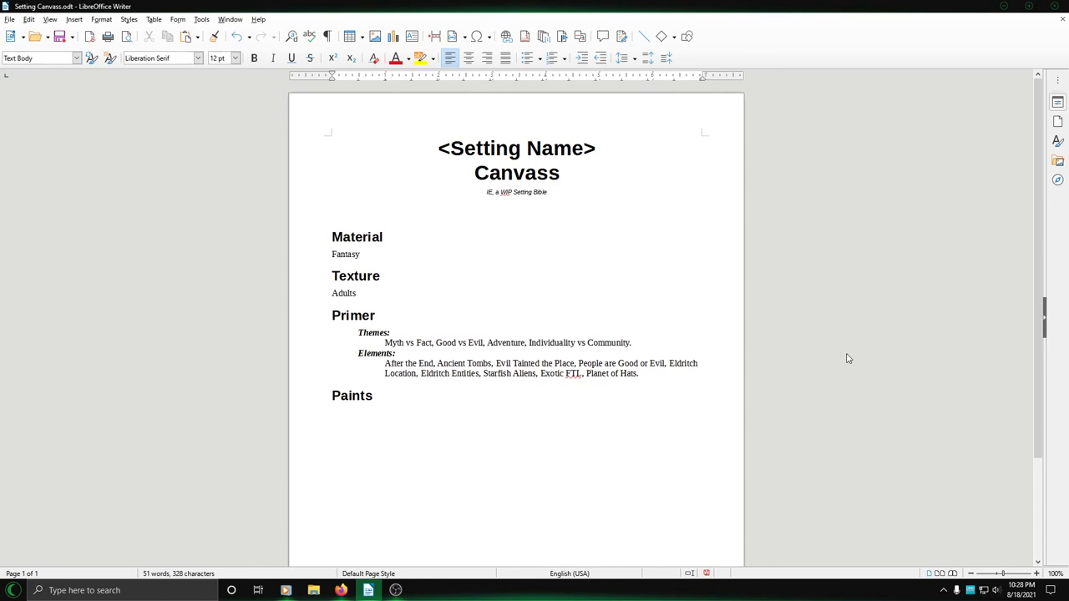
{"action": "left_click", "coordinate": [332, 412]}
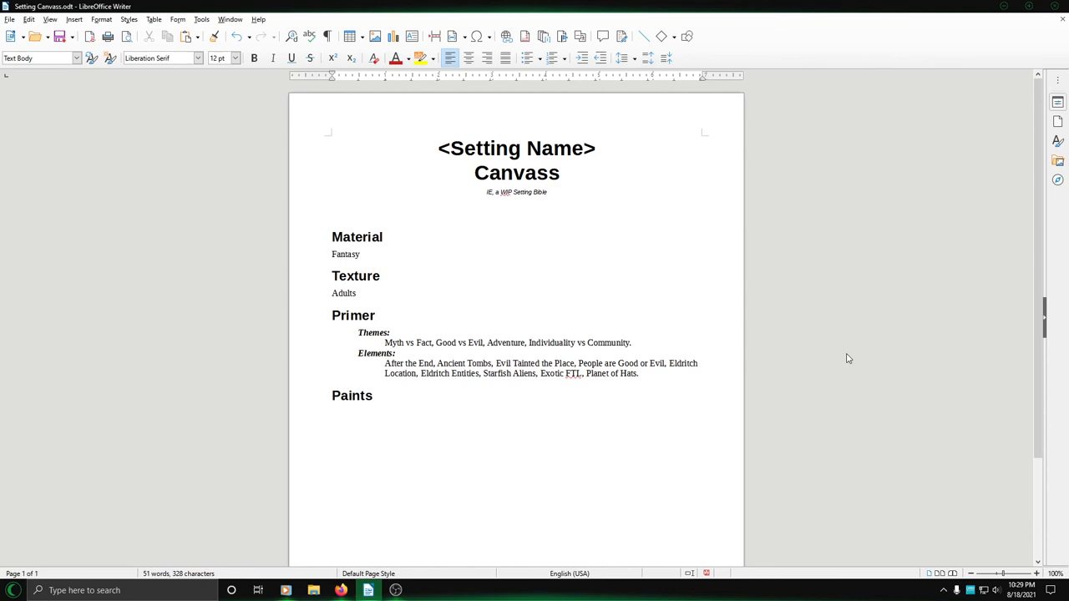
{"action": "left_click", "coordinate": [331, 412]}
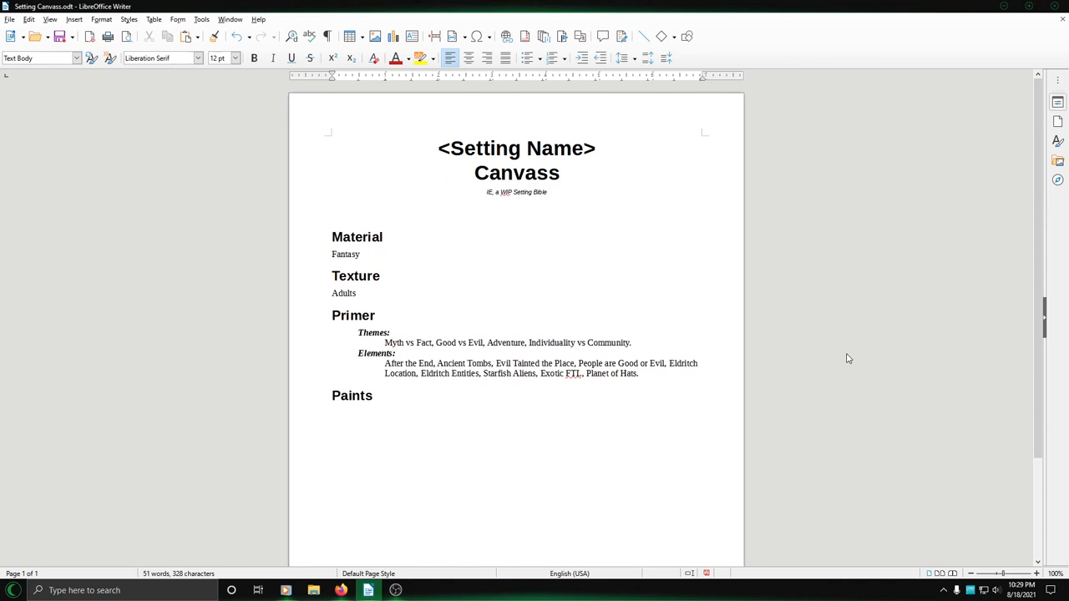
{"action": "left_click", "coordinate": [332, 412]}
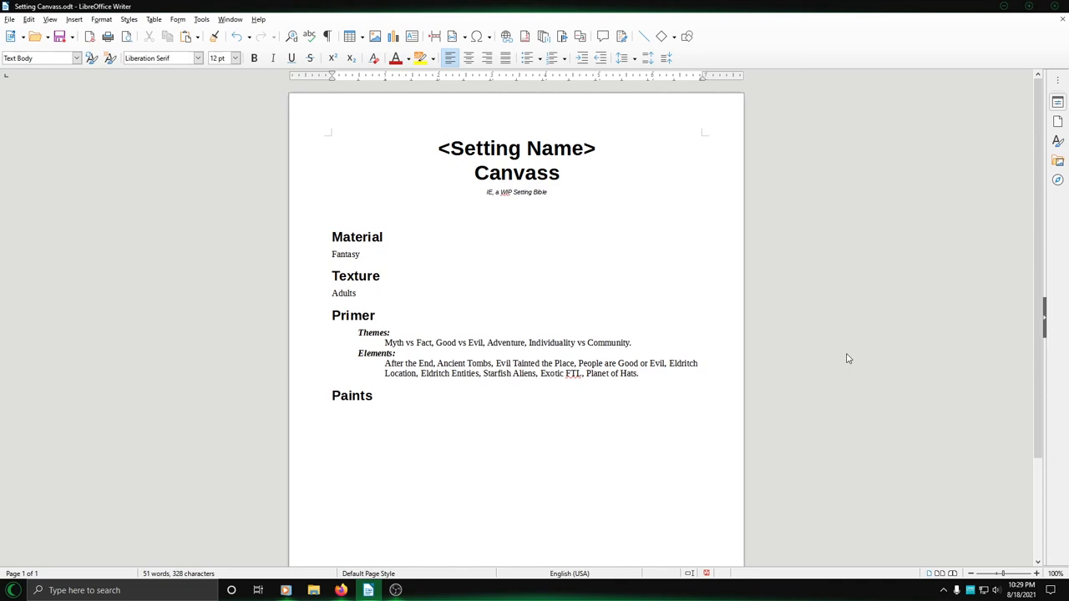
{"action": "left_click", "coordinate": [331, 411]}
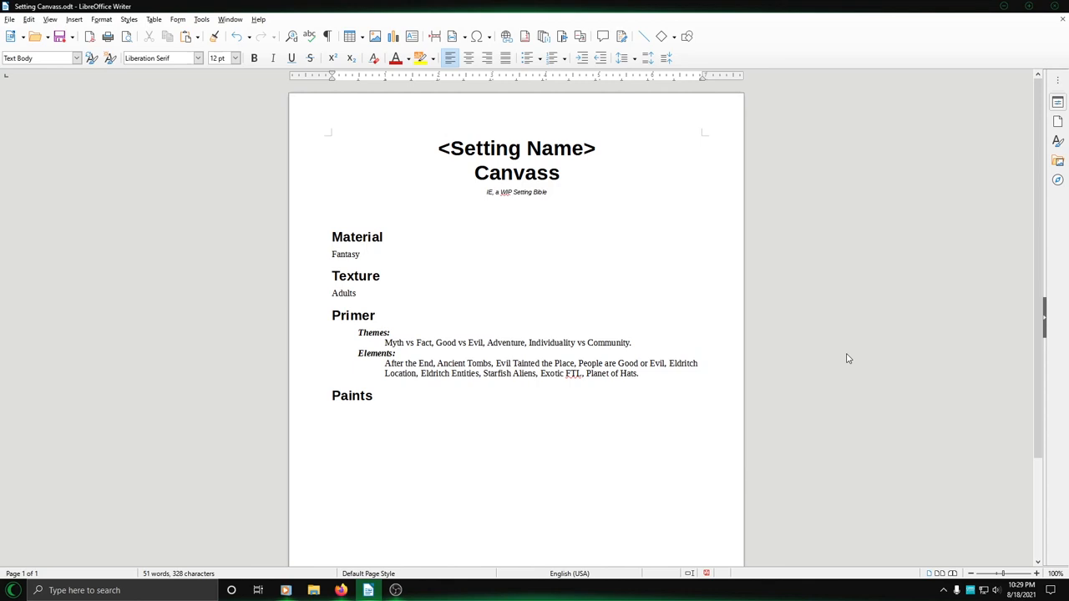
{"action": "left_click", "coordinate": [332, 412]}
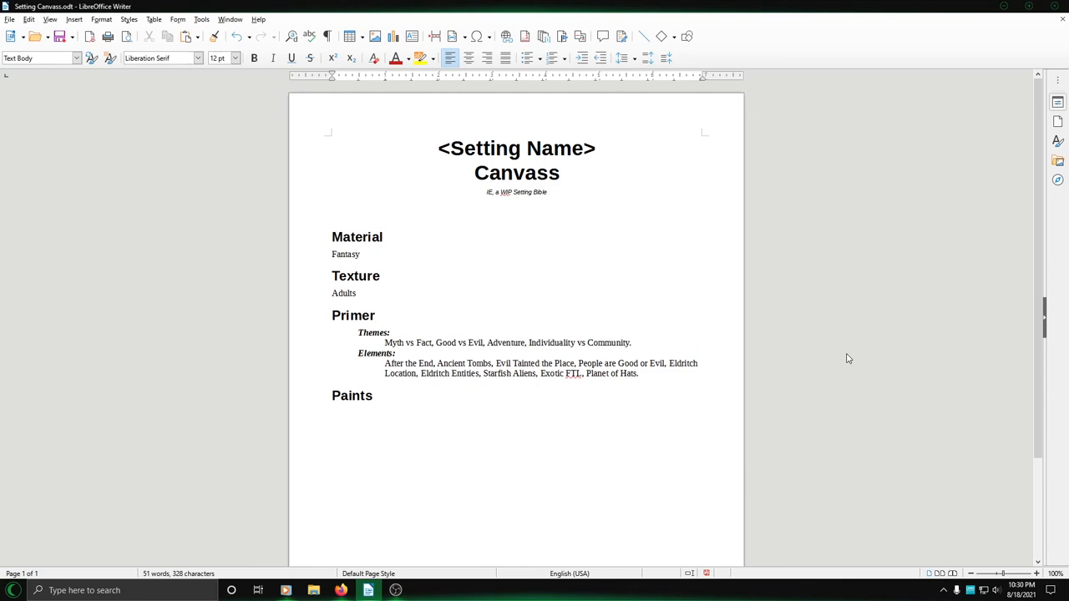
{"action": "left_click", "coordinate": [332, 412]}
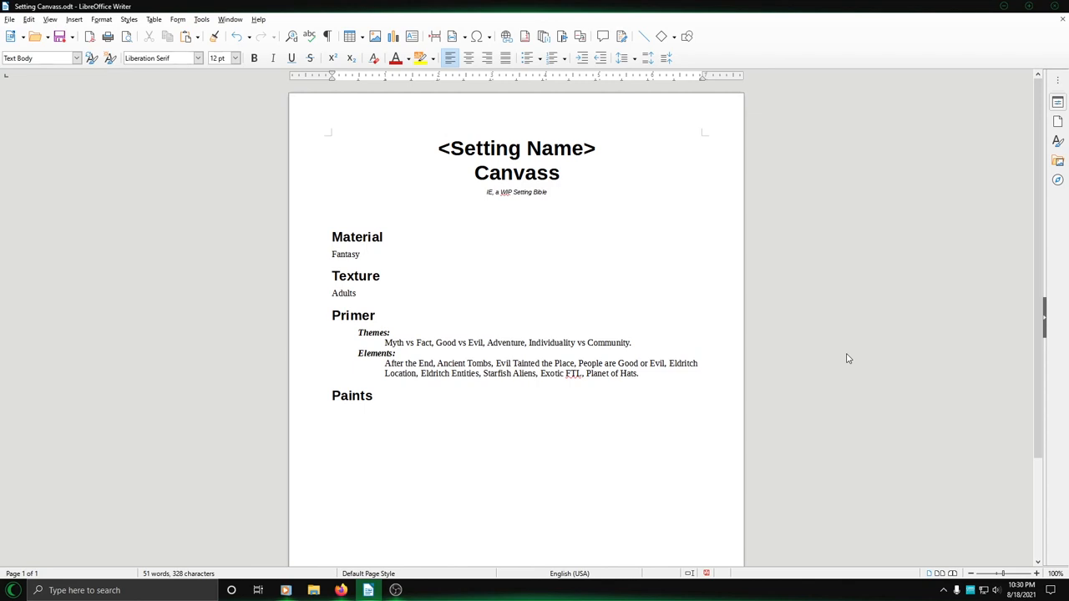
{"action": "left_click", "coordinate": [332, 411]}
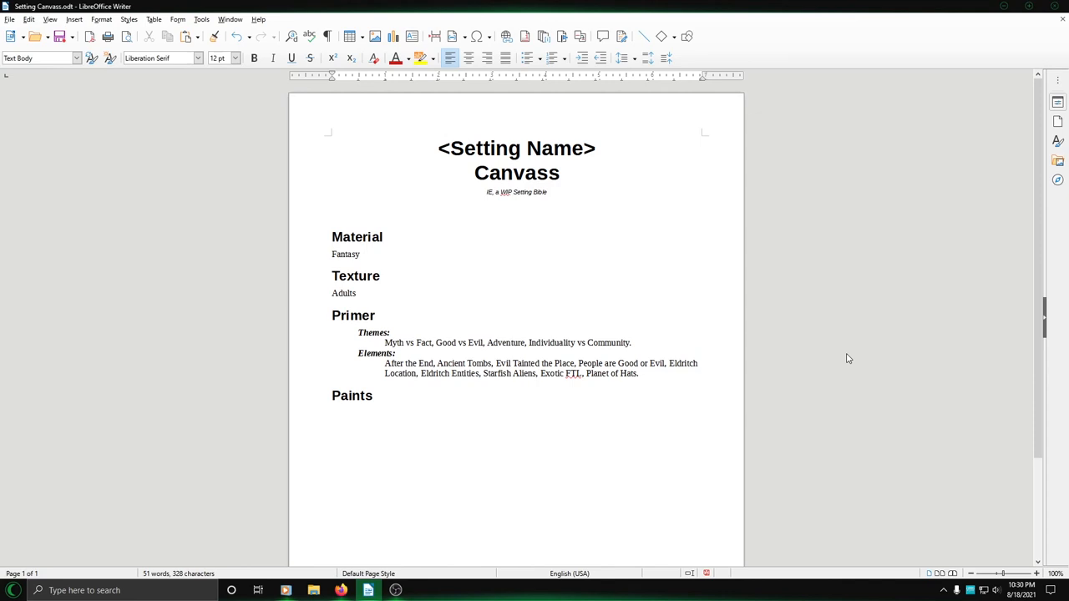
{"action": "left_click", "coordinate": [331, 412]}
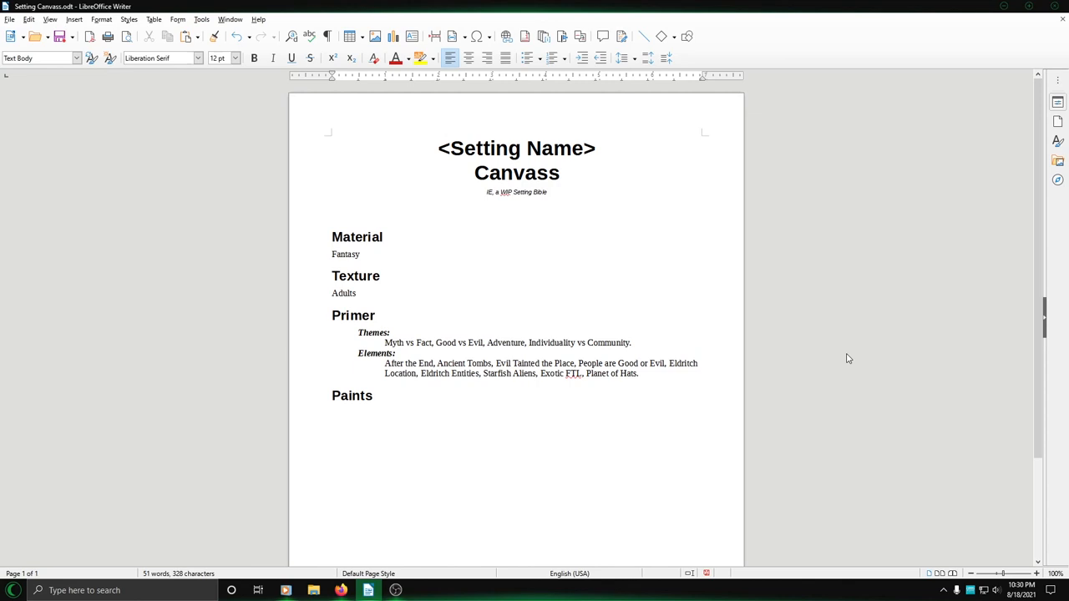
{"action": "left_click", "coordinate": [332, 412]}
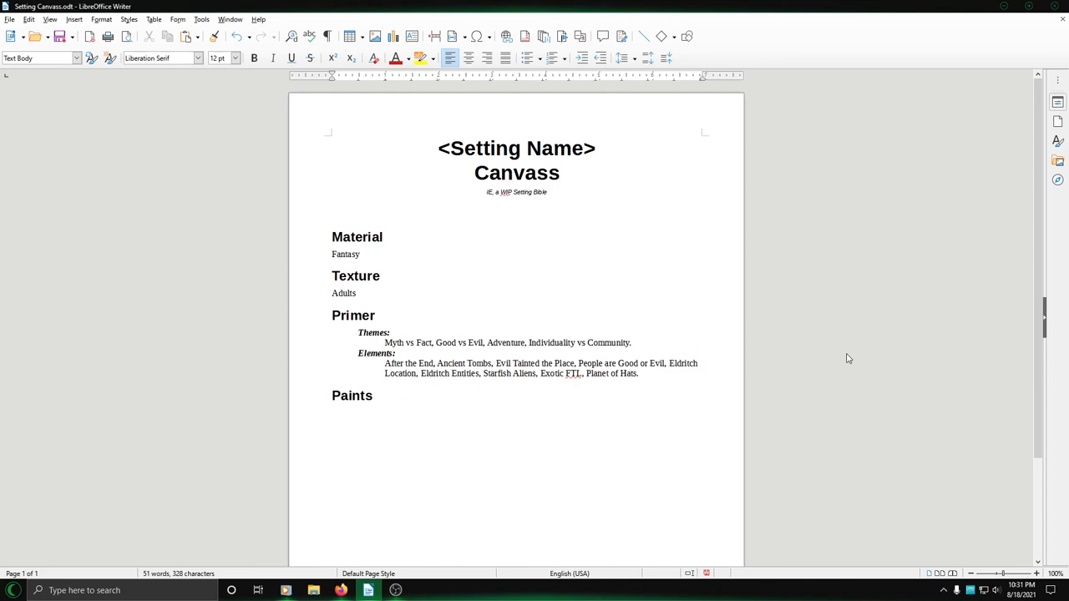
{"action": "left_click", "coordinate": [332, 412]}
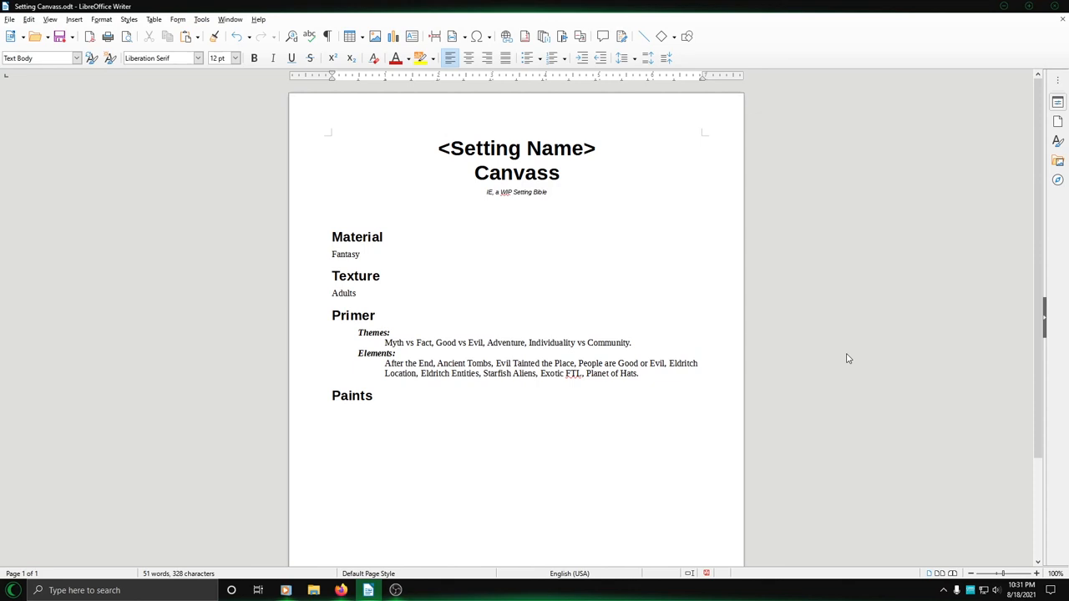
{"action": "left_click", "coordinate": [331, 412]}
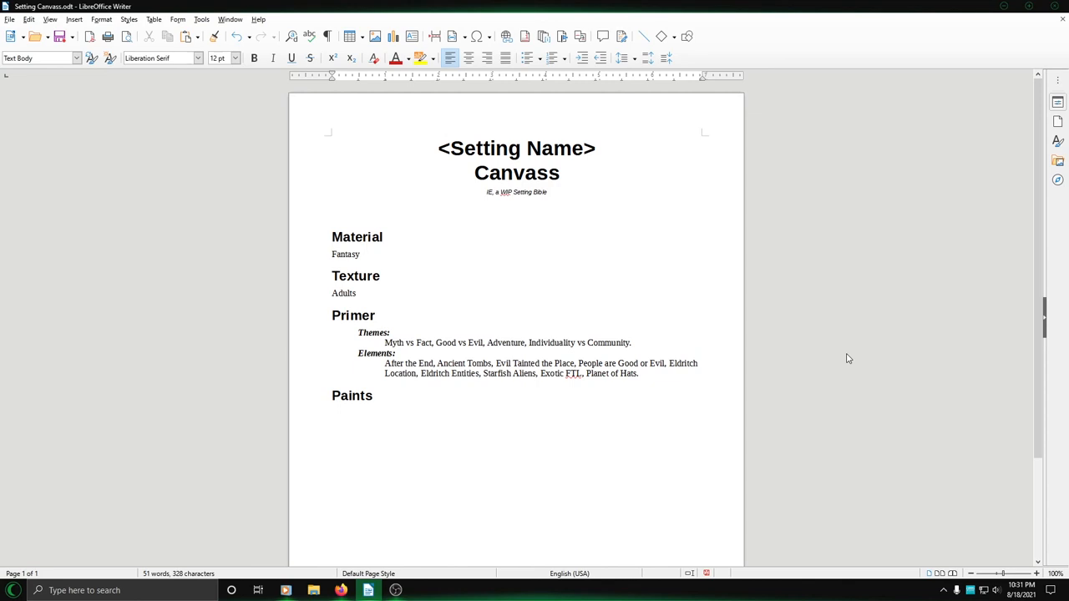
{"action": "left_click", "coordinate": [332, 412]}
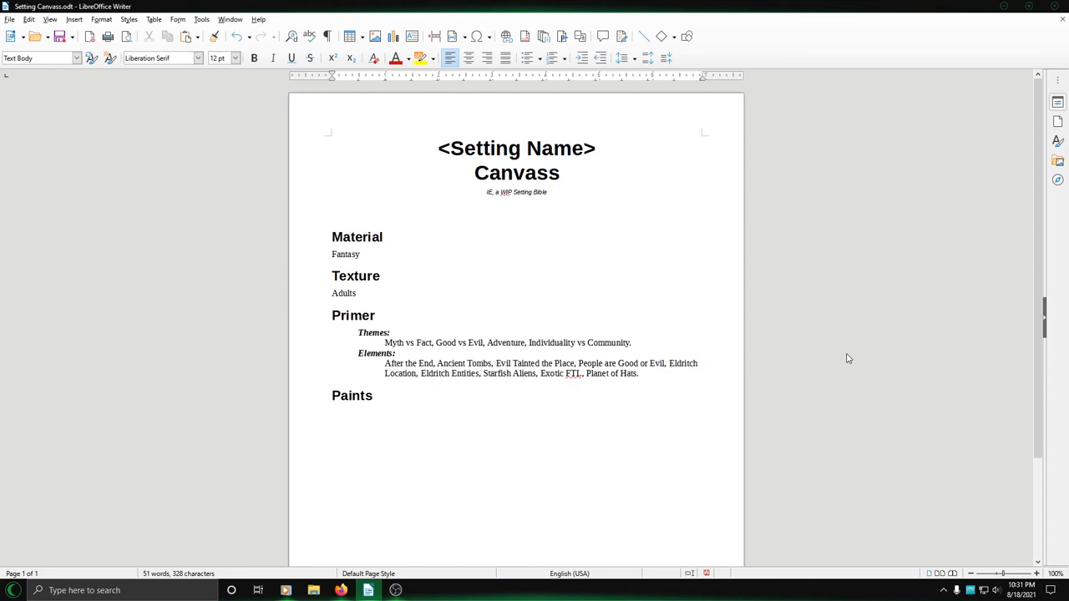
{"action": "left_click", "coordinate": [332, 412]}
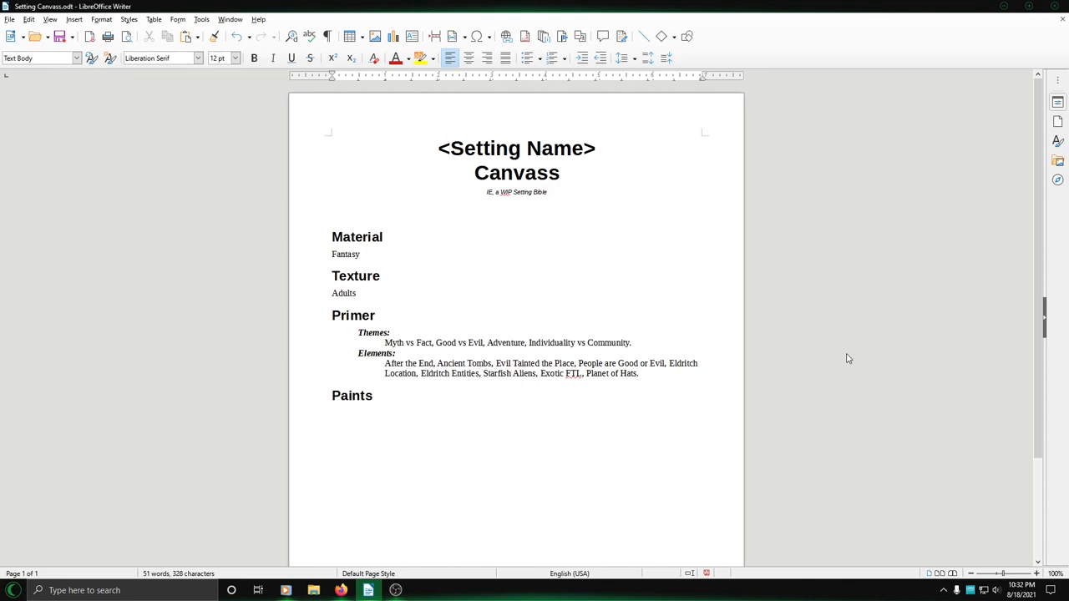
- Type 'Science Fantasy' on the line under the Paints heading
{"action": "left_click", "coordinate": [331, 412]}
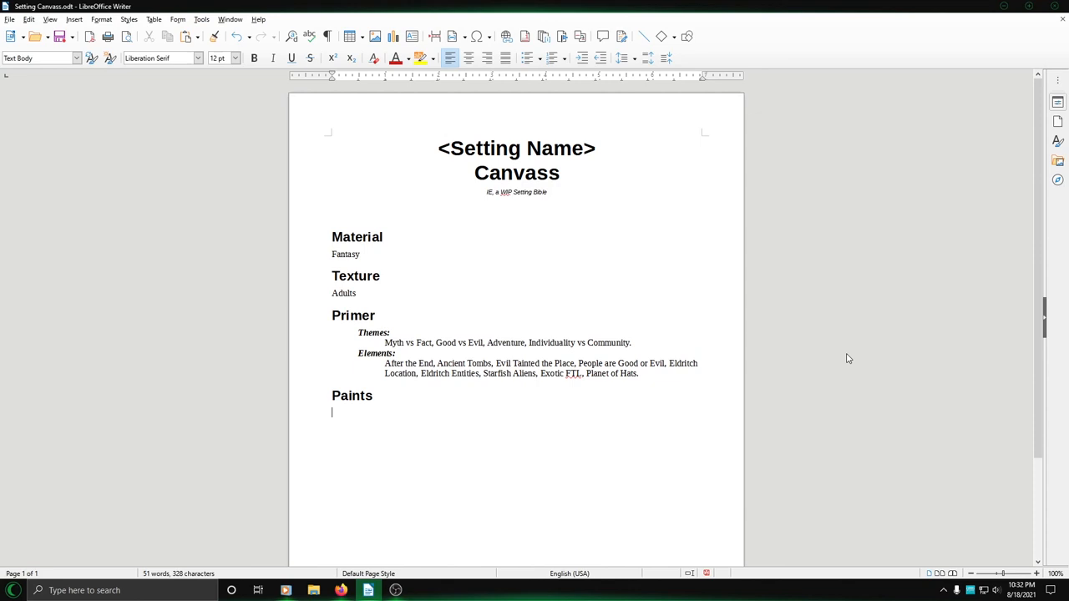
{"action": "type", "text": "S"}
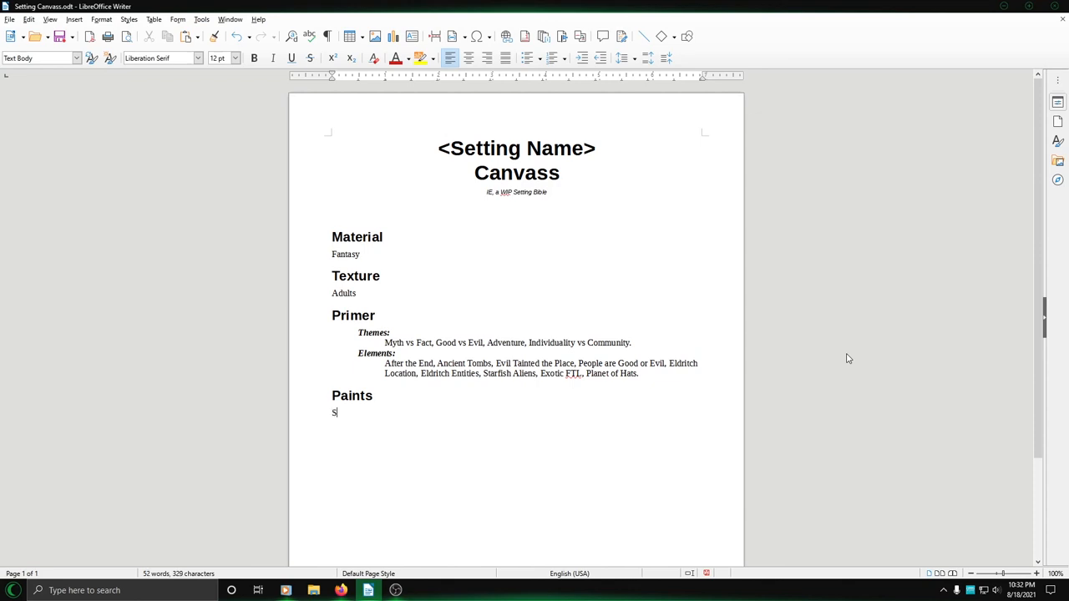
{"action": "type", "text": "cience Fanta"}
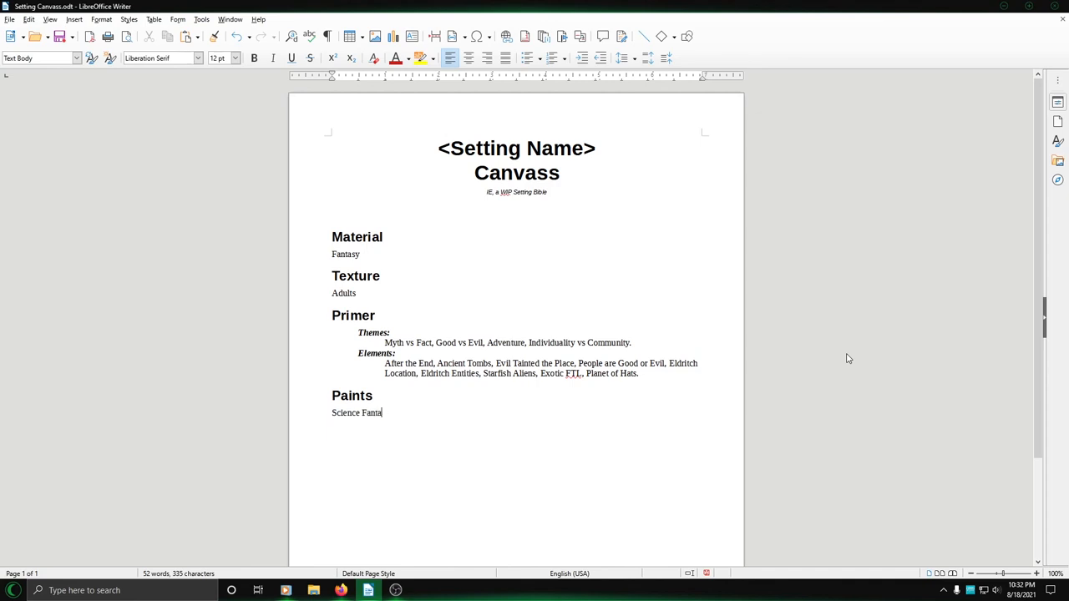
{"action": "type", "text": "sy"}
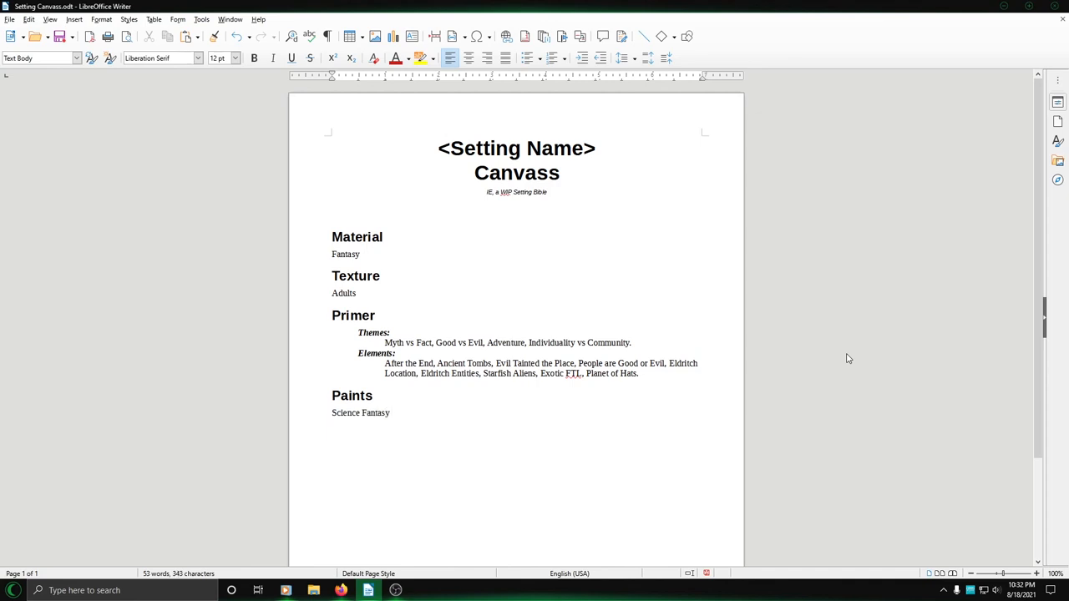
{"action": "left_click", "coordinate": [390, 413]}
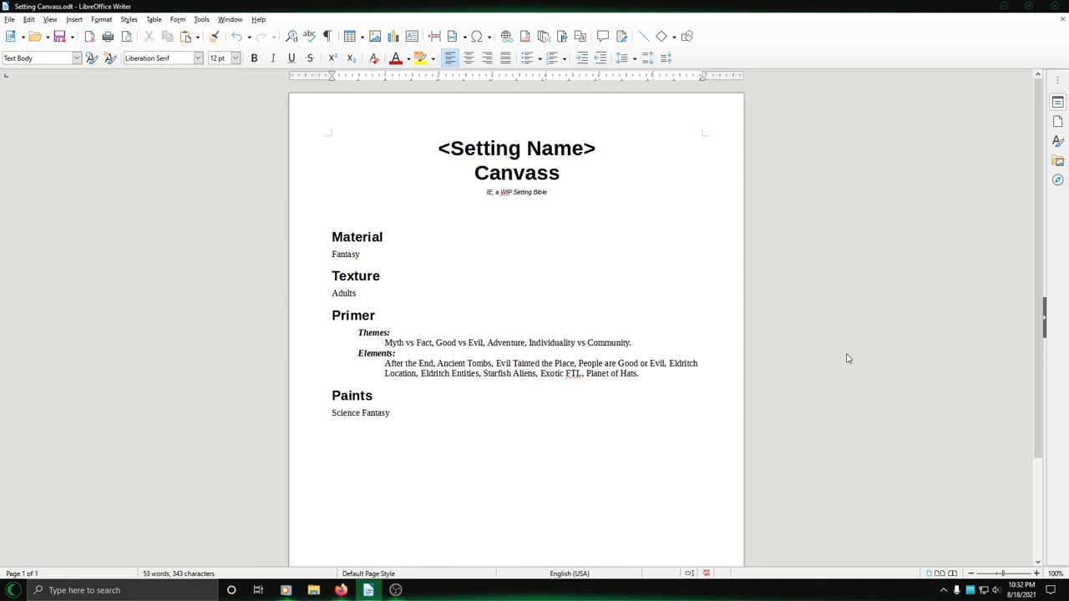
- Add 'Fantastic science' and the 'Main Genera:' and 'Sub Genera:' labels on separate lines
{"action": "left_click", "coordinate": [390, 413]}
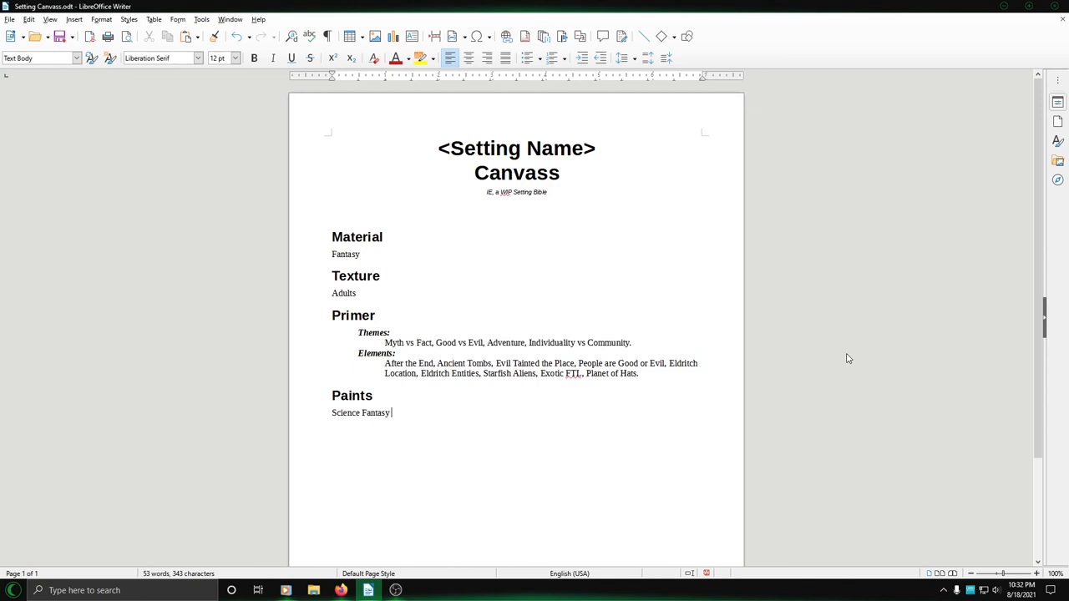
{"action": "type", "text": "- Fa"}
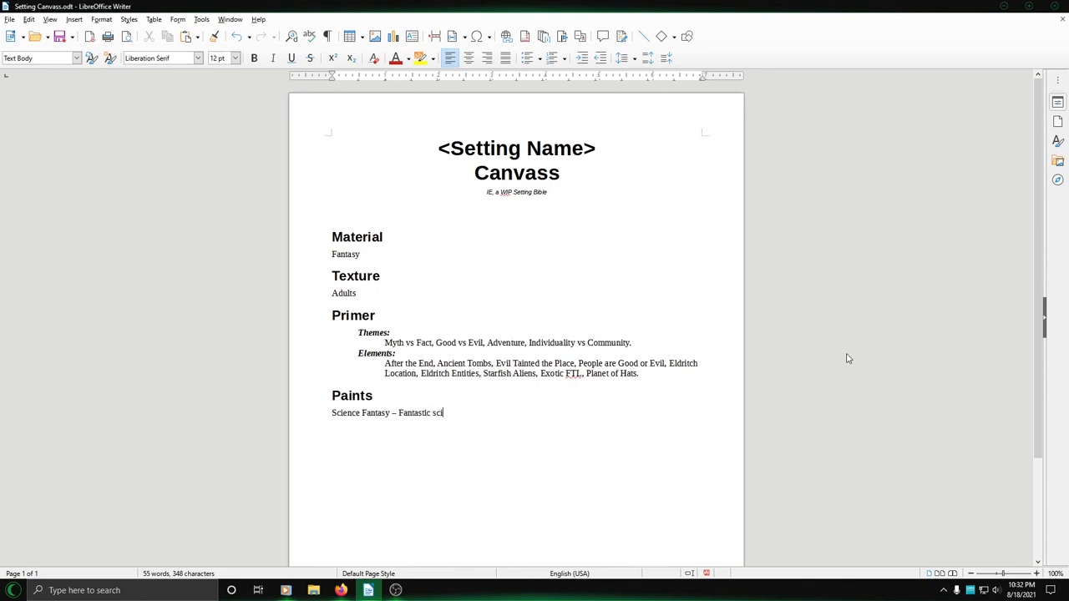
{"action": "type", "text": "ence"}
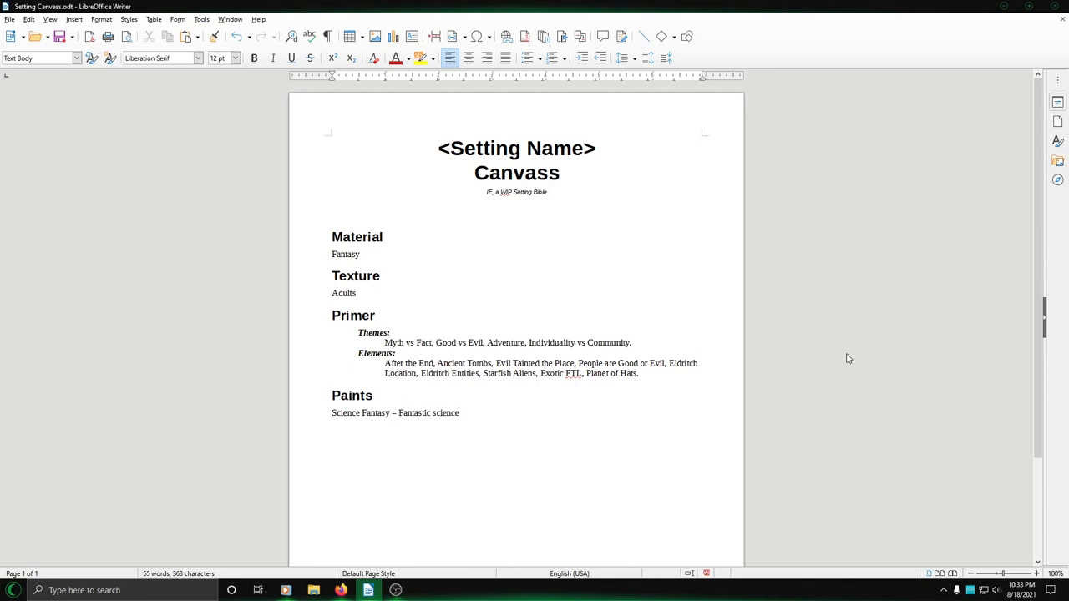
{"action": "type", "text": "Main Genr"}
{"action": "type", "text": "ub"}
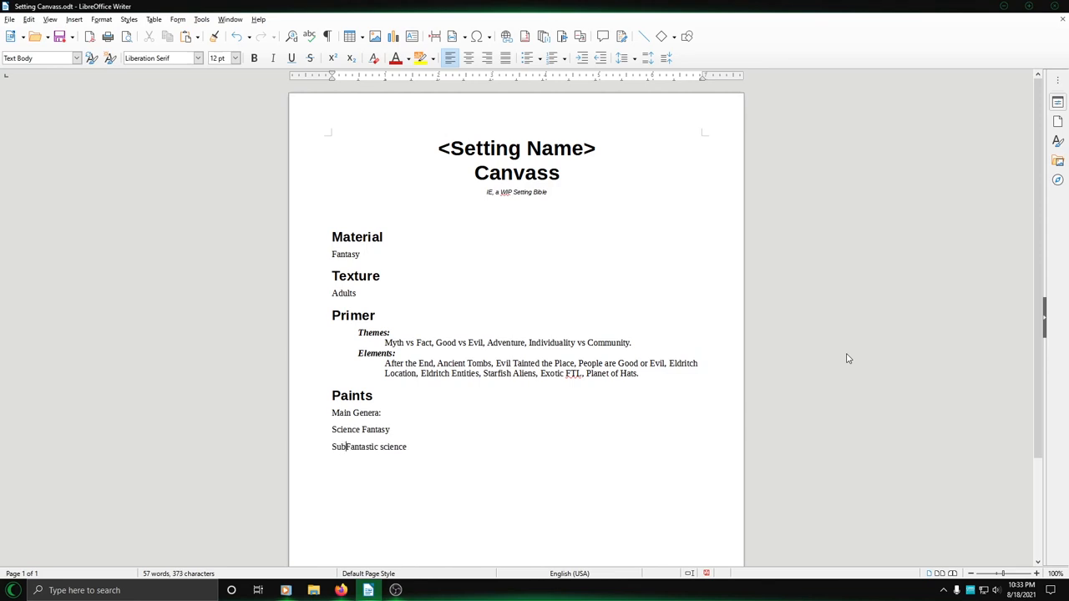
{"action": "type", "text": "Genera:"}
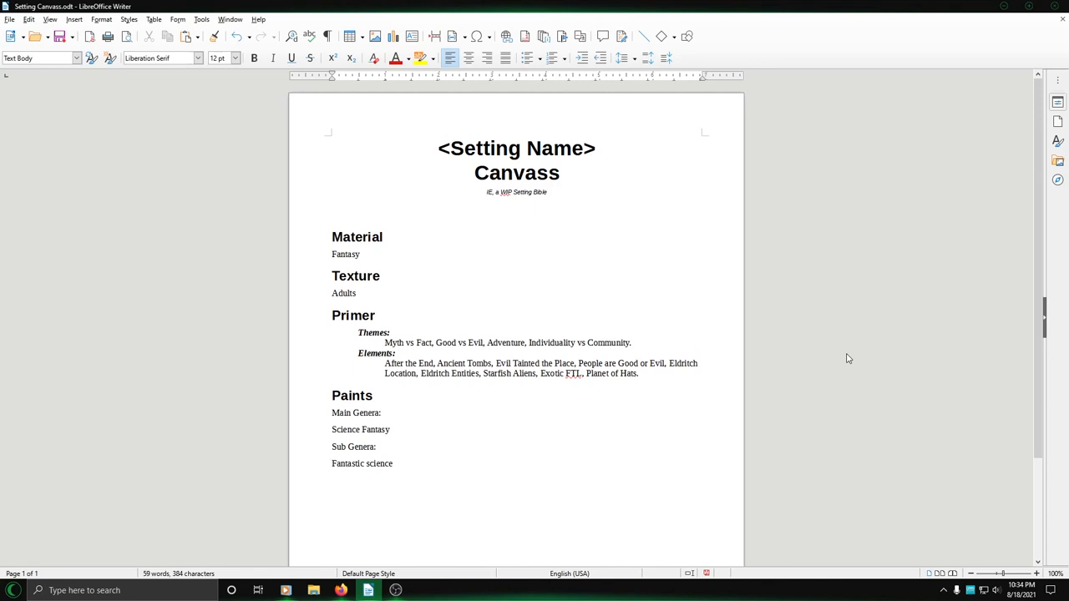
{"action": "left_click", "coordinate": [332, 464]}
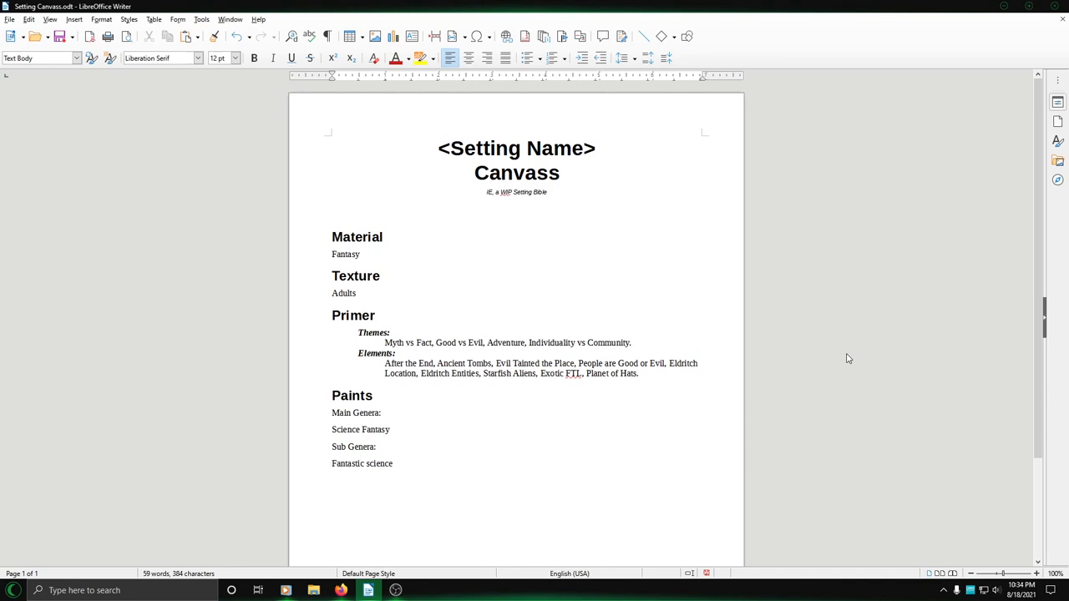
{"action": "left_click", "coordinate": [333, 464]}
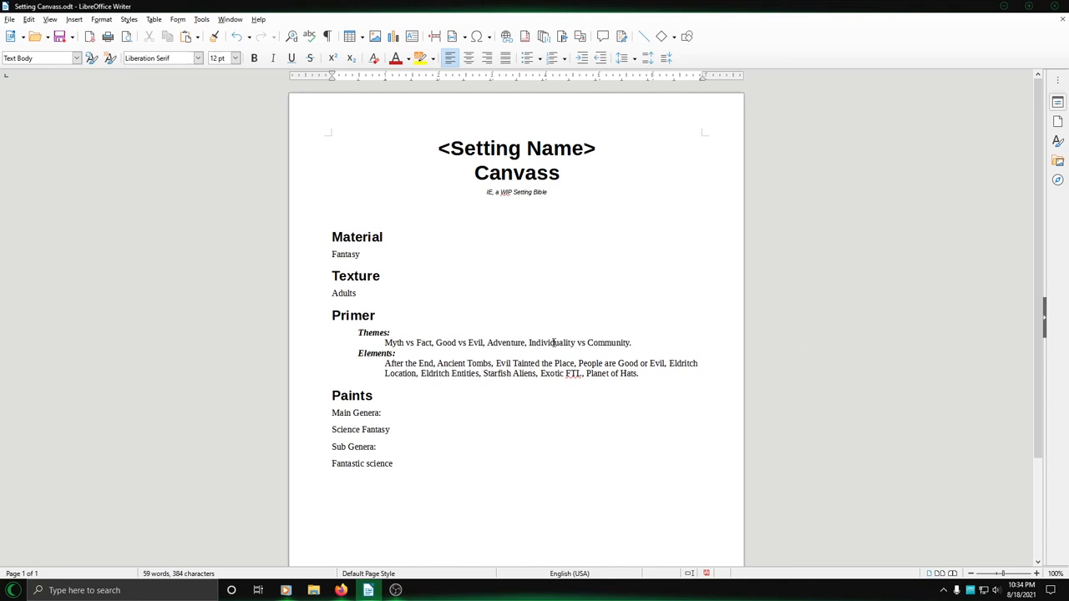
{"action": "mouse_move", "coordinate": [482, 425]}
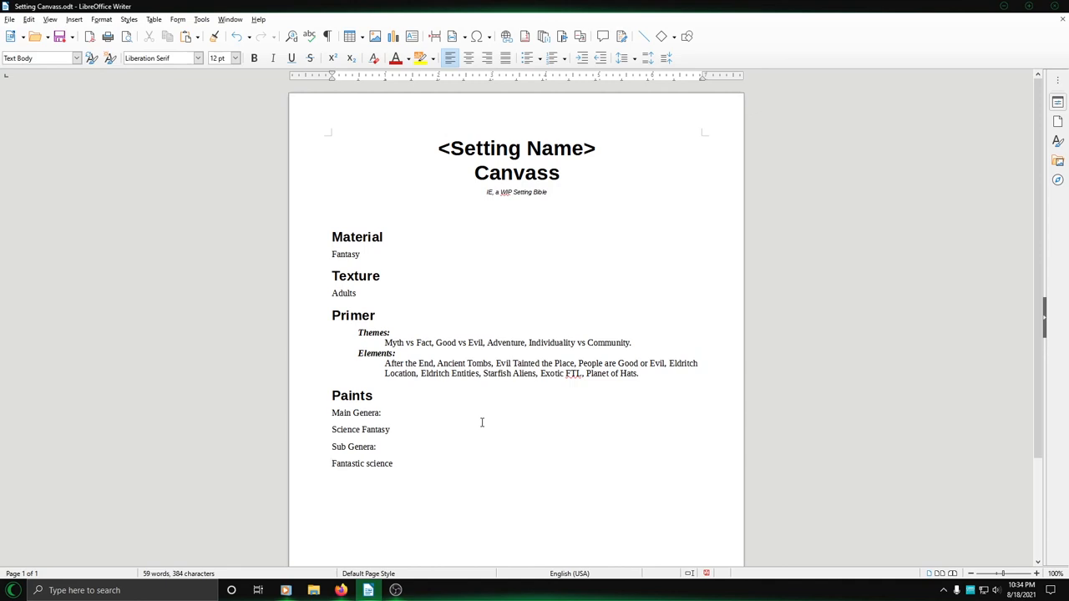
{"action": "left_click", "coordinate": [332, 463]}
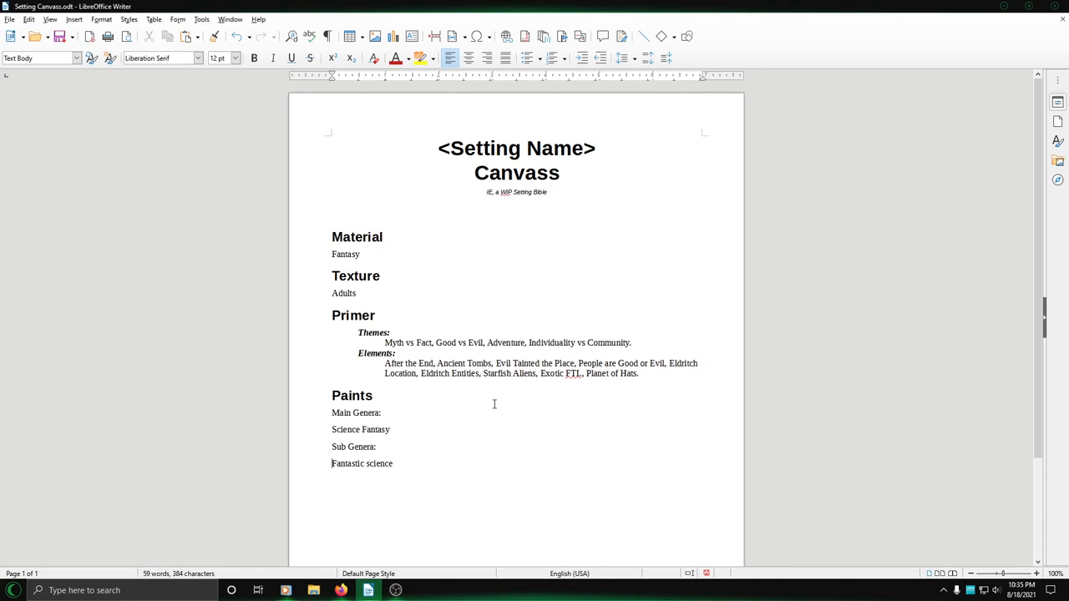
{"action": "mouse_move", "coordinate": [485, 415]}
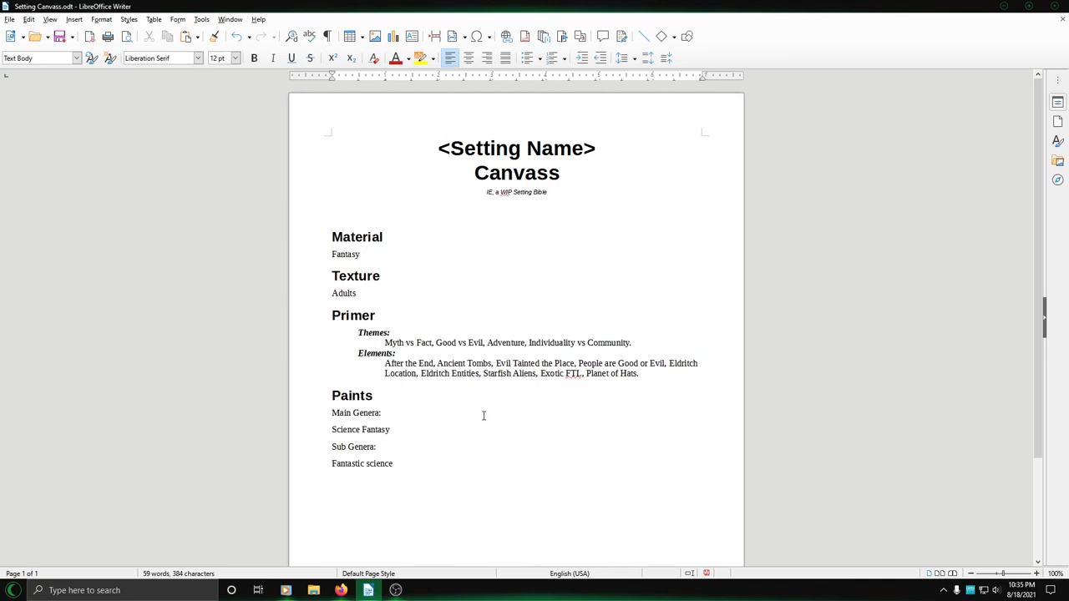
{"action": "left_click", "coordinate": [333, 464]}
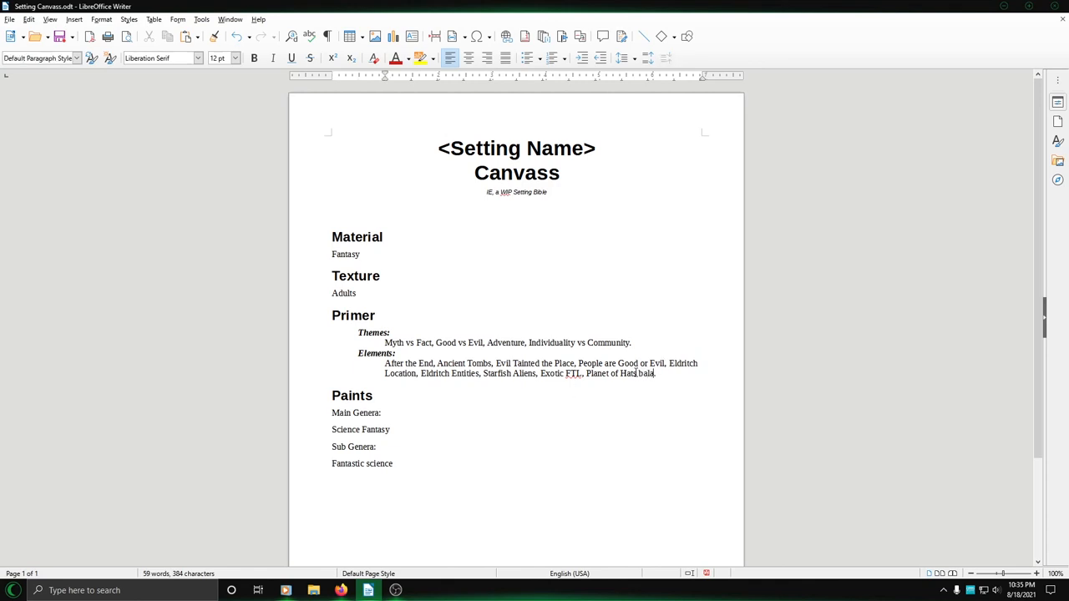
- Append 'balanced with Diverse Worlds.' to Elements, correcting 'Diverce' from the spelling suggestions
{"action": "type", "text": "balanced with"}
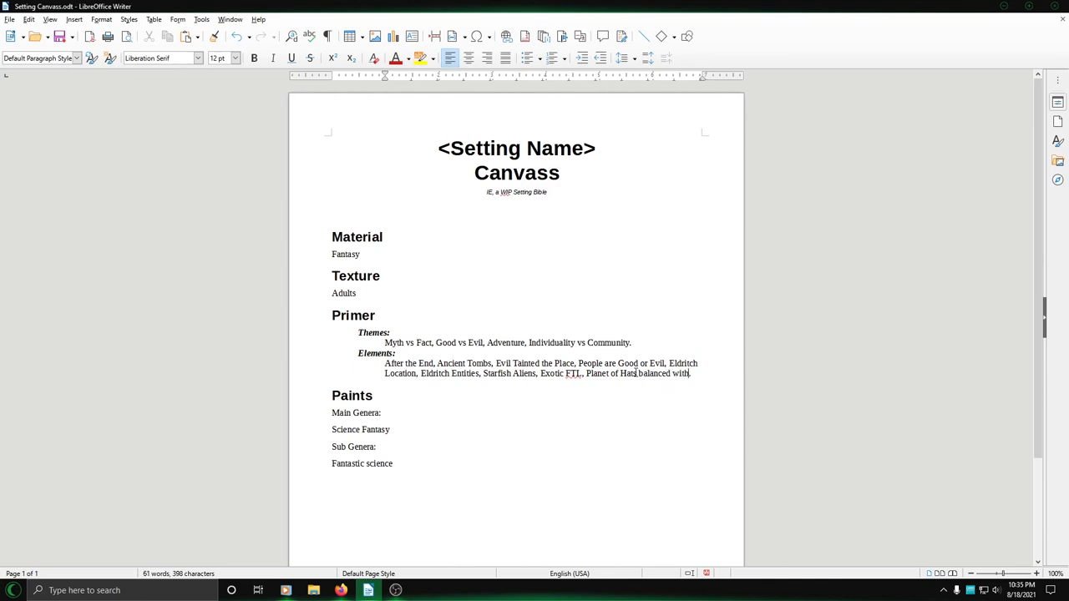
{"action": "type", "text": "Diverce"}
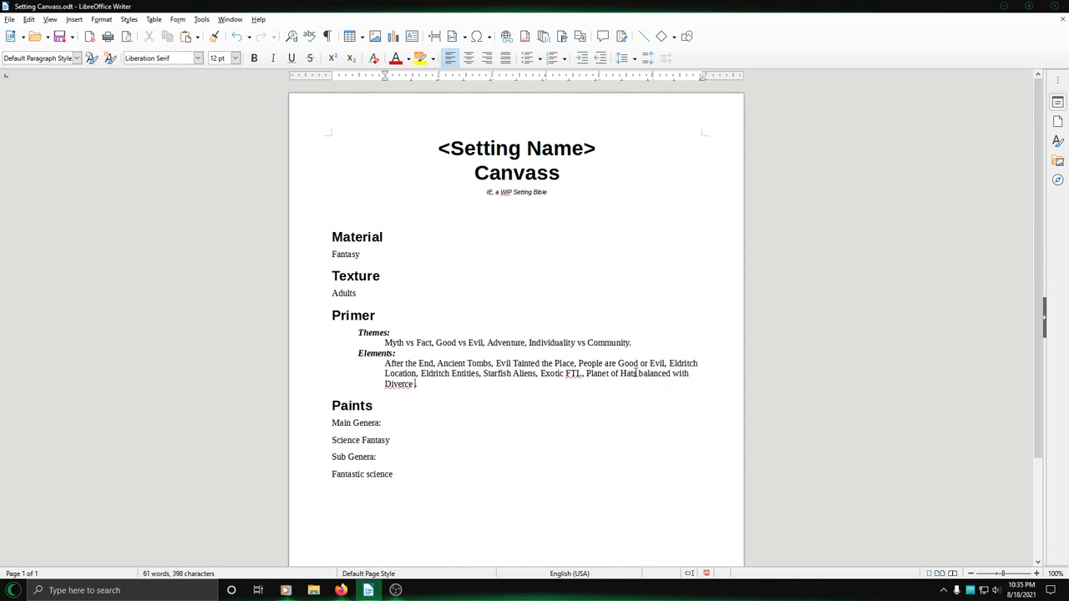
{"action": "type", "text": "Work"}
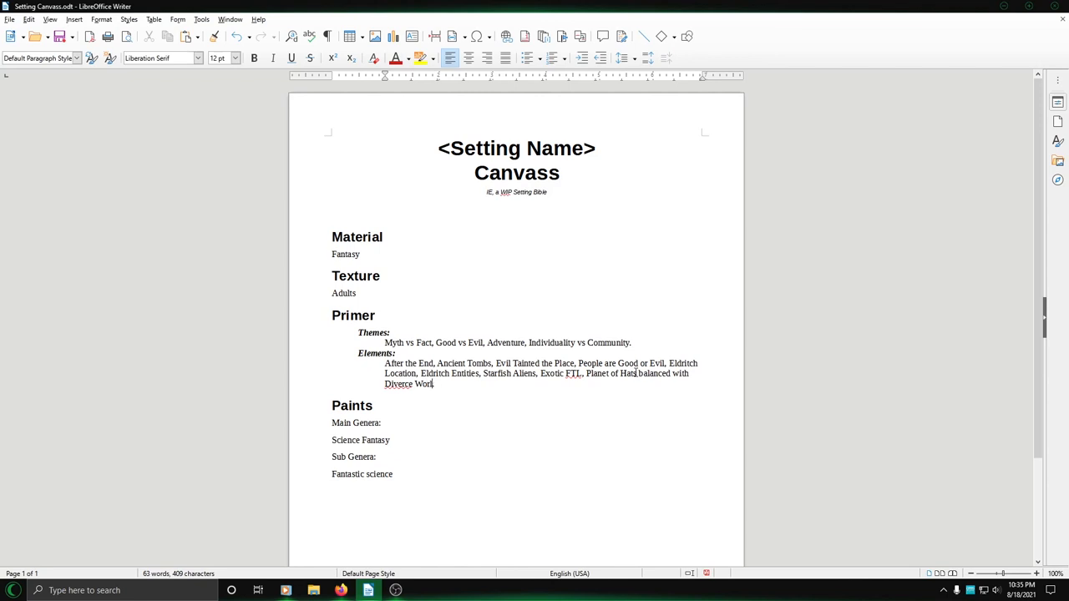
{"action": "type", "text": "lds."}
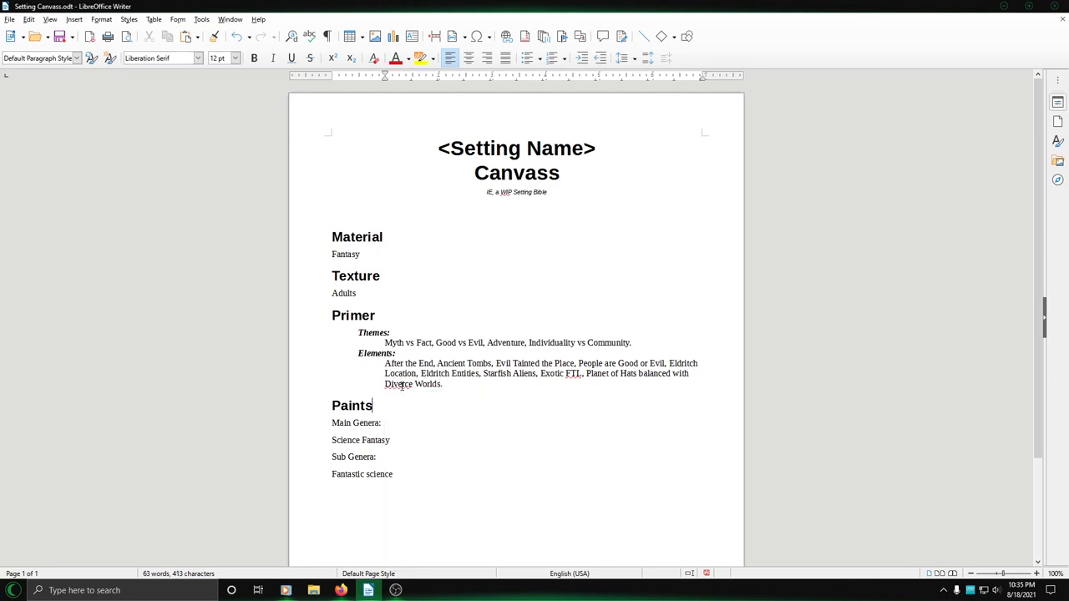
{"action": "right_click", "coordinate": [399, 383]}
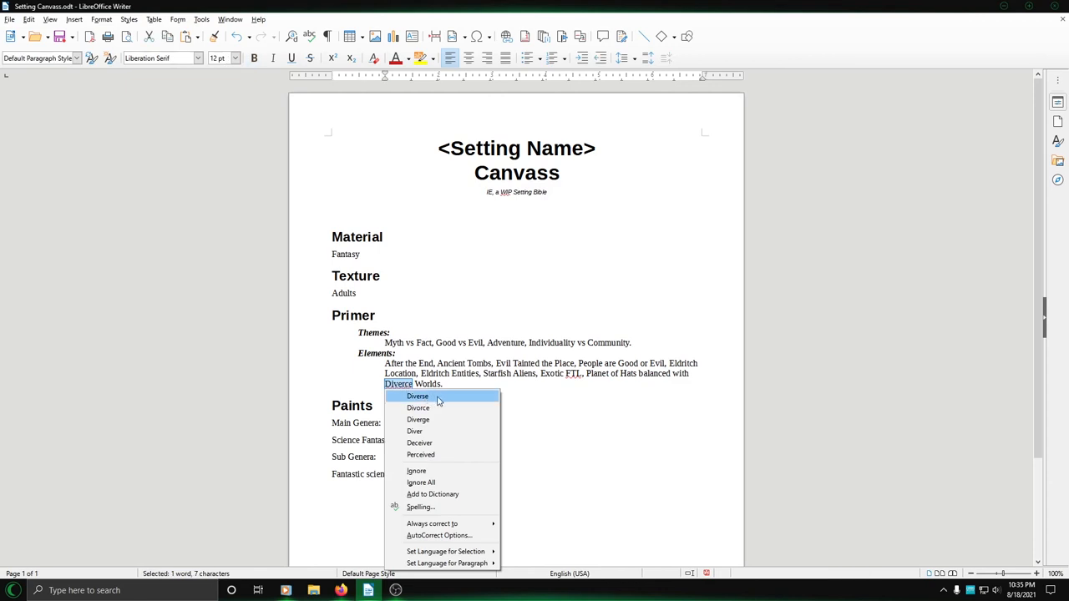
{"action": "left_click", "coordinate": [417, 396]}
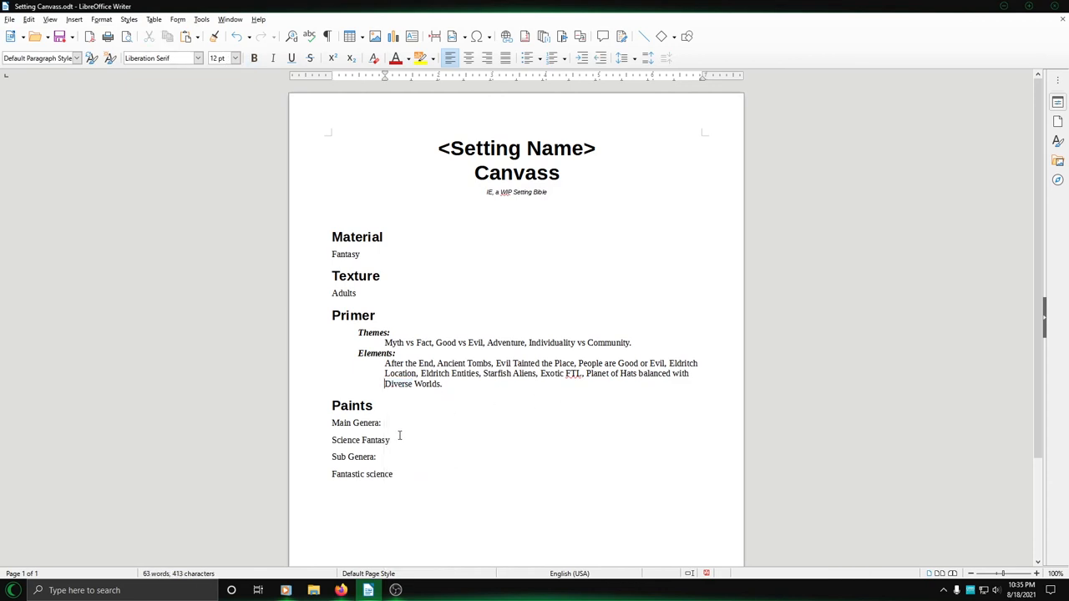
{"action": "left_click", "coordinate": [325, 424]}
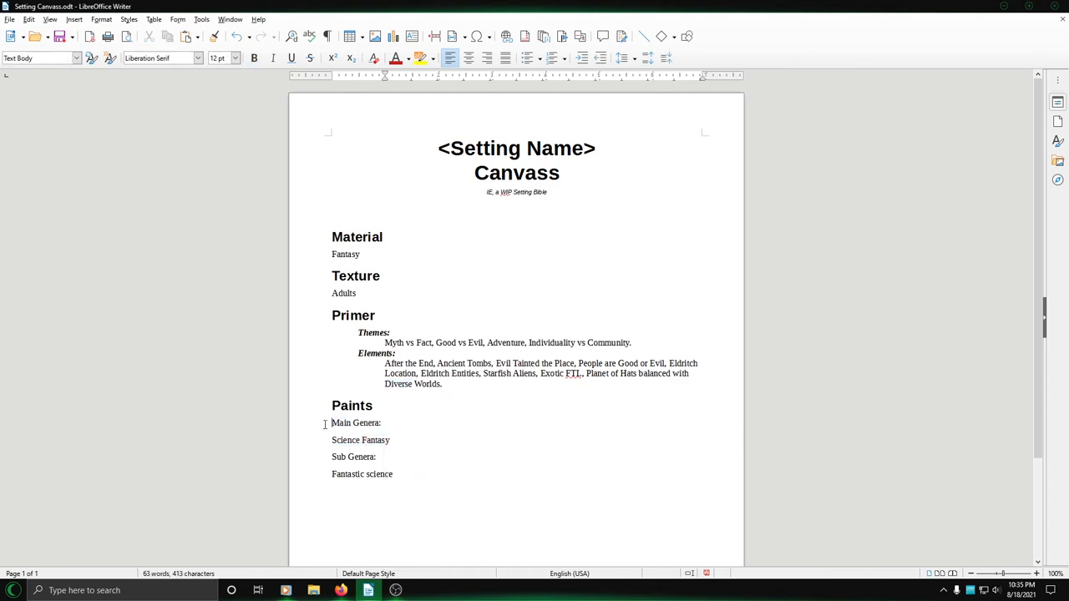
- Select the four genre lines under Paints, italicize 'Main Genera:' and select 'Sub Genera:'
{"action": "left_click_drag", "start_coordinate": [331, 422], "coordinate": [394, 475]}
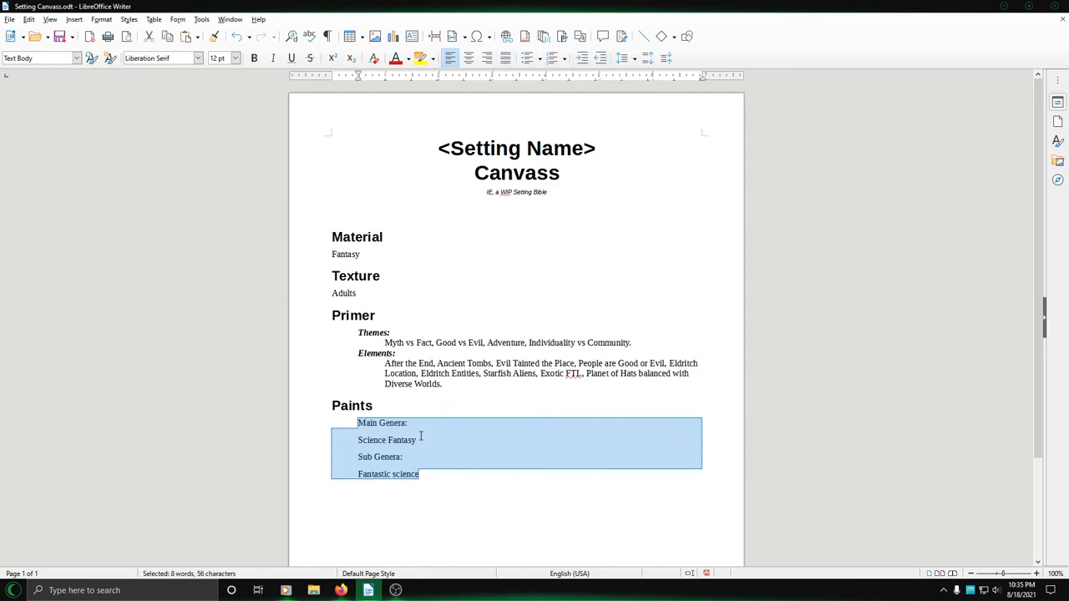
{"action": "double_click", "coordinate": [383, 423]}
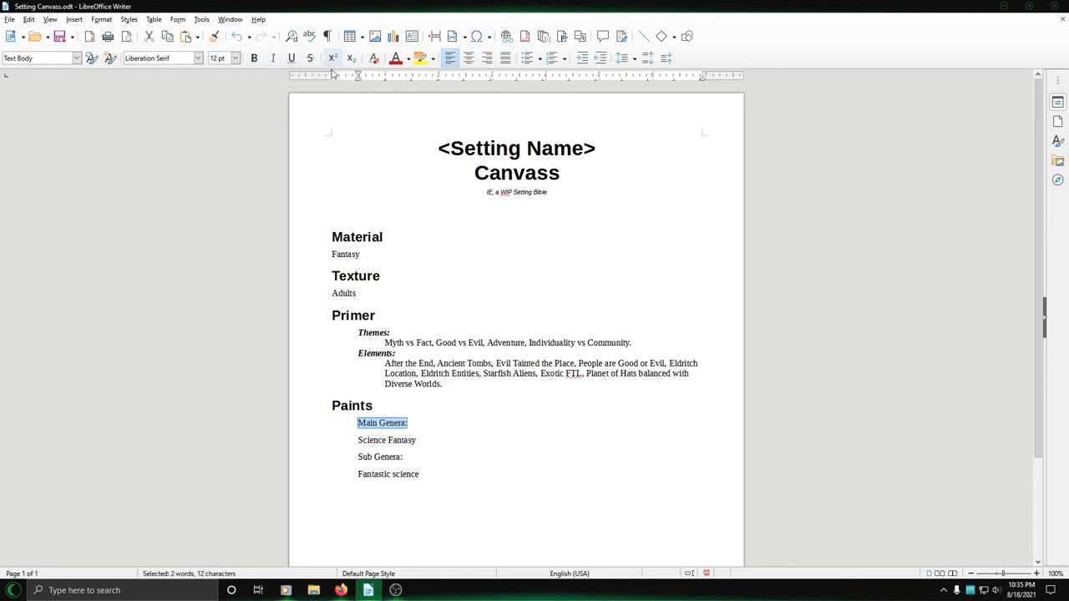
{"action": "left_click", "coordinate": [273, 58]}
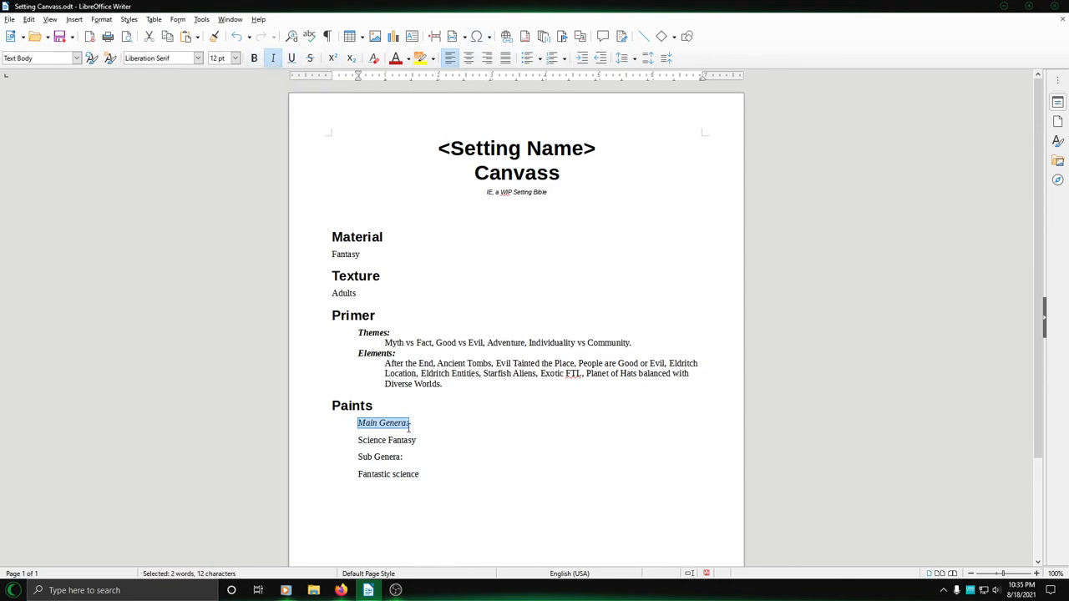
{"action": "double_click", "coordinate": [379, 457]}
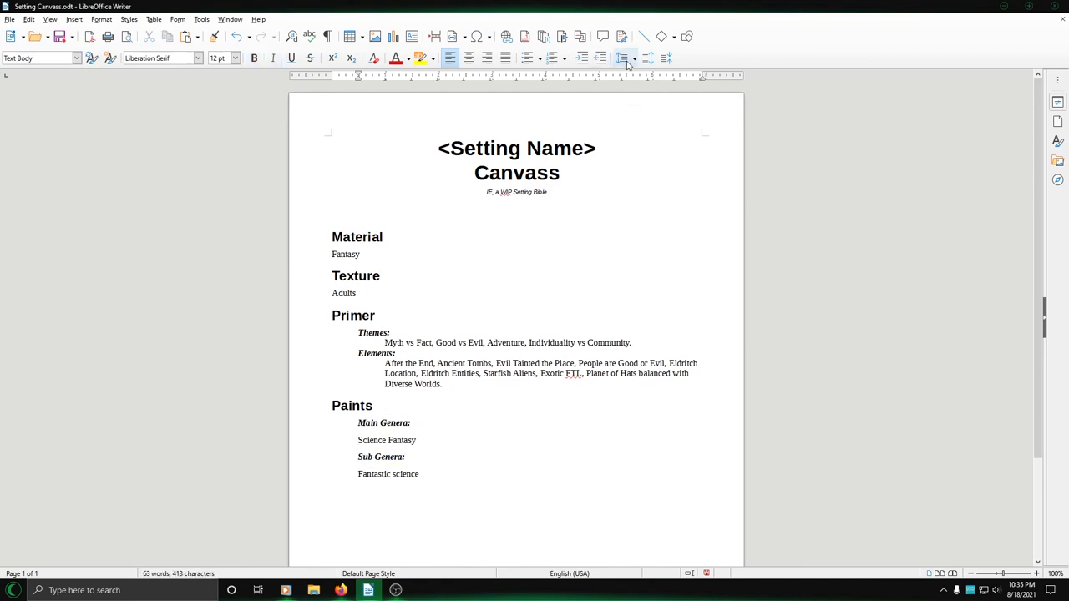
{"action": "mouse_move", "coordinate": [601, 58]}
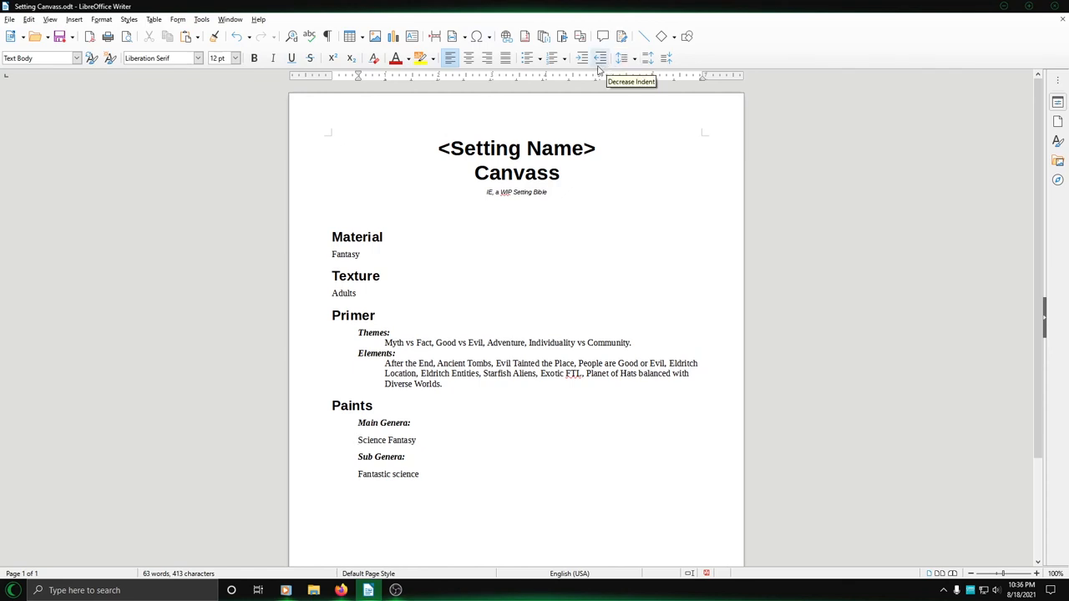
{"action": "mouse_move", "coordinate": [597, 70]}
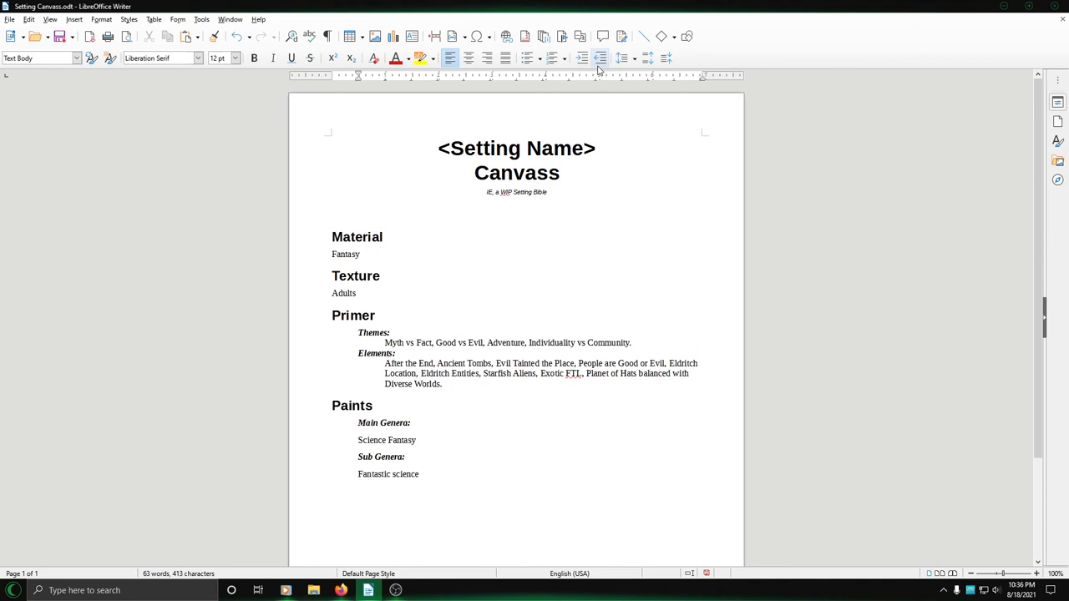